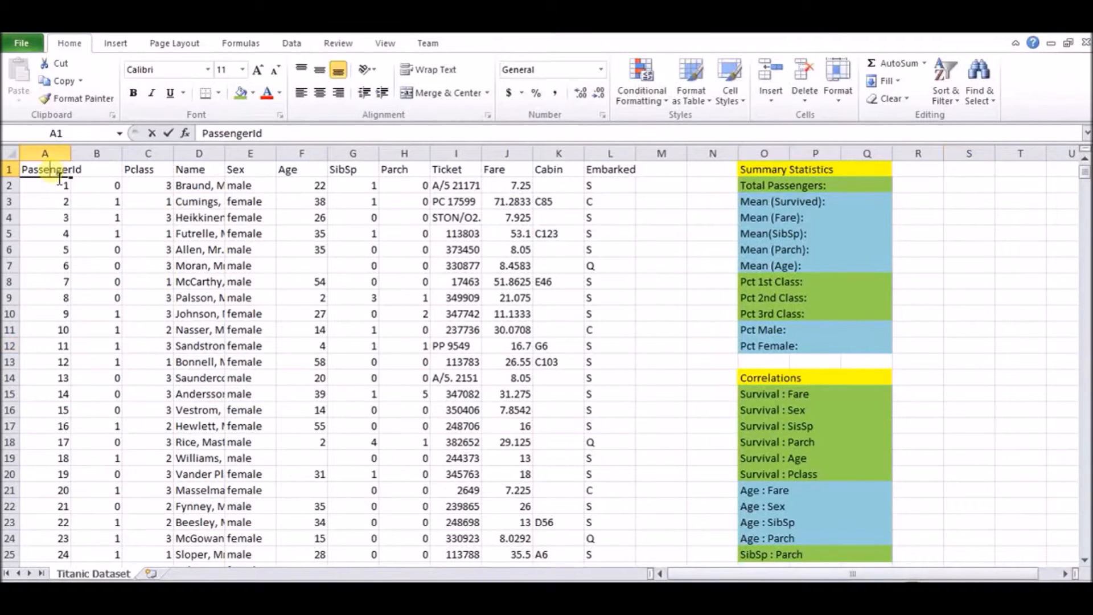
Review the Pclass, Name, Age, SibSp, Parch, Ticket, Fare, Cabin and Embarked columns
scroll("down", 3)
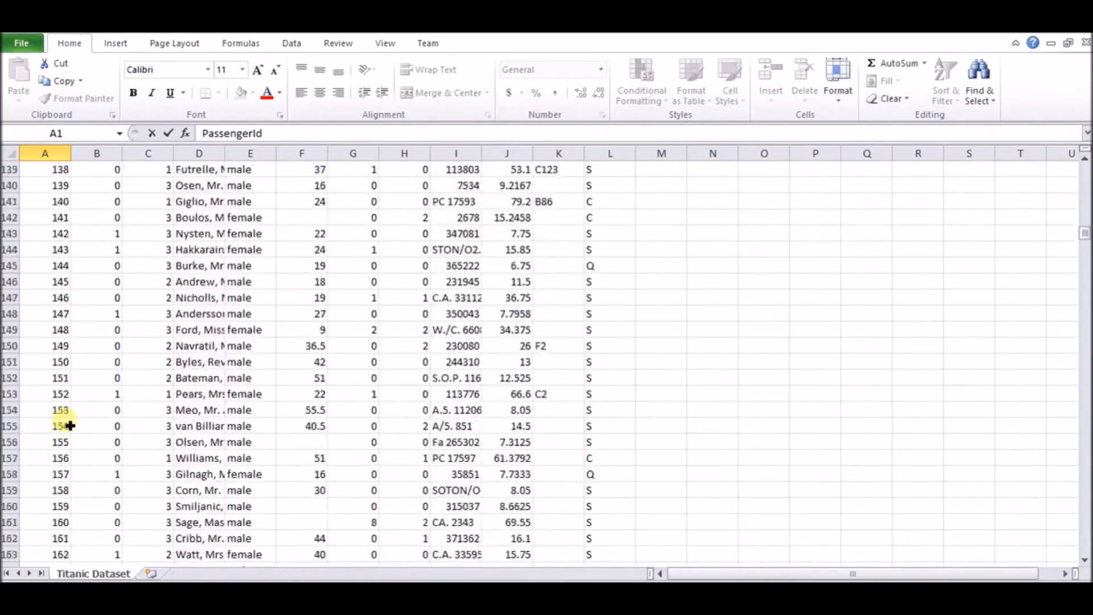
scroll("down", 3)
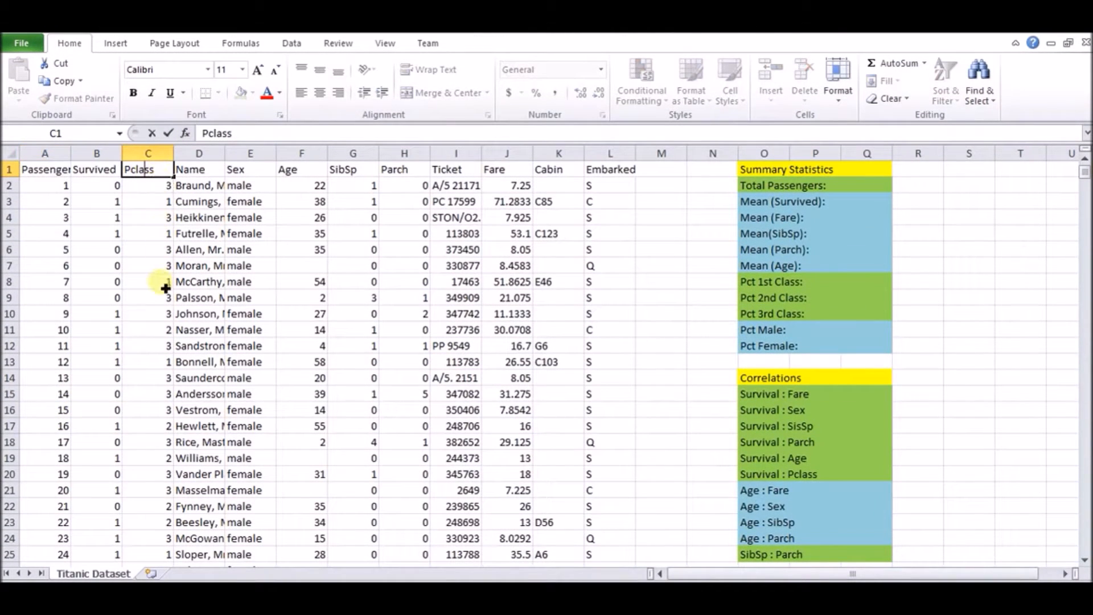
left_click(199, 168)
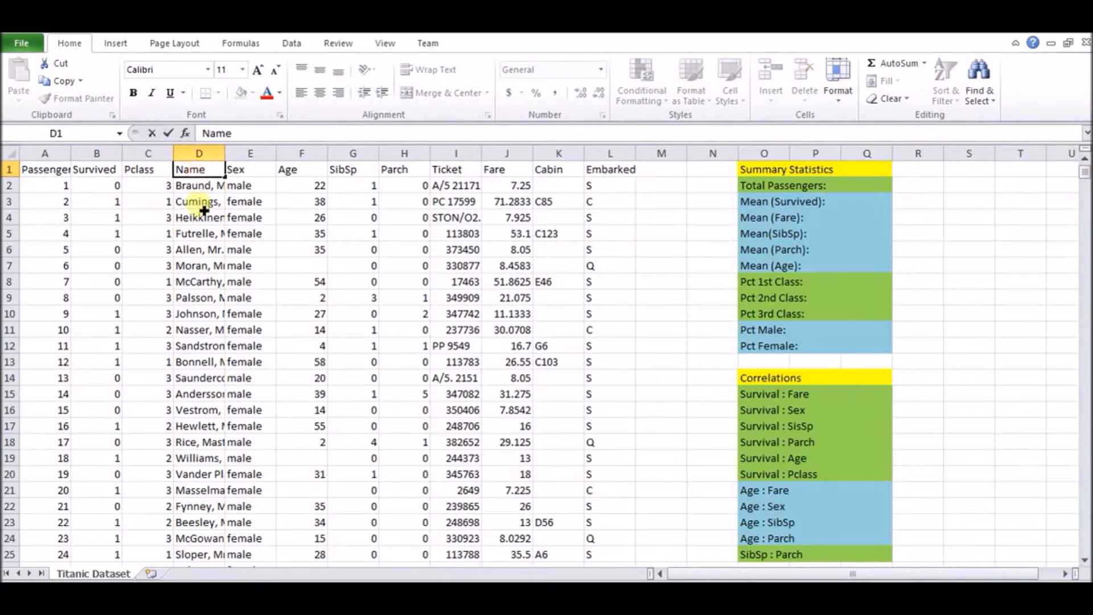
left_click(199, 184)
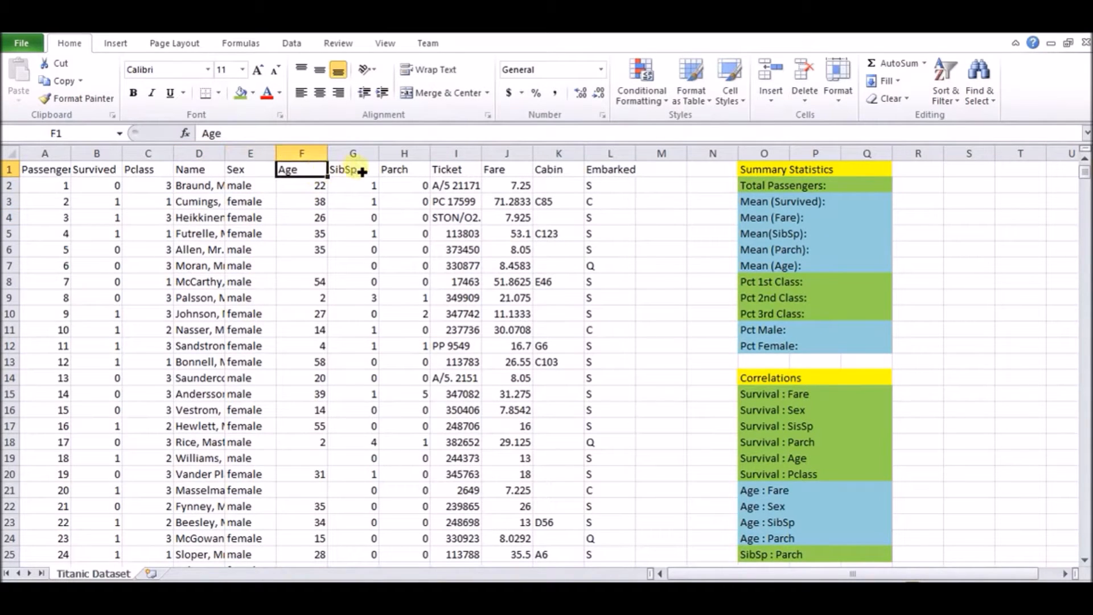
left_click(352, 168)
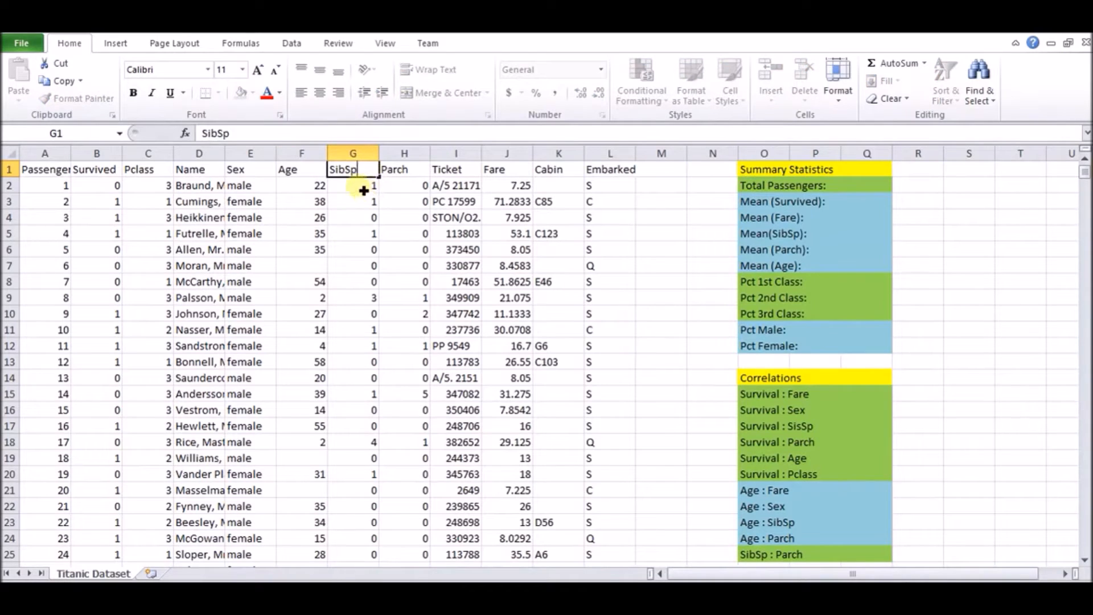
left_click(353, 248)
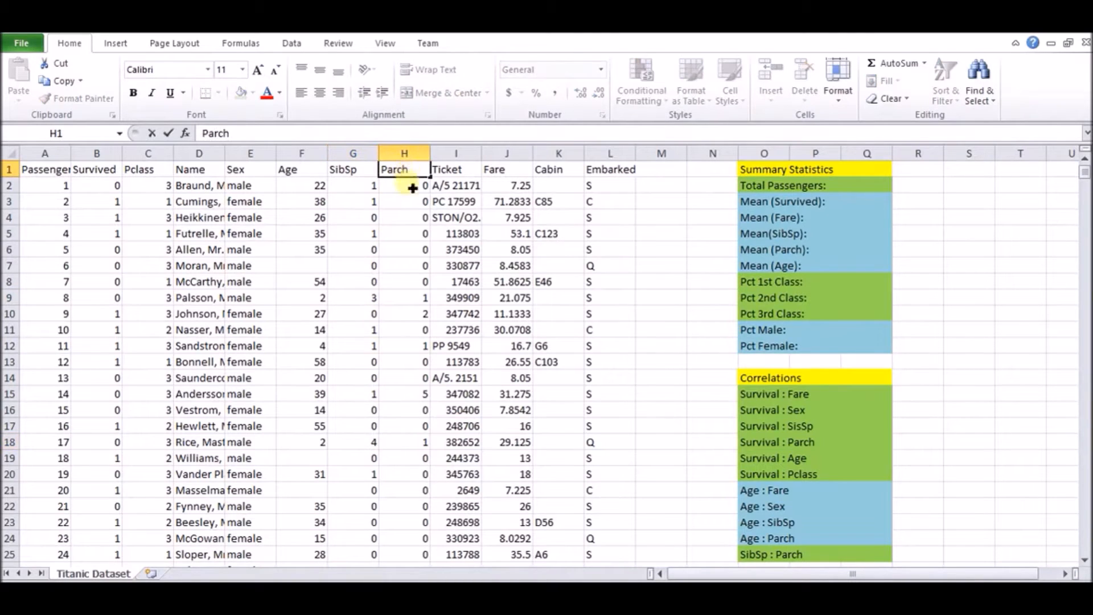
left_click(404, 298)
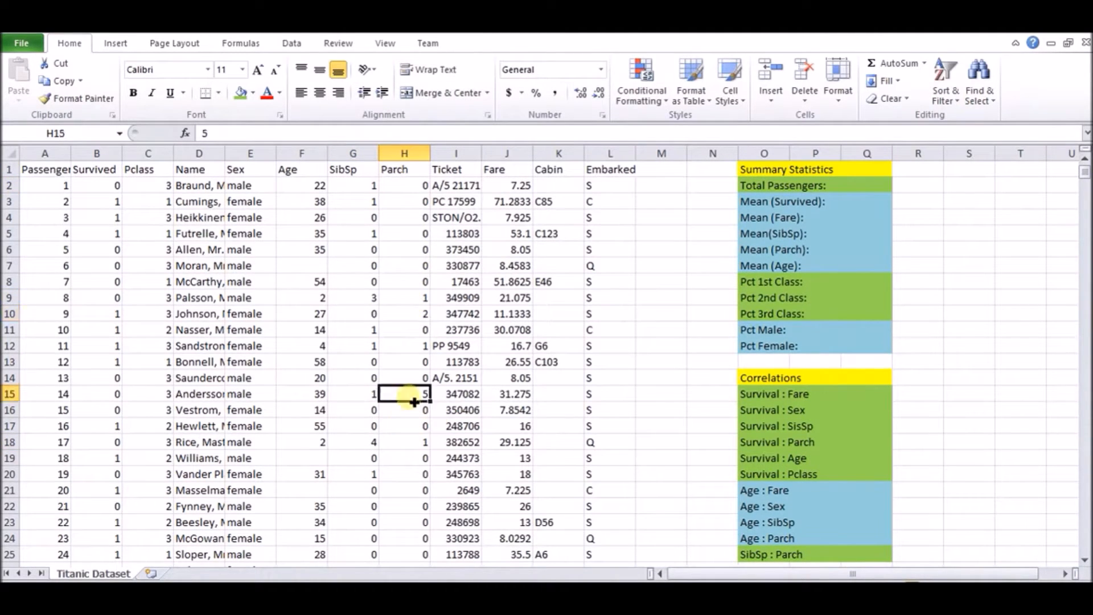
left_click(455, 169)
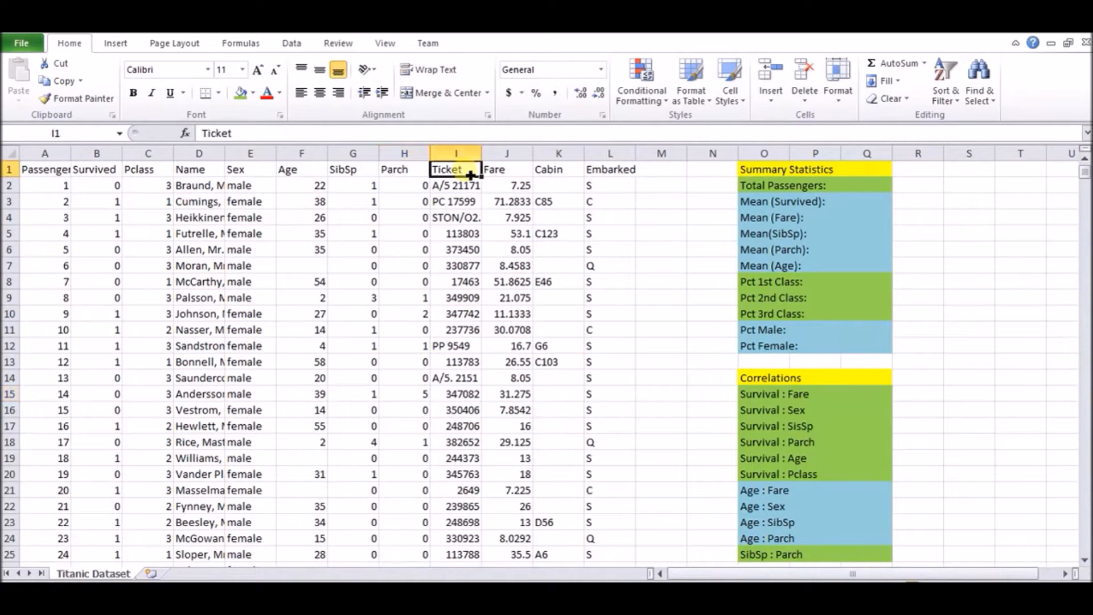
left_click(456, 217)
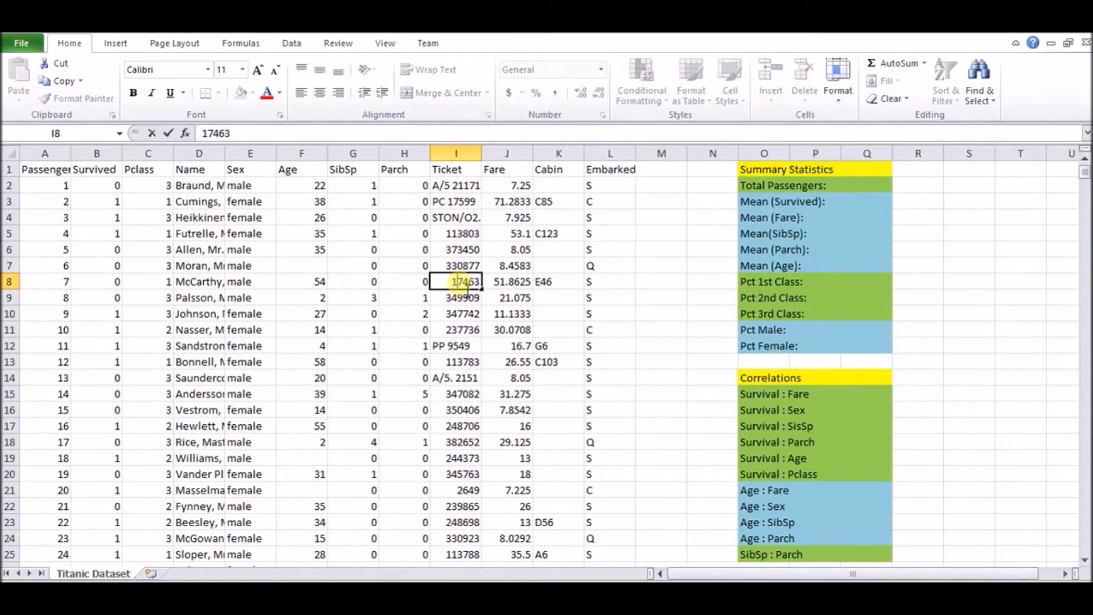
left_click(507, 169)
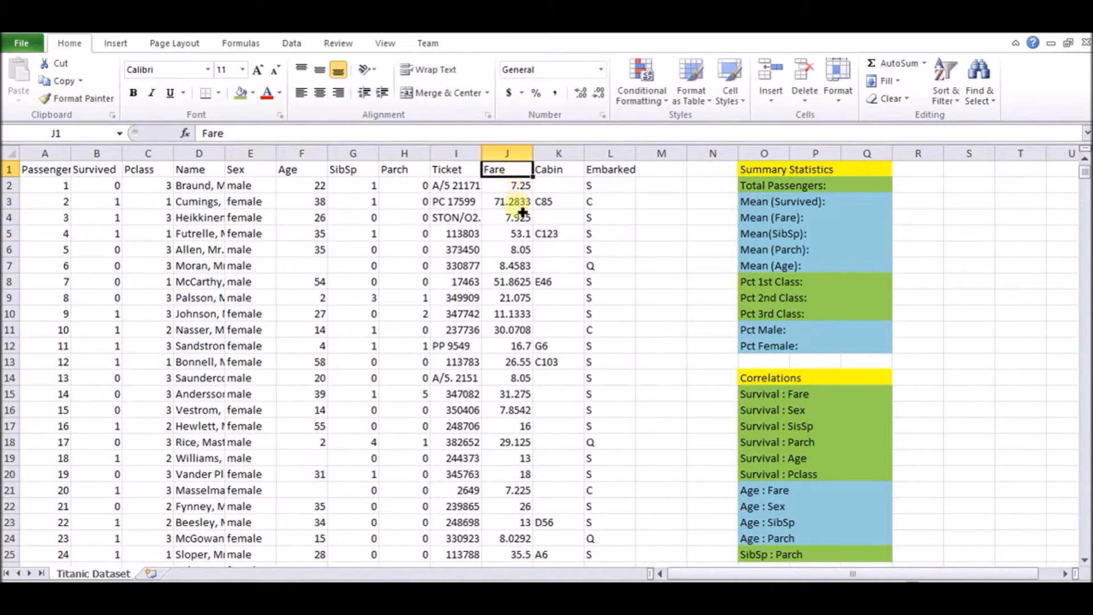
left_click(506, 329)
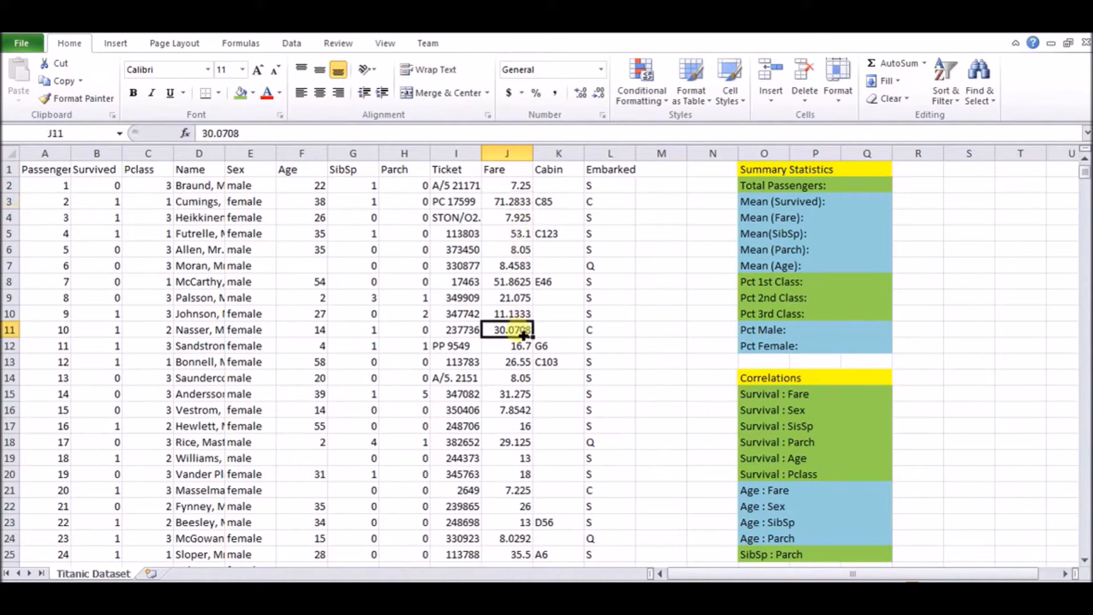
left_click(507, 409)
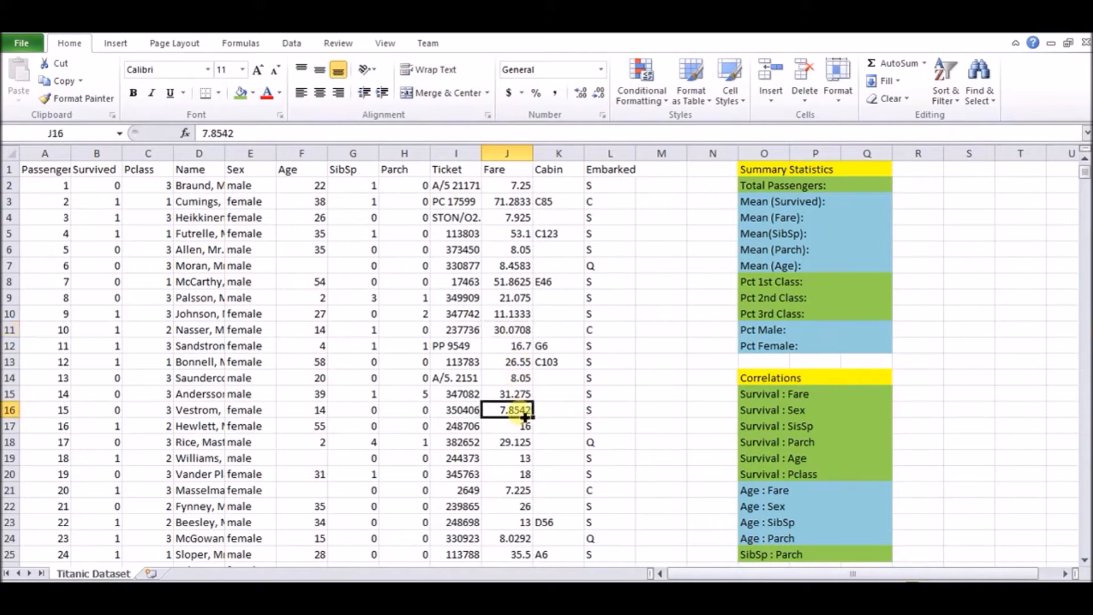
left_click(558, 168)
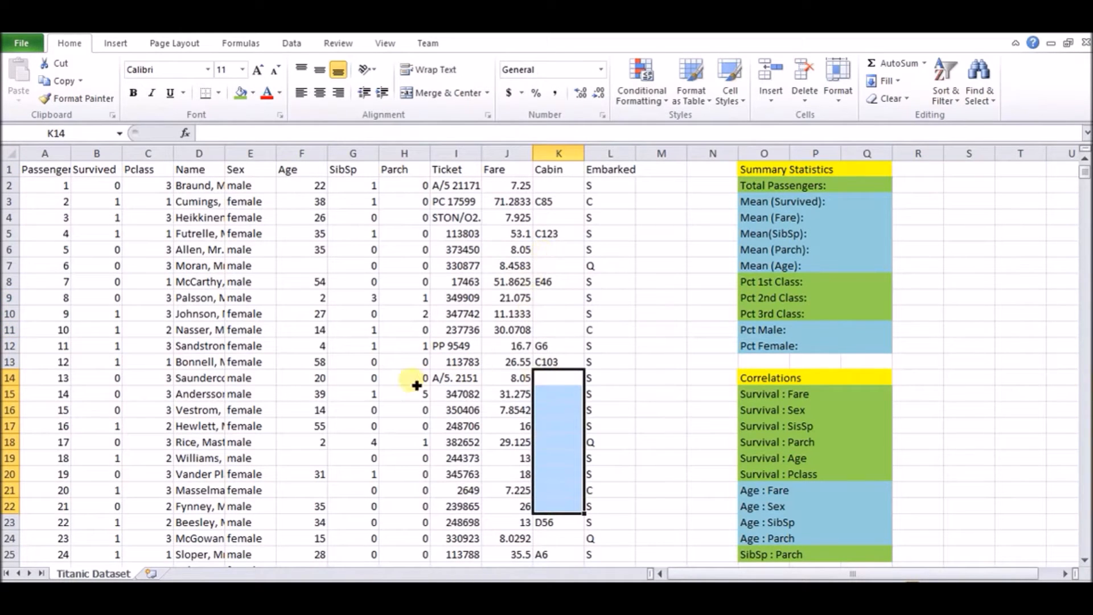
left_click(301, 490)
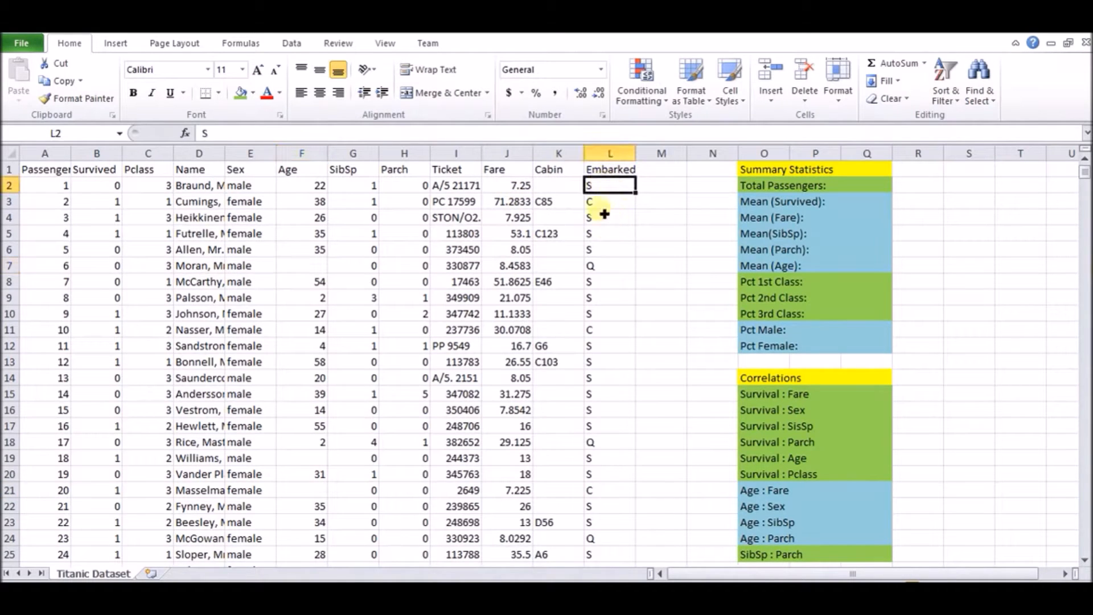
left_click(609, 265)
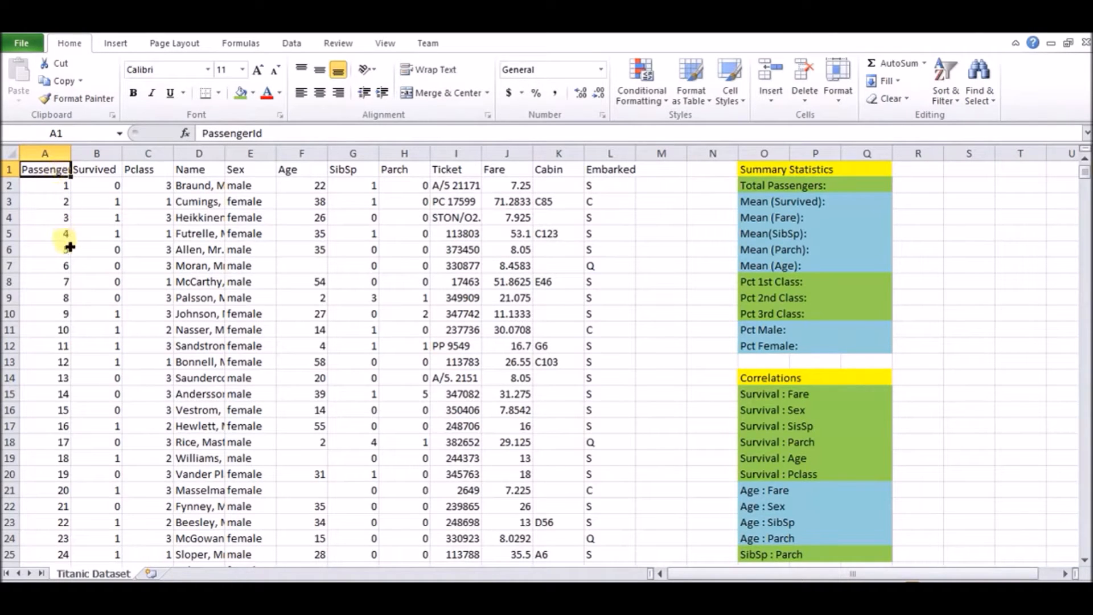
Select sample PassengerId and Name values and revisit the Pclass, Age and Parch columns
left_click_drag(96, 168, 96, 298)
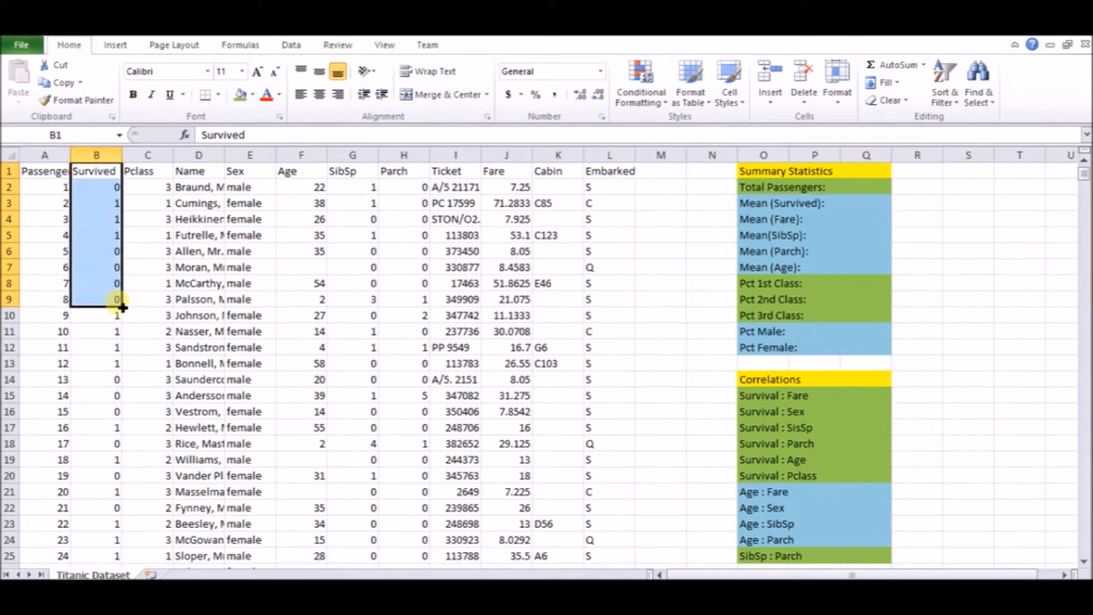
left_click(147, 169)
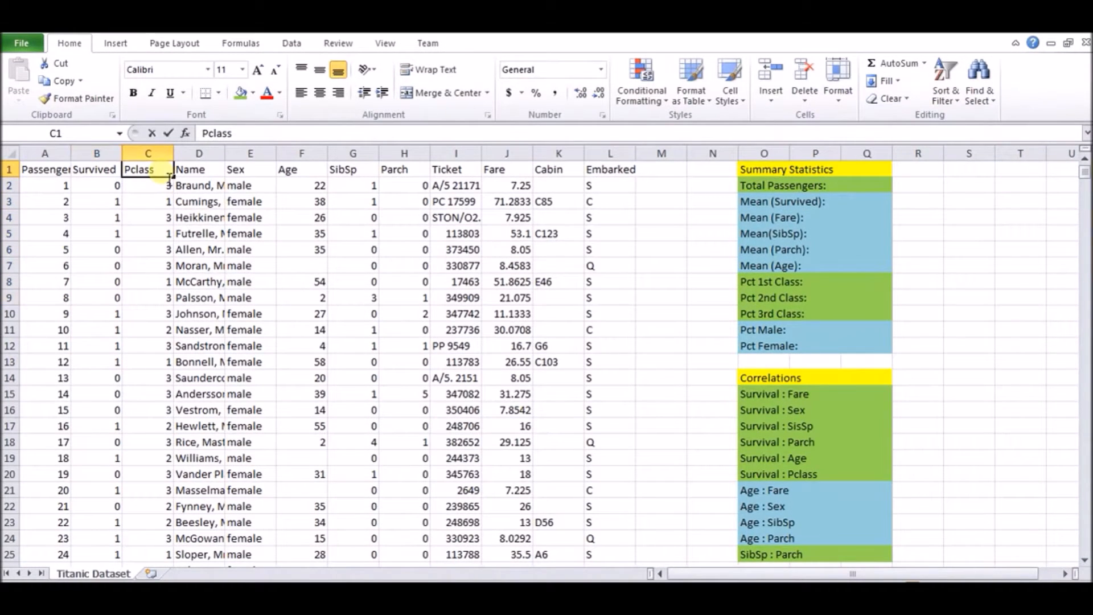
left_click_drag(148, 169, 147, 265)
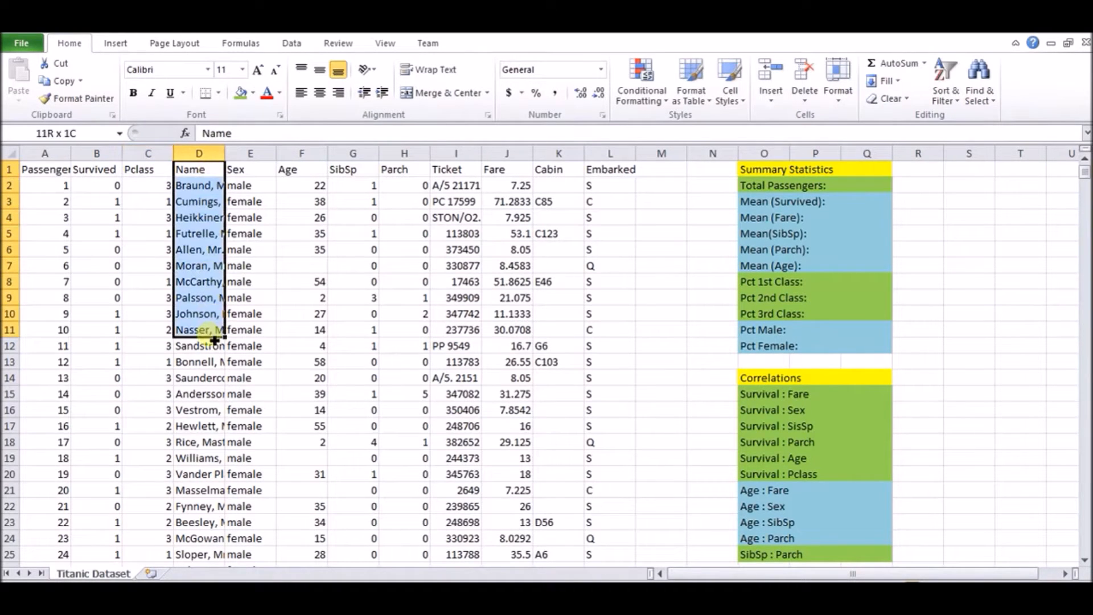
left_click(301, 184)
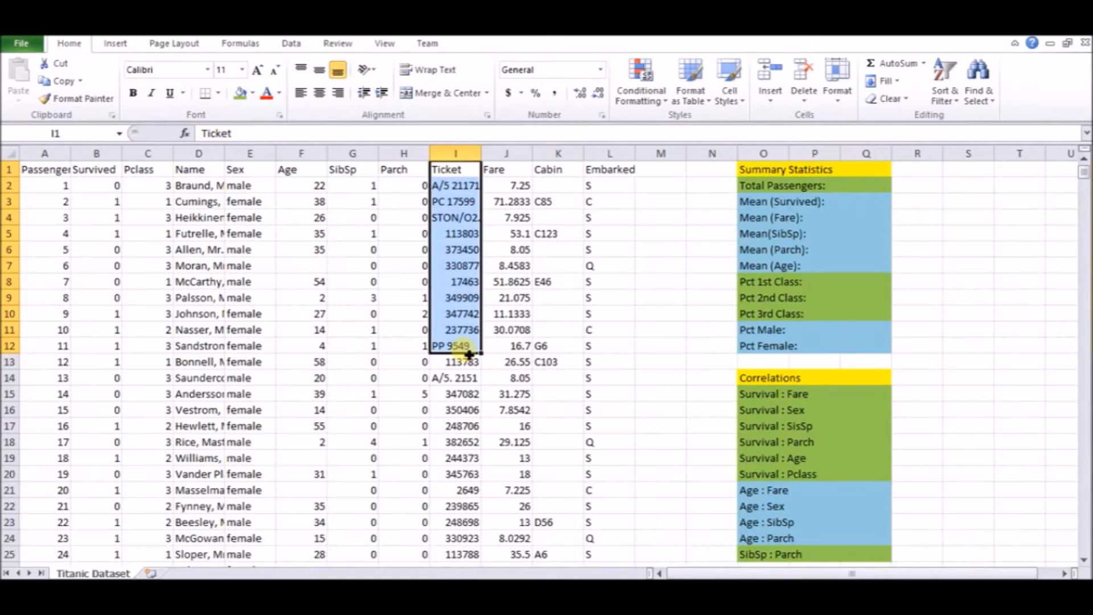
mouse_move(277, 233)
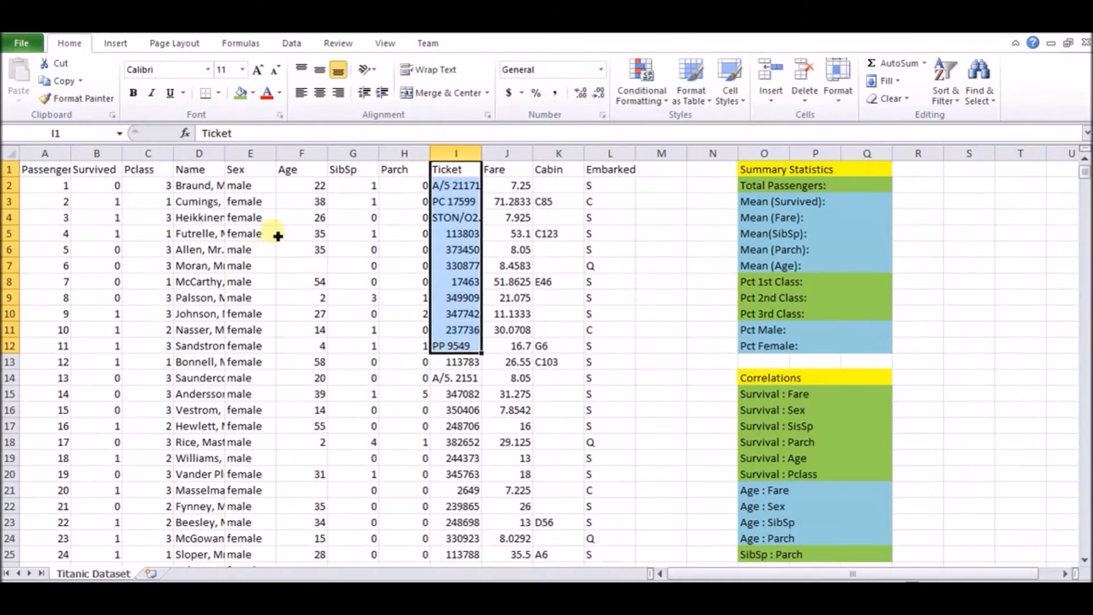
left_click(301, 169)
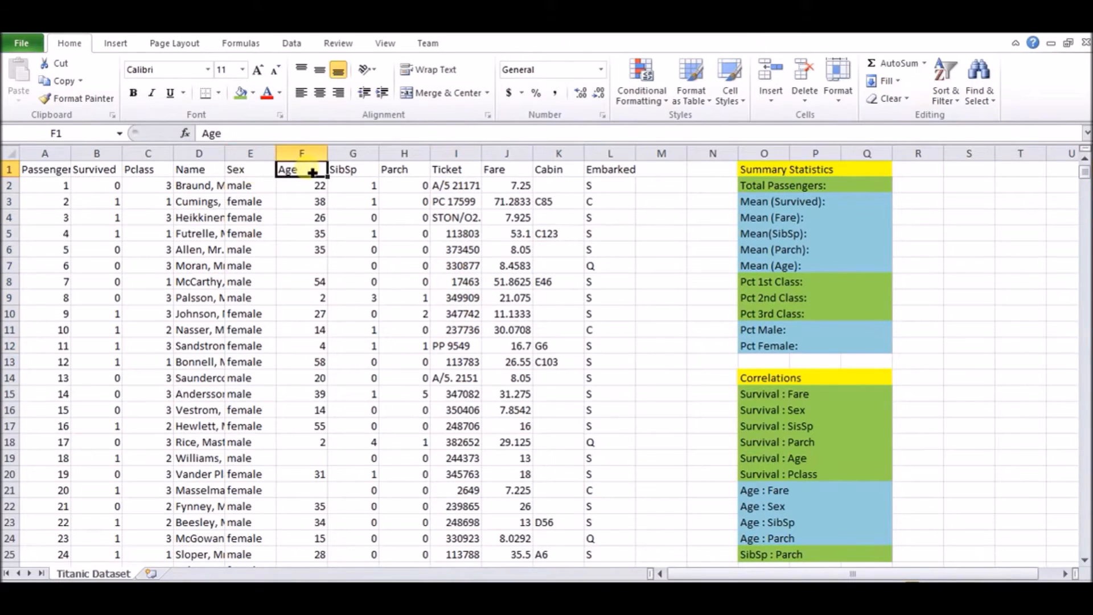
left_click(404, 169)
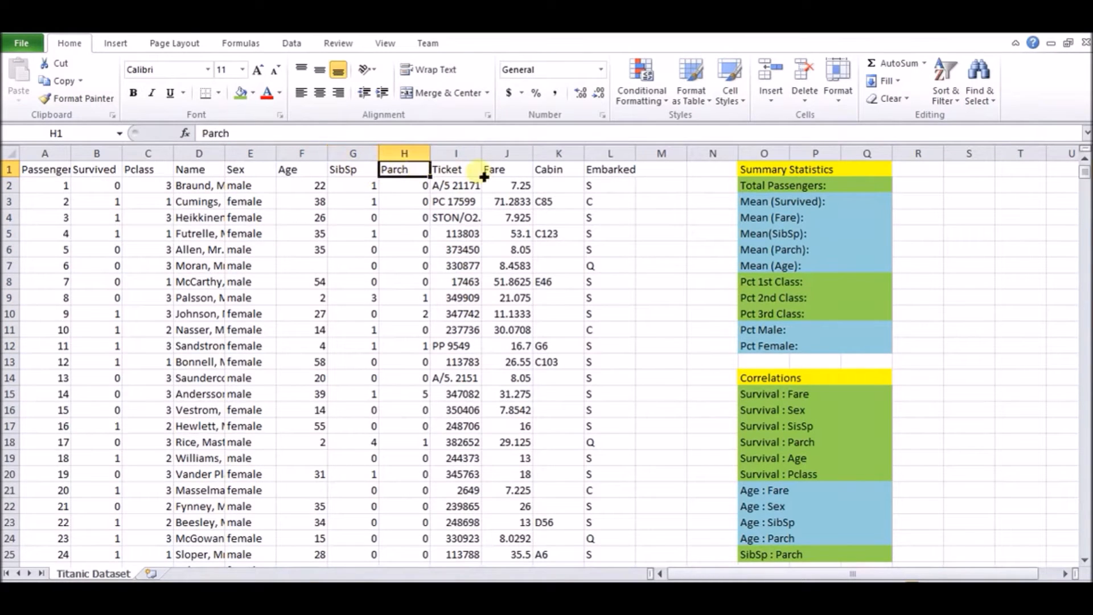
left_click(609, 168)
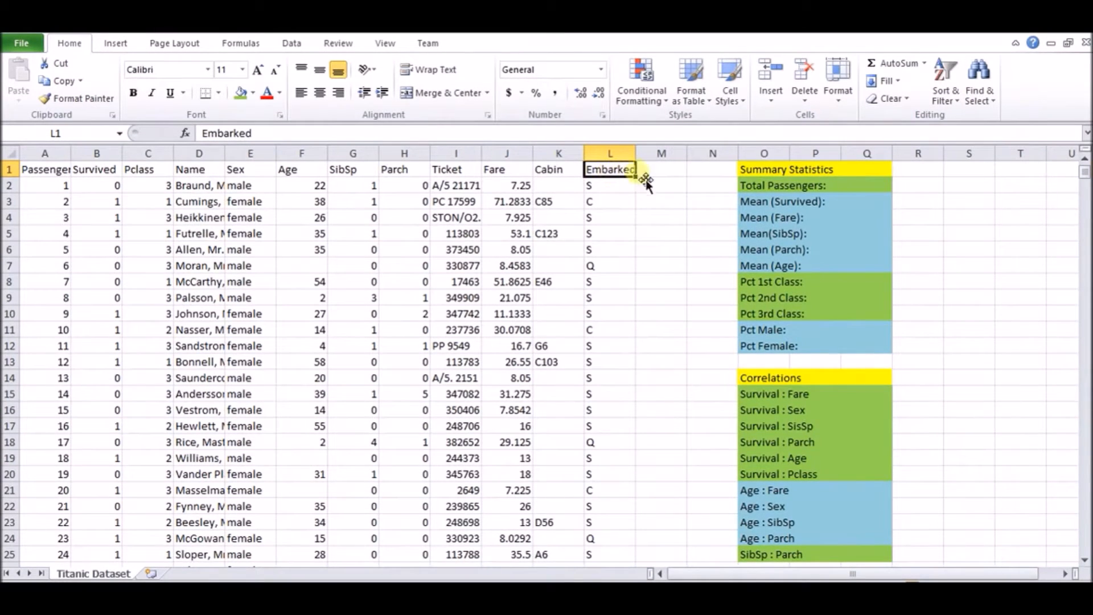
mouse_move(573, 276)
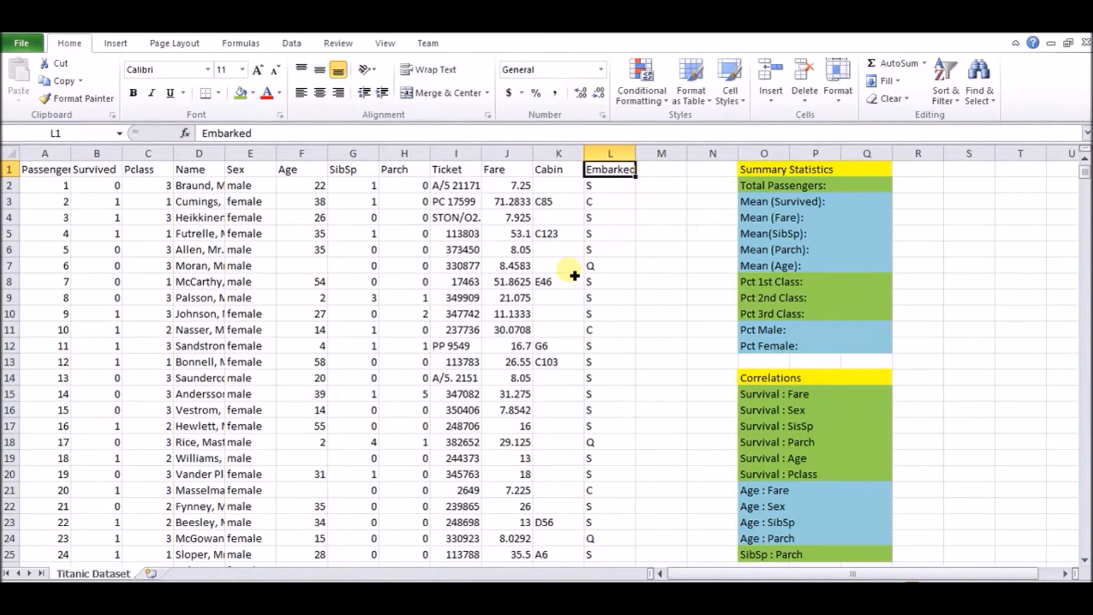
Select the Total Passengers cell and confirm the last PassengerId is 891
left_click(866, 184)
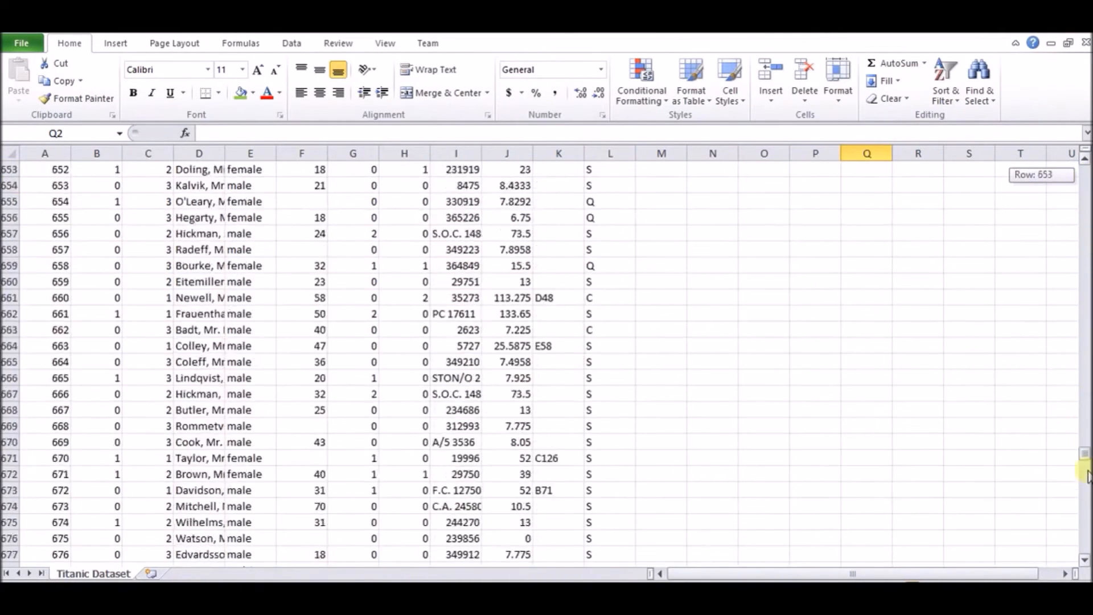
scroll("down", 3)
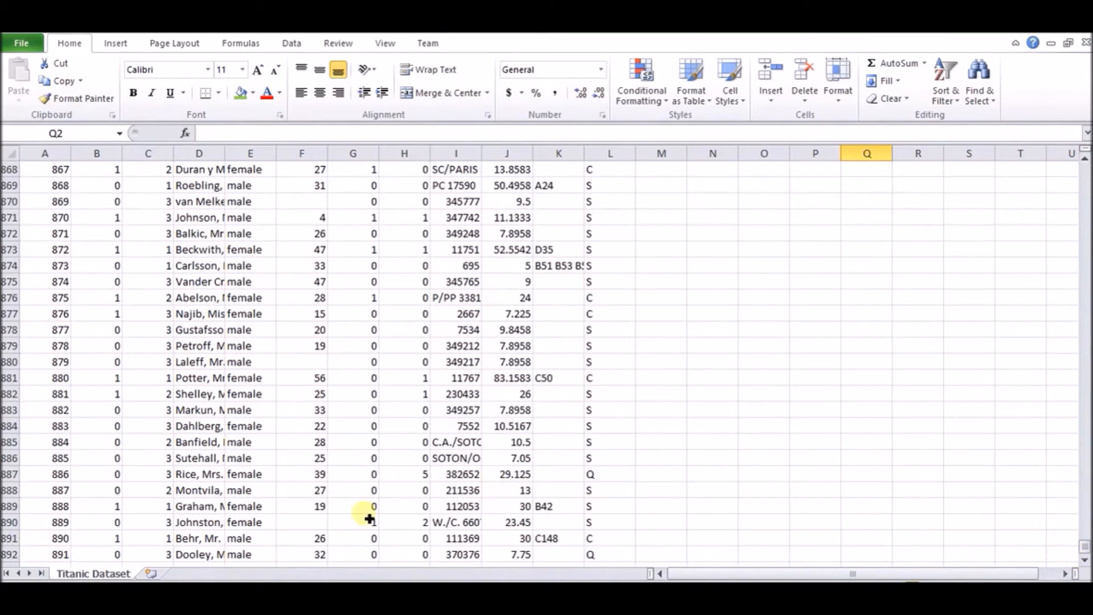
left_click(44, 554)
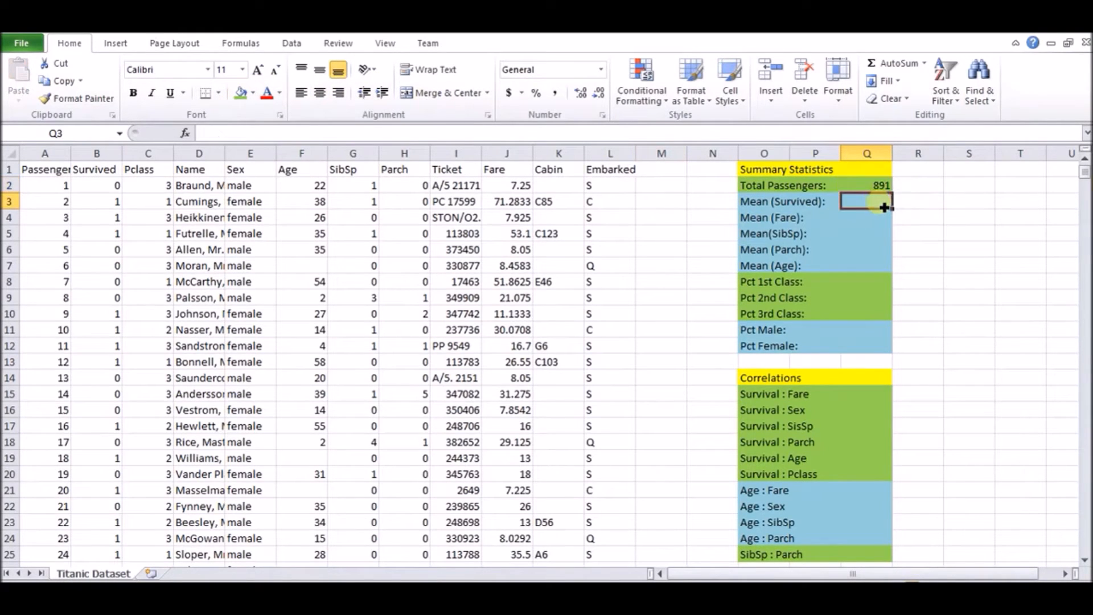
Enter AVERAGE formulas for Survived, Fare, SibSp, Parch and Age in Q3 through Q7
type("=a")
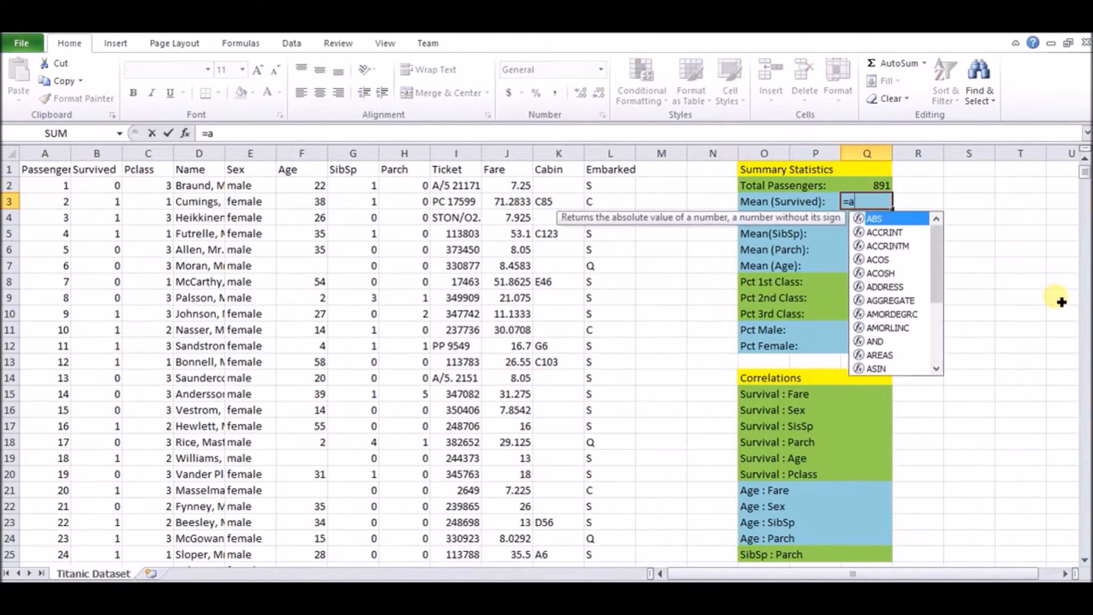
type("verage(")
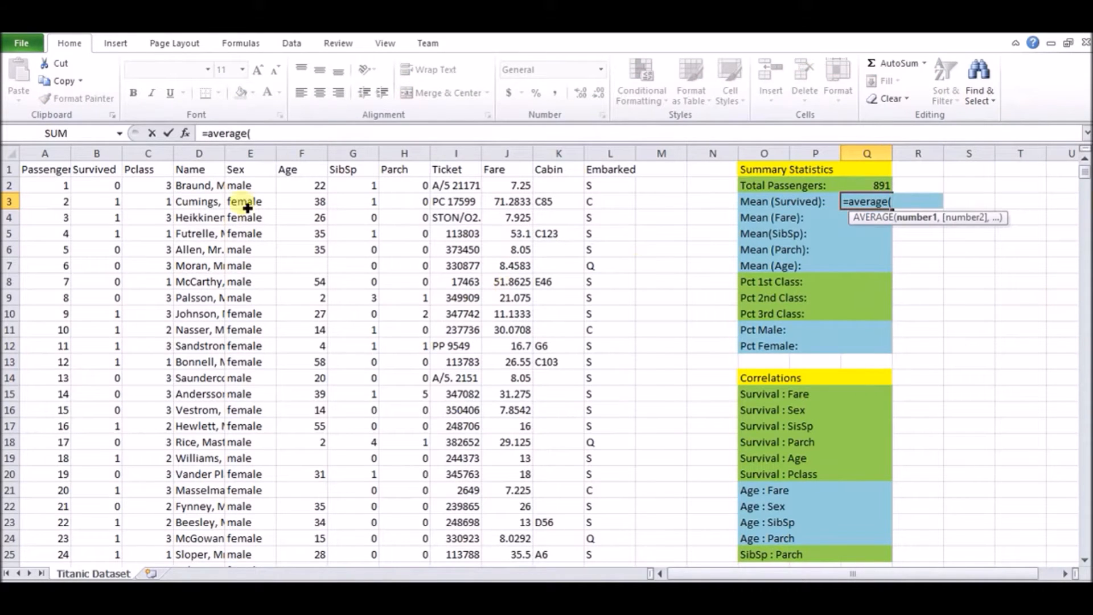
left_click(97, 152)
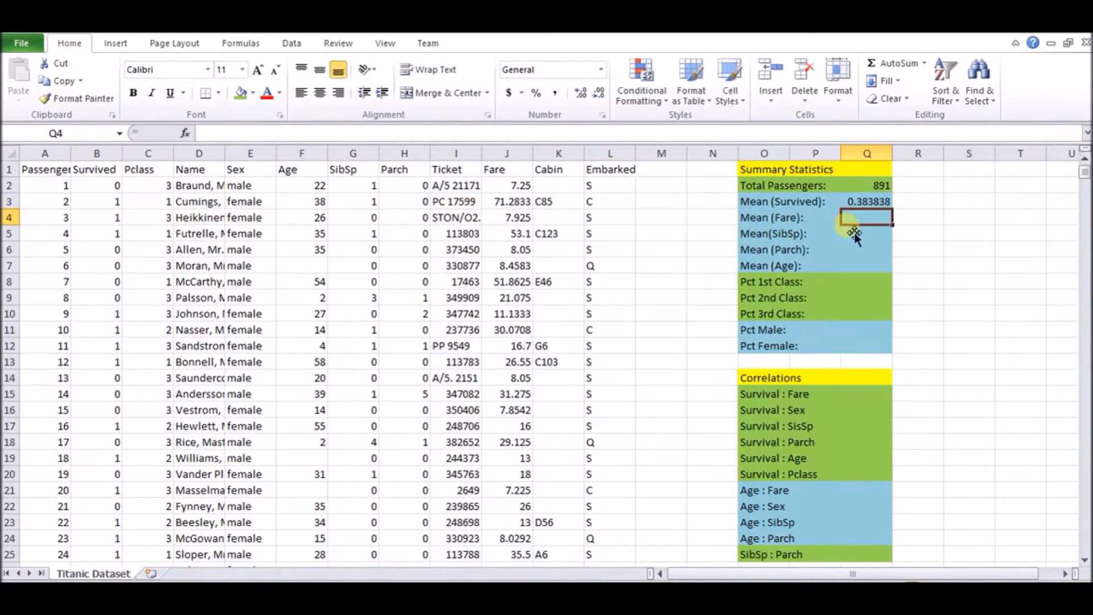
type("=average(")
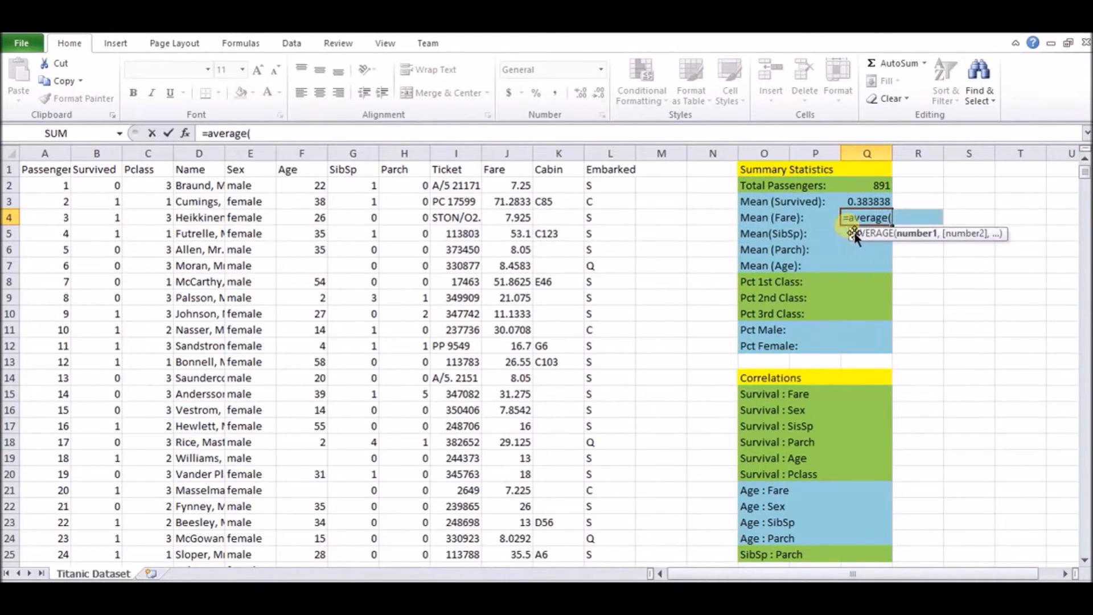
left_click(507, 169)
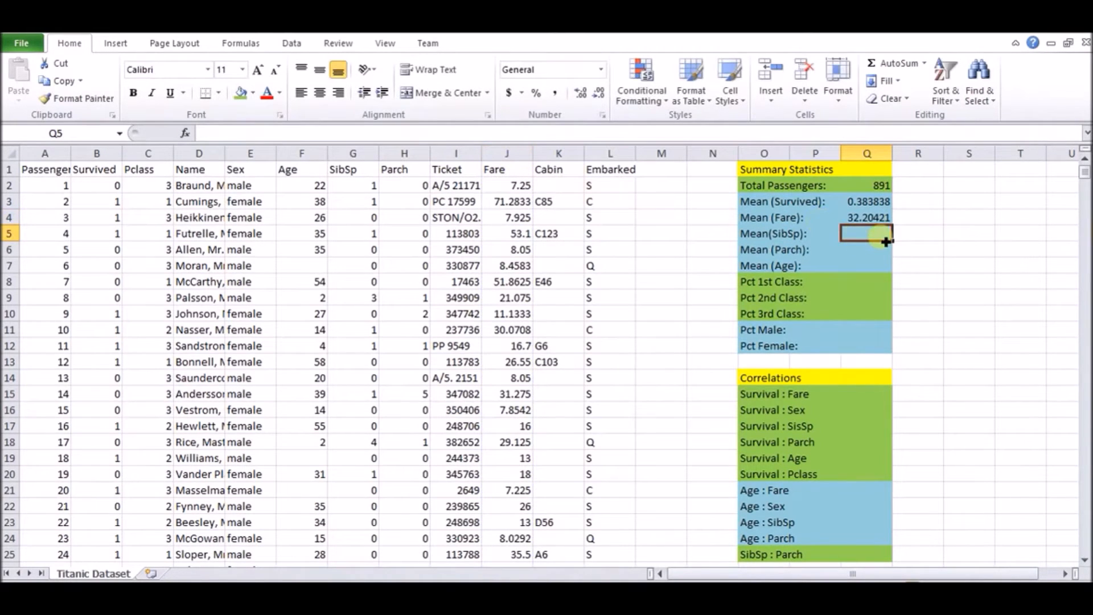
type("=average(")
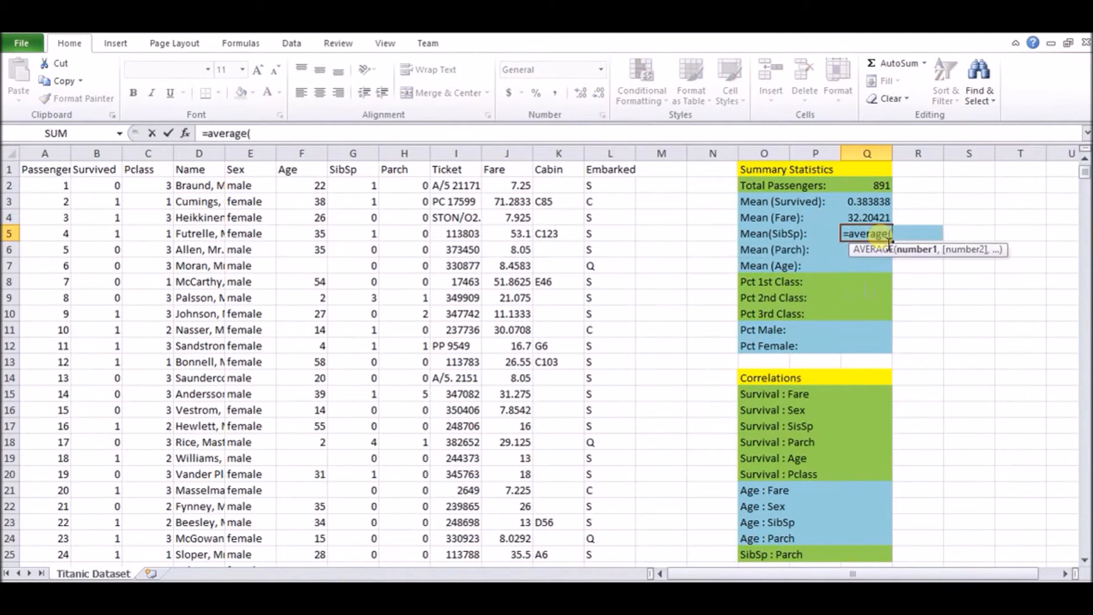
left_click(352, 153)
type("=")
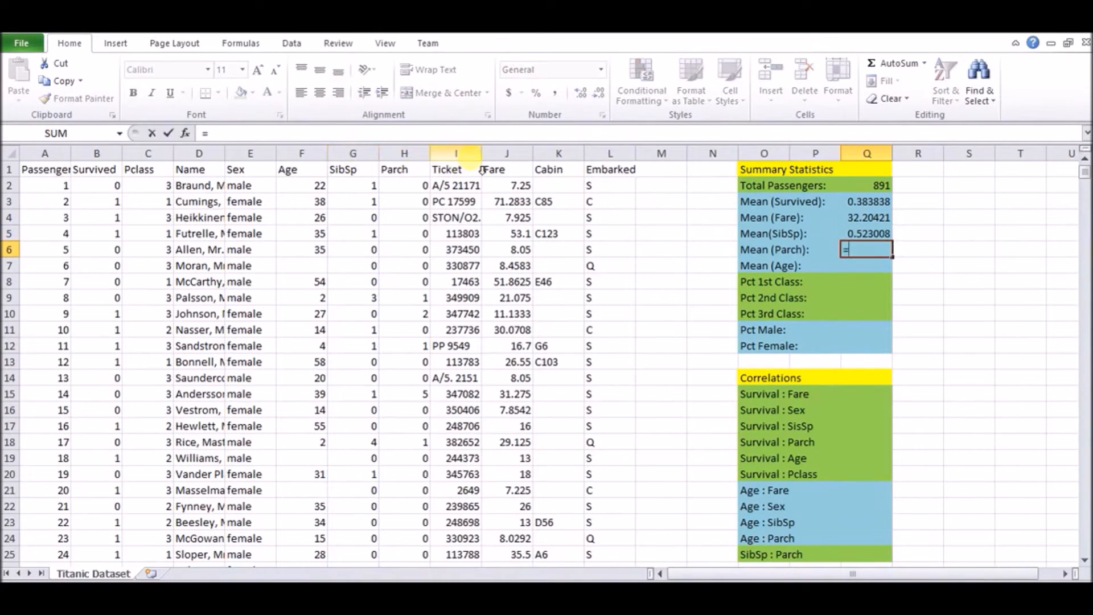
type("average(")
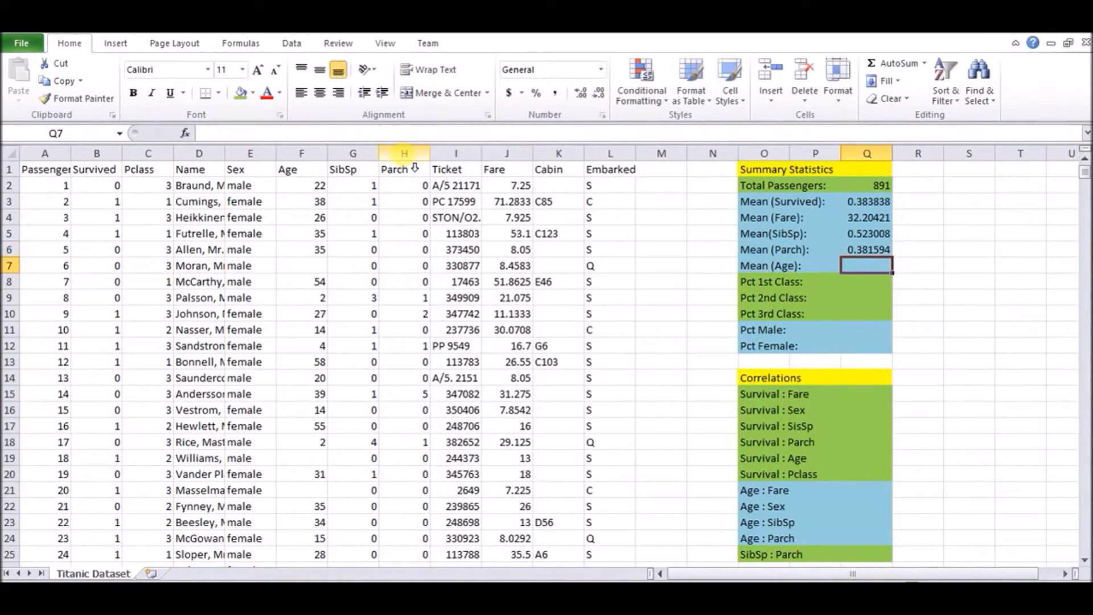
type("=average(")
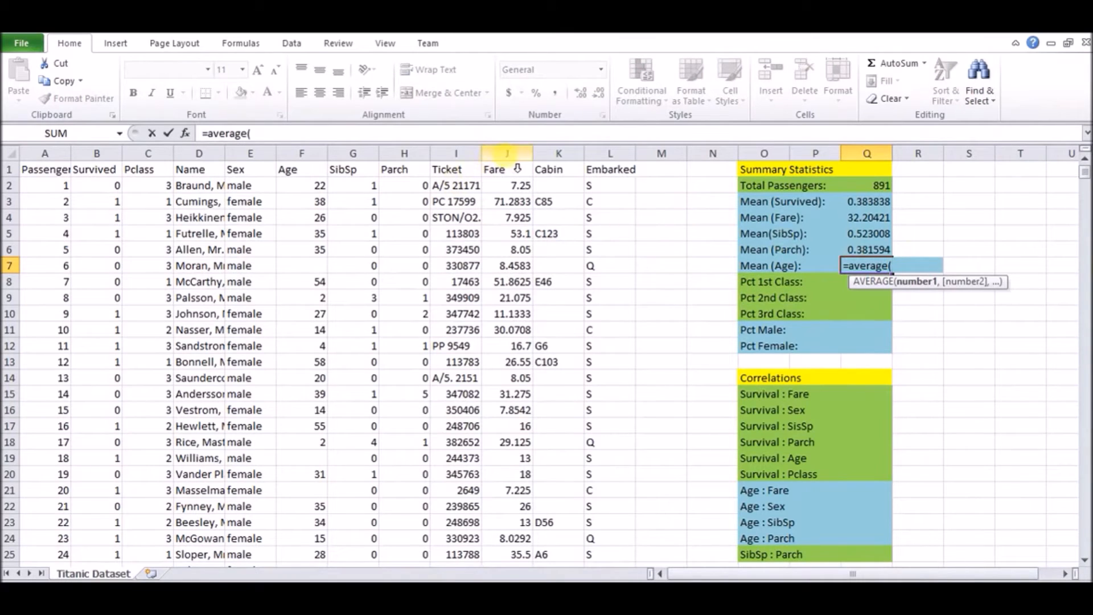
left_click(301, 152)
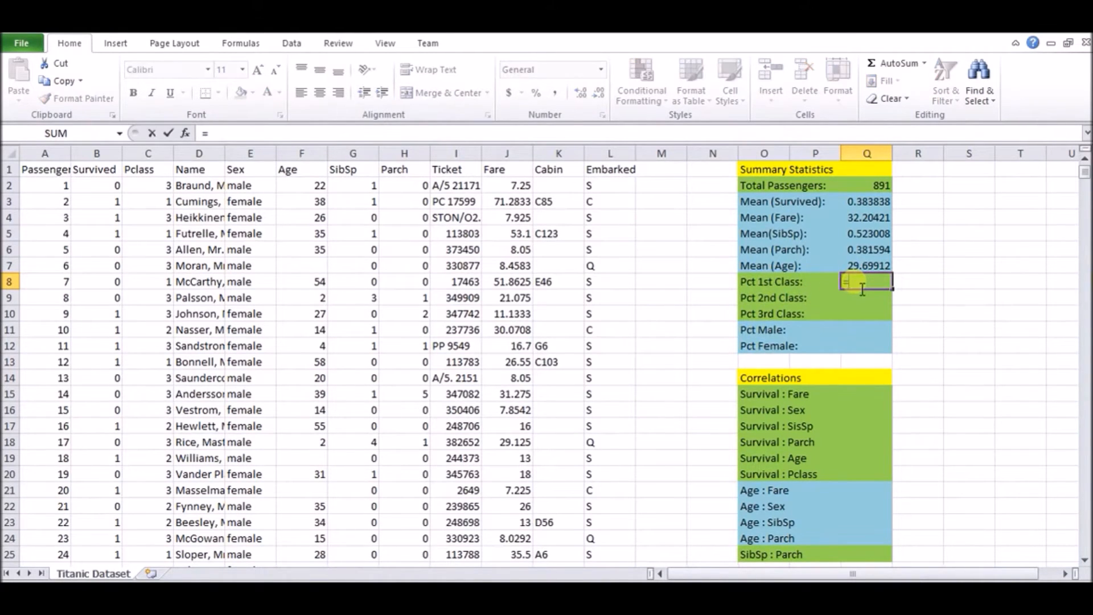
Enter =SUM(IF(C:C=1,1,0))/Q2 in Q8 for the 1st-class passenger share
type("=SUM")
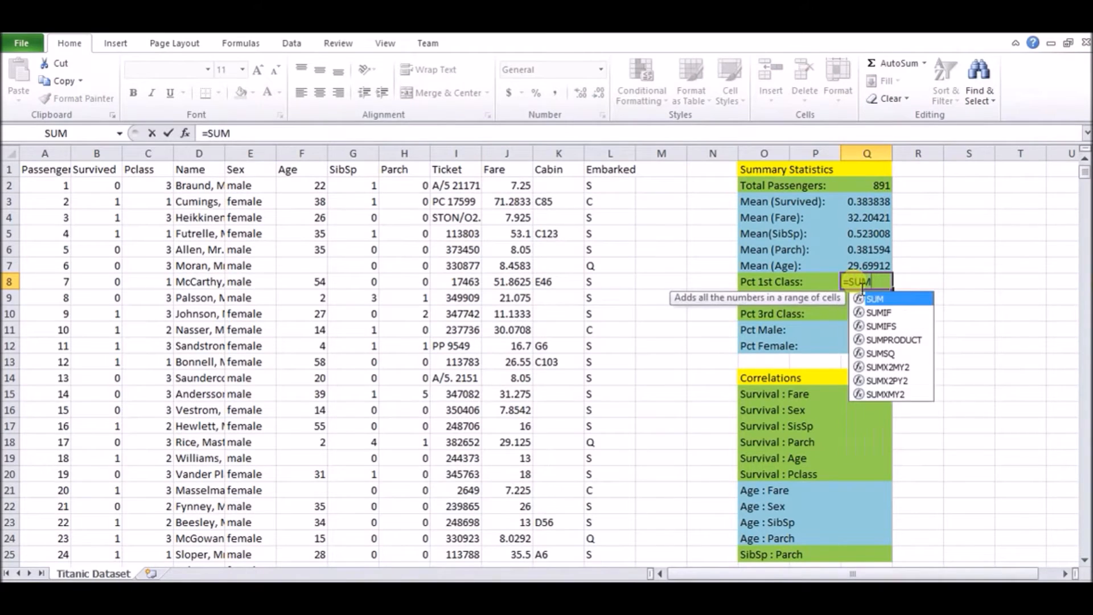
type("(IF(")
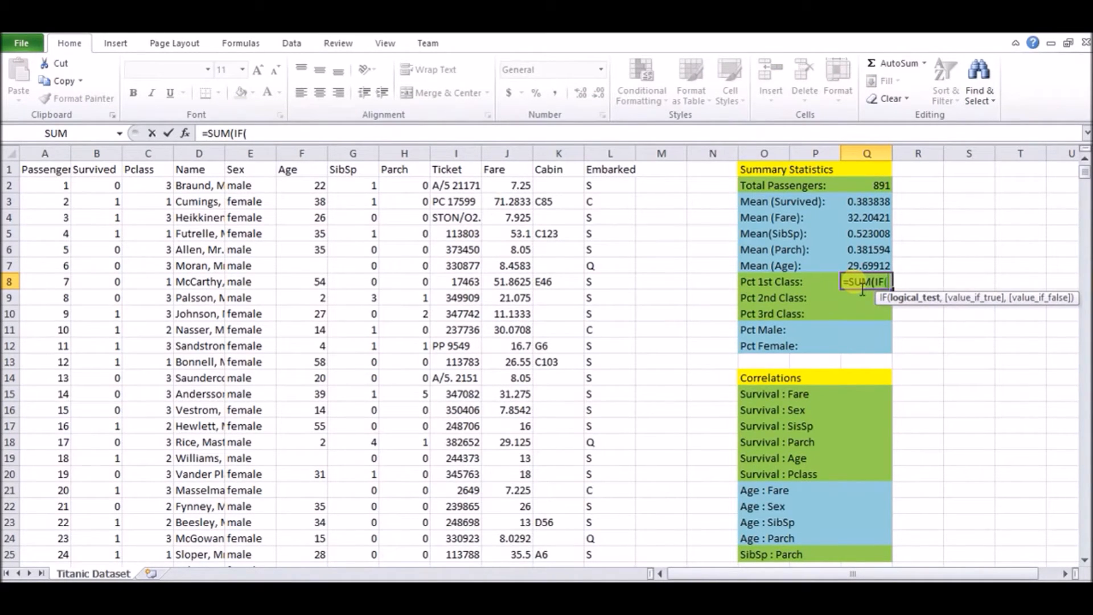
left_click(147, 152)
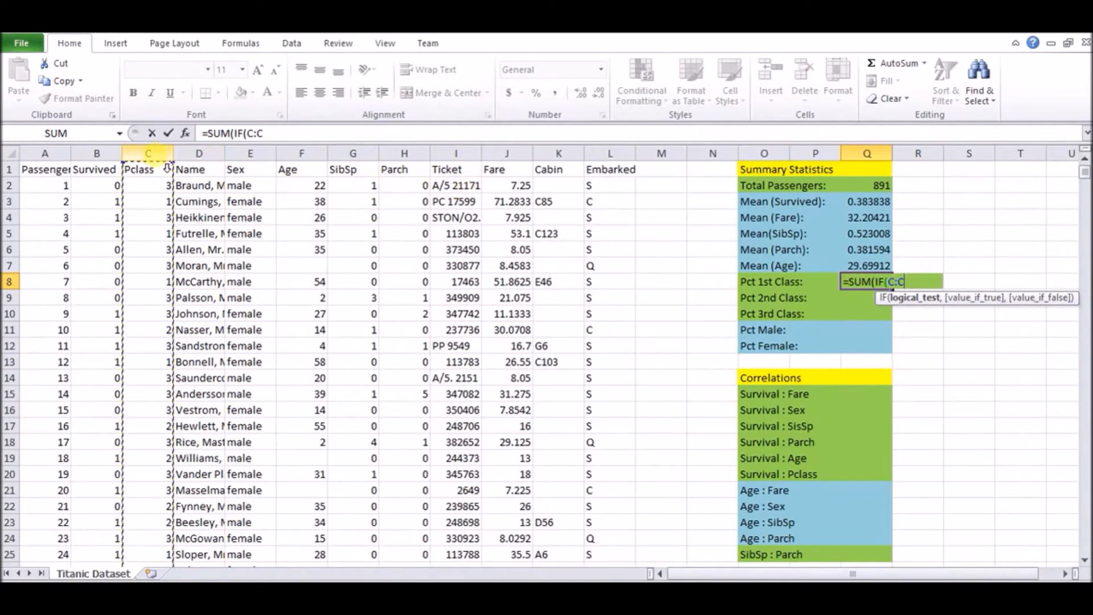
type("=1,")
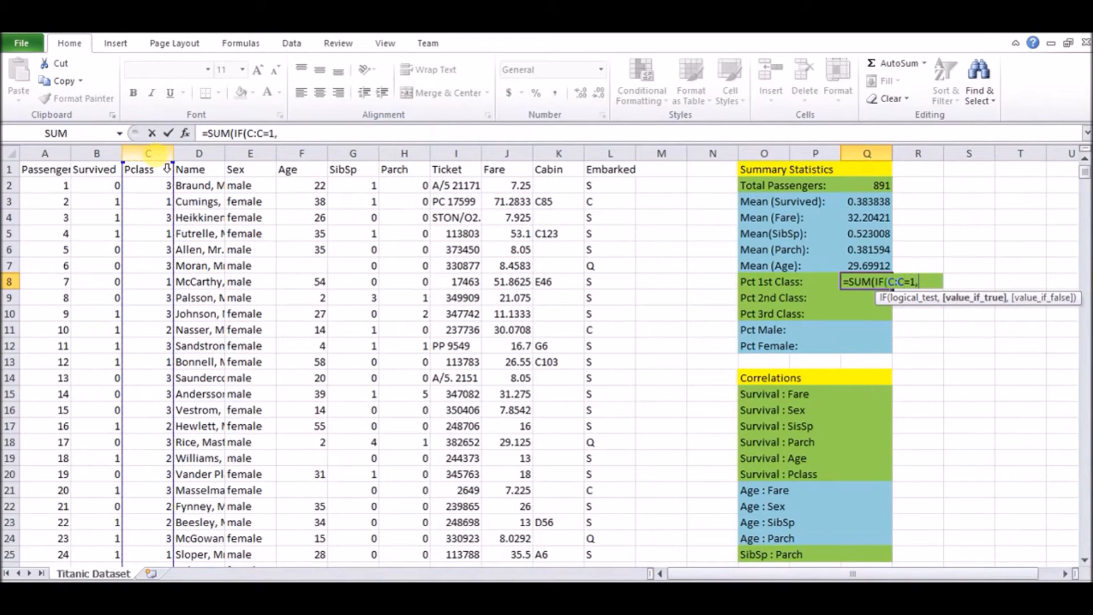
type("1,0))/")
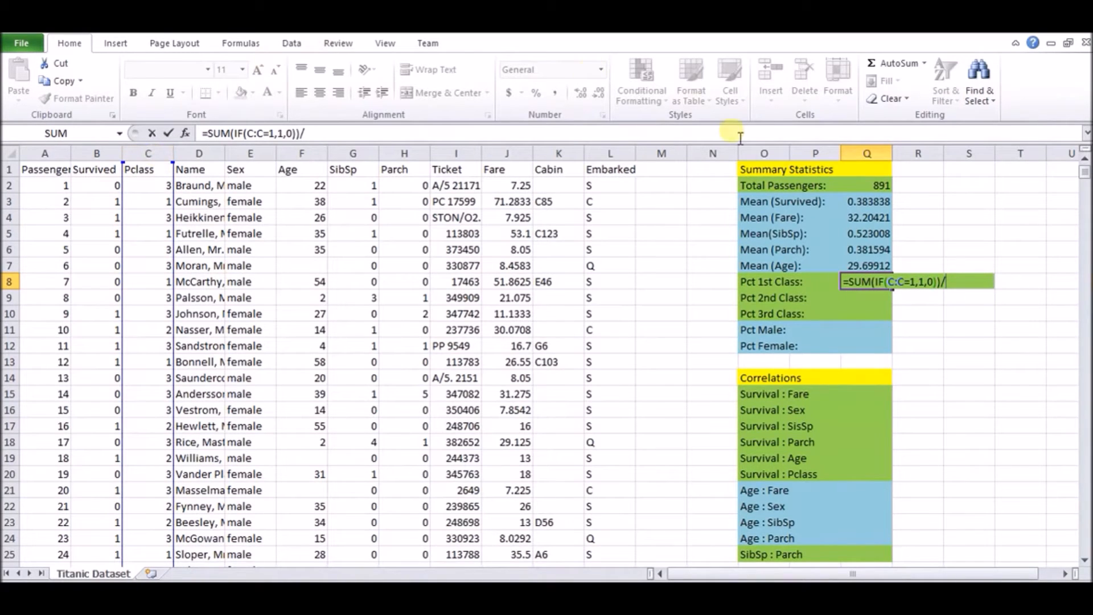
left_click(866, 185)
type("=")
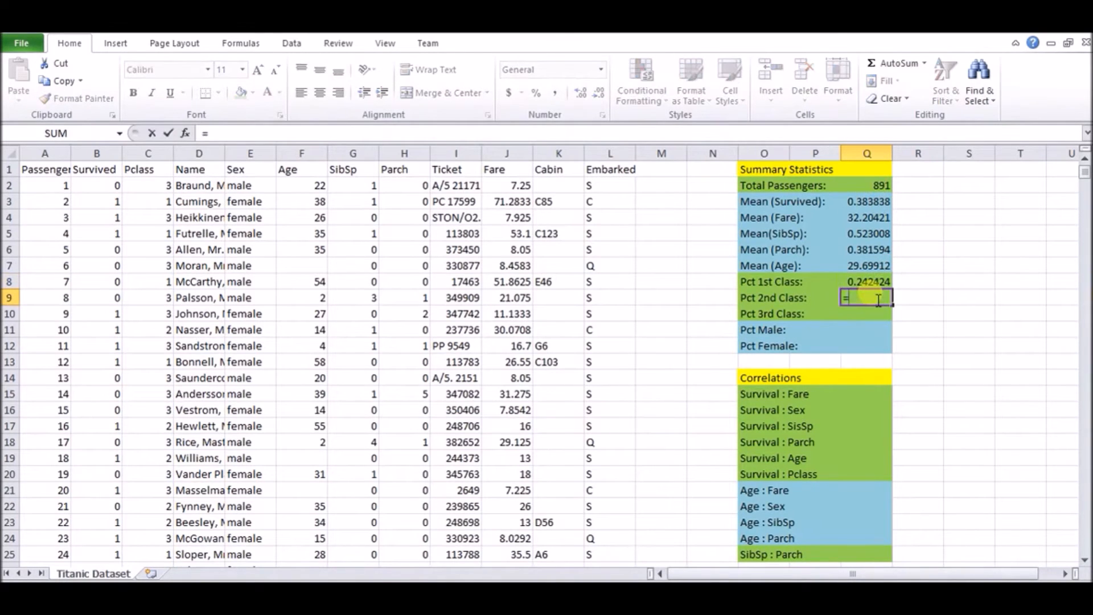
Enter =SUM(IF(C:C=2,1,0))/Q2 in Q9 for the 2nd-class share, about 0.2065
type("SUM(")
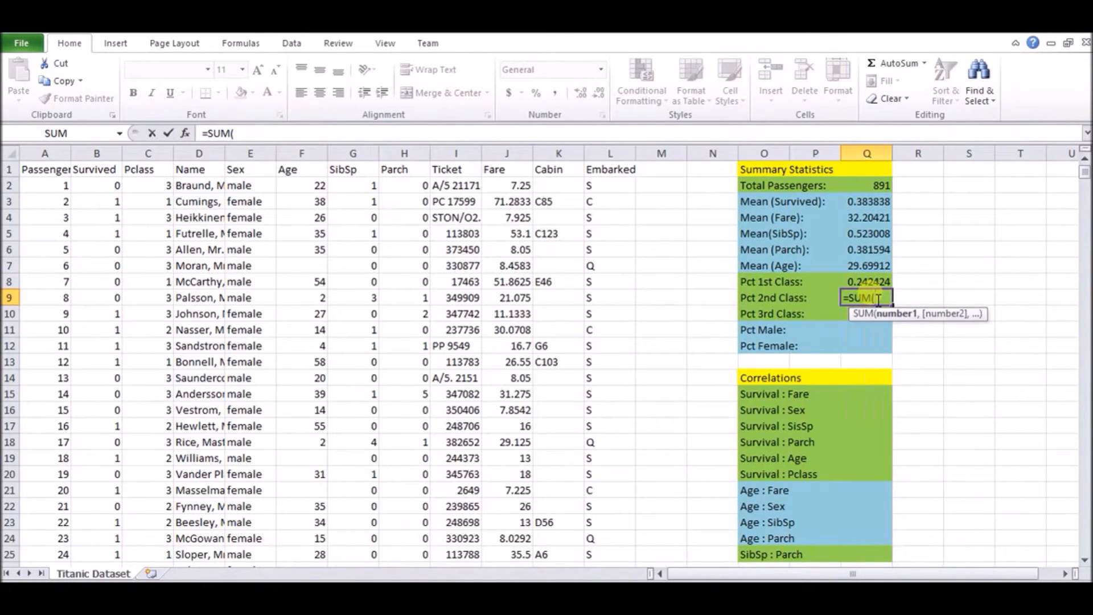
type("IF(")
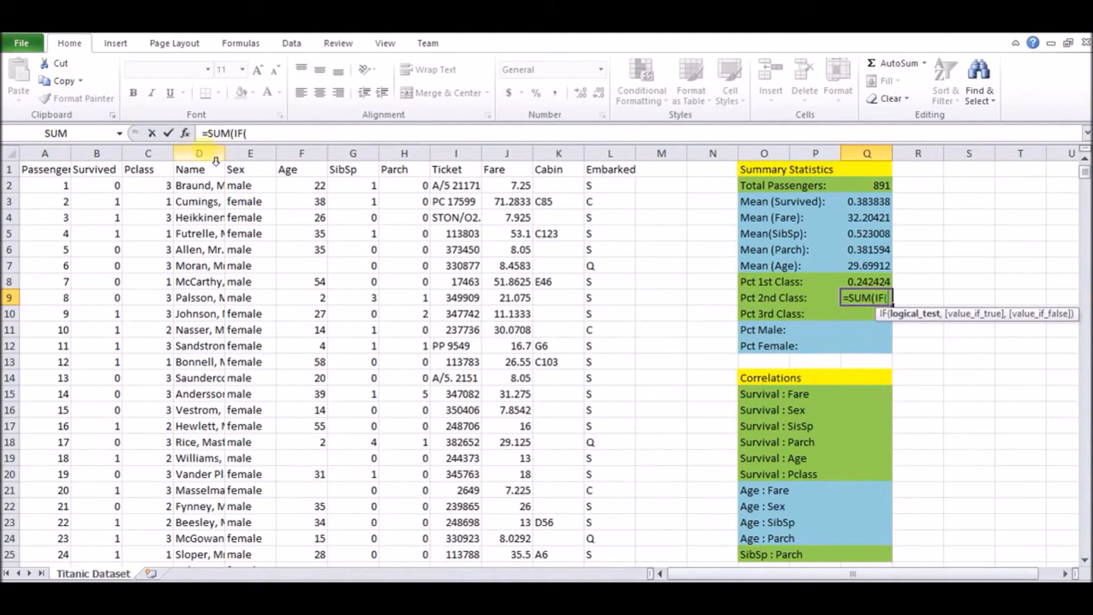
left_click(148, 152)
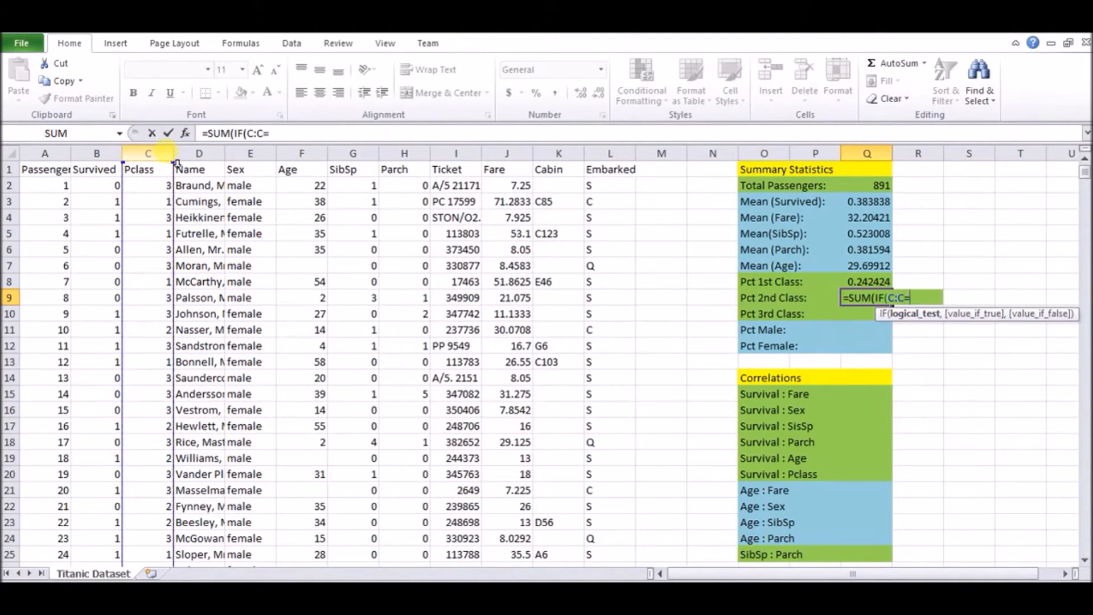
type("2,1,0")
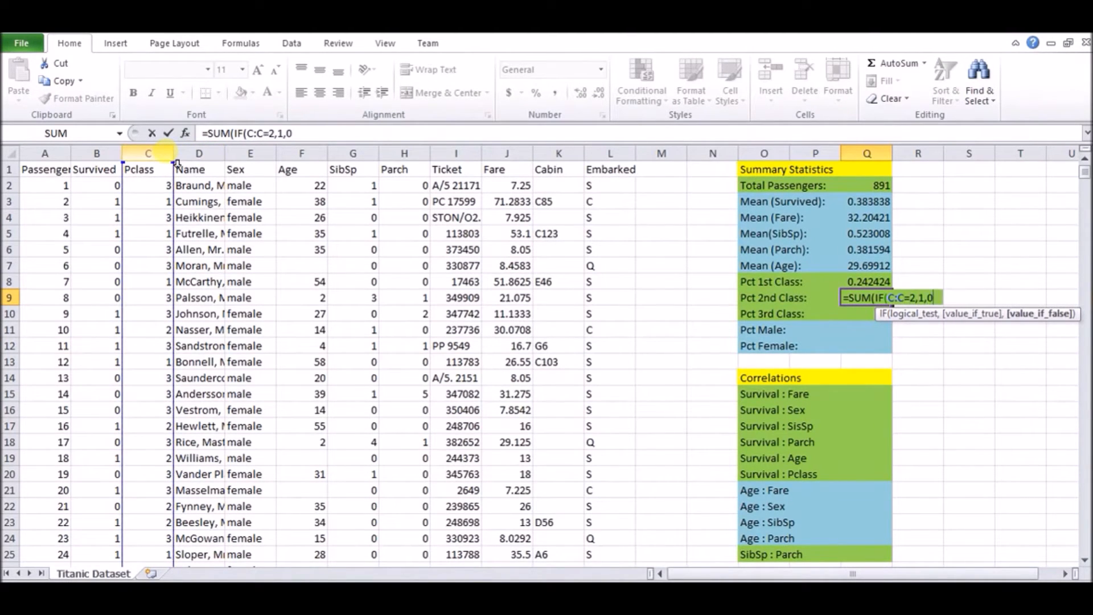
type("))/")
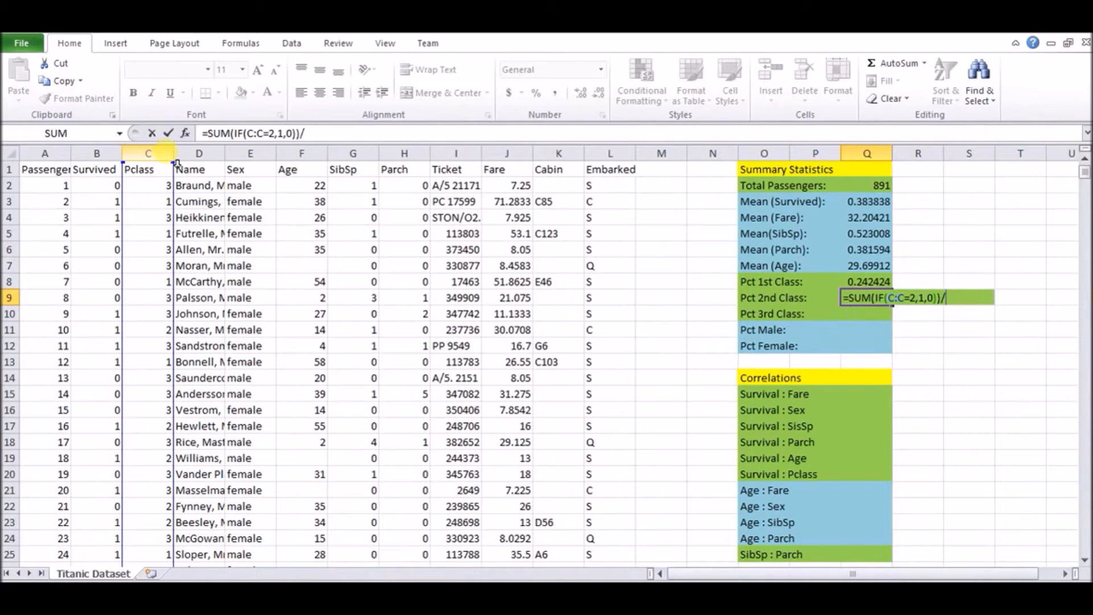
left_click(867, 184)
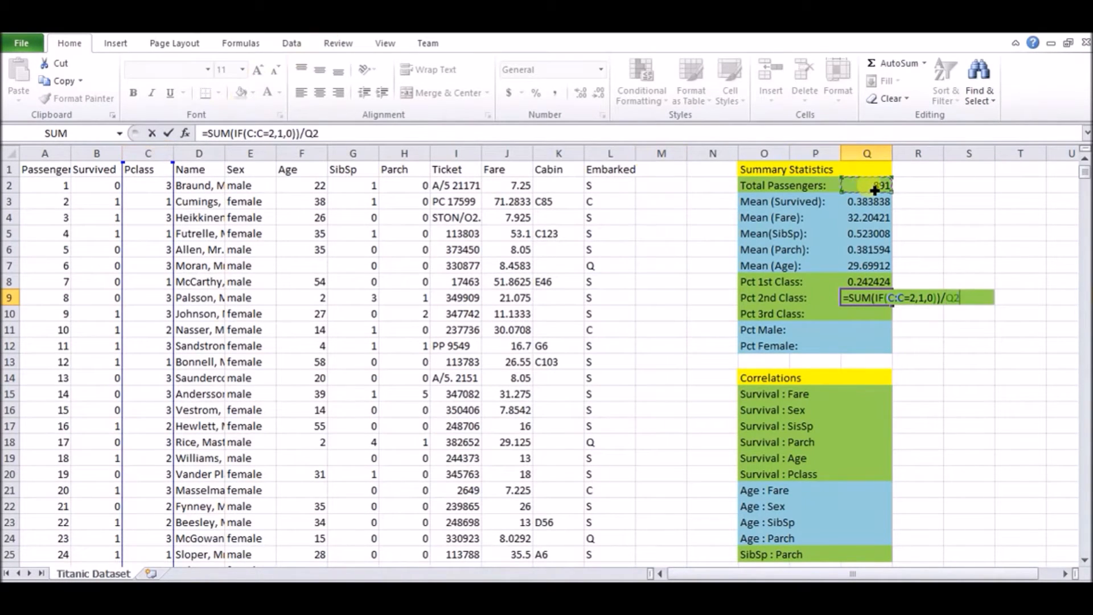
key("Enter")
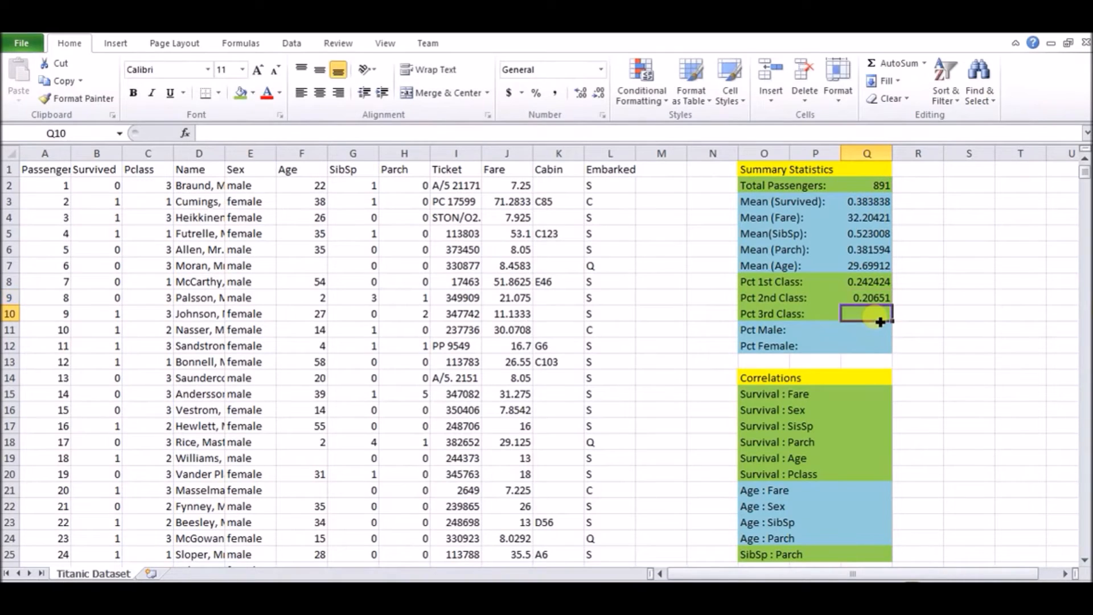
Begin the SUM/IF formula over column C for the 3rd-class share in Q10
type("=SUM")
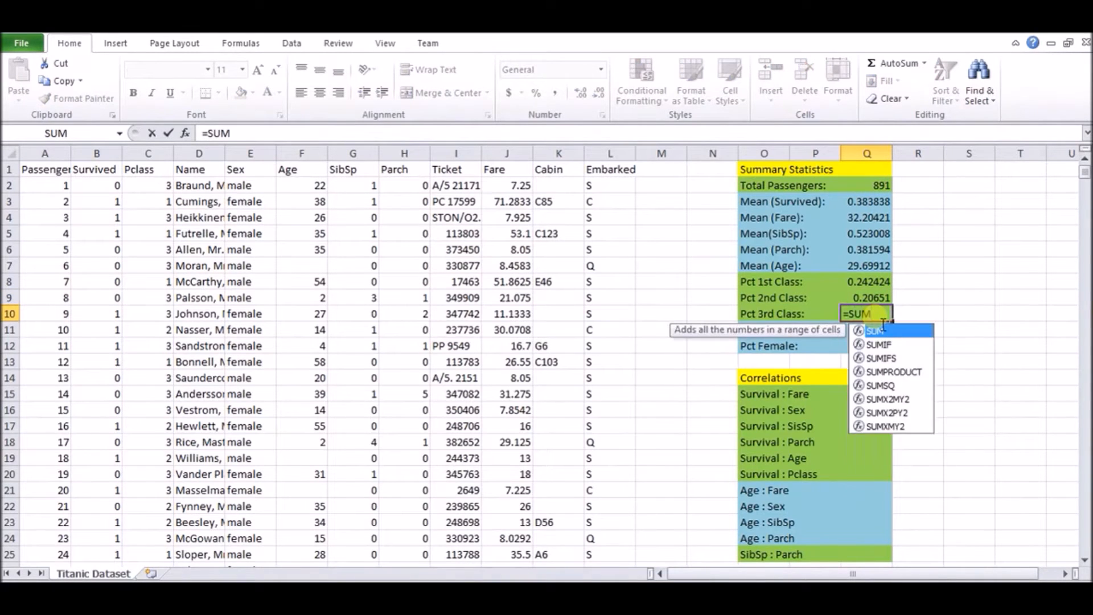
type("(IF(")
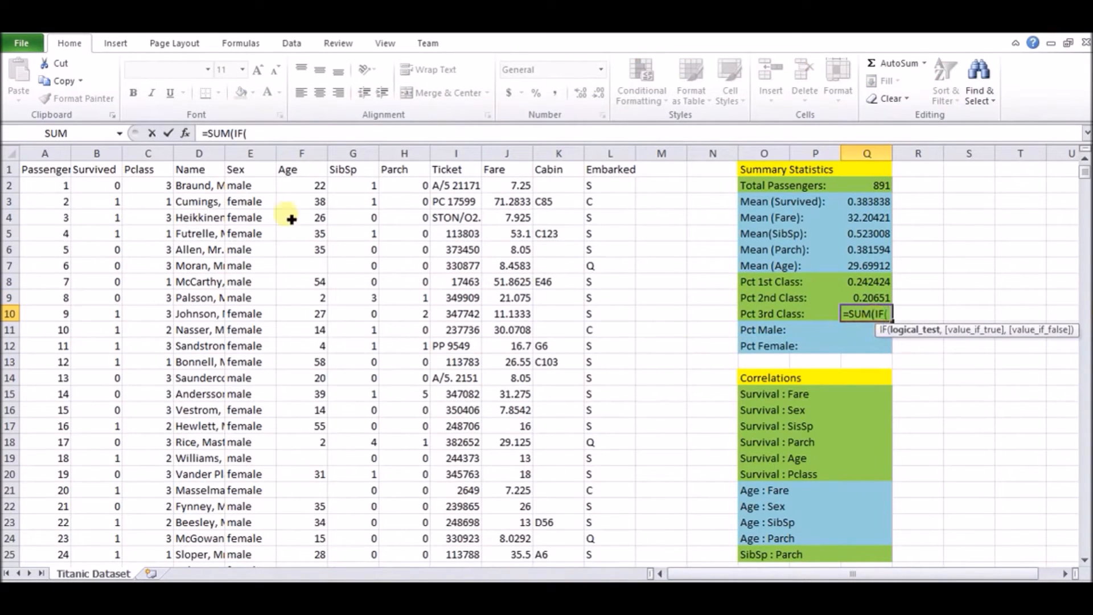
left_click(147, 152)
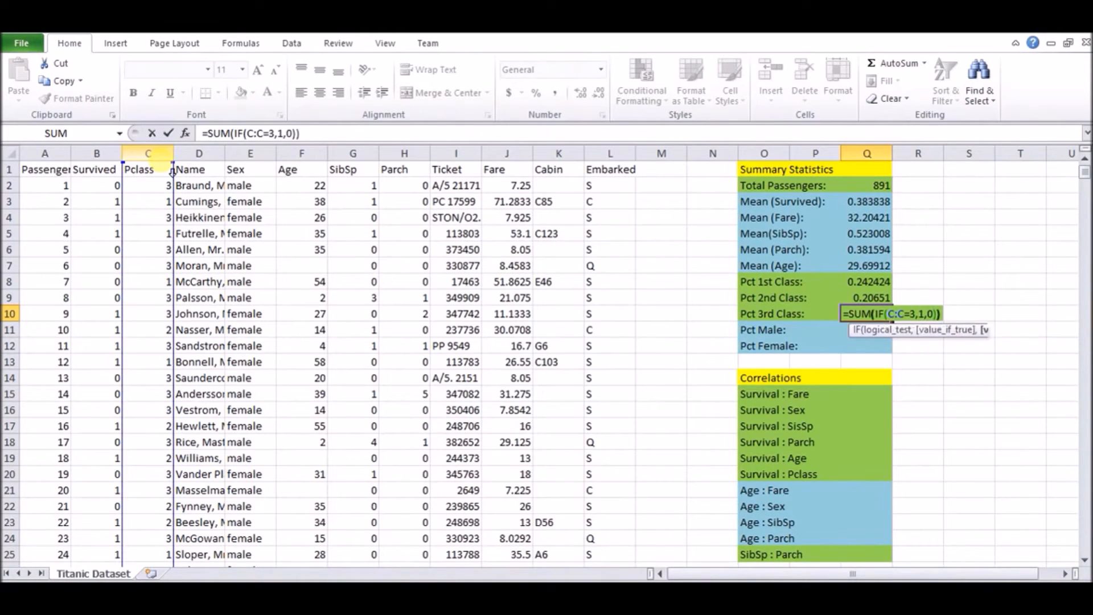
type("/Q2")
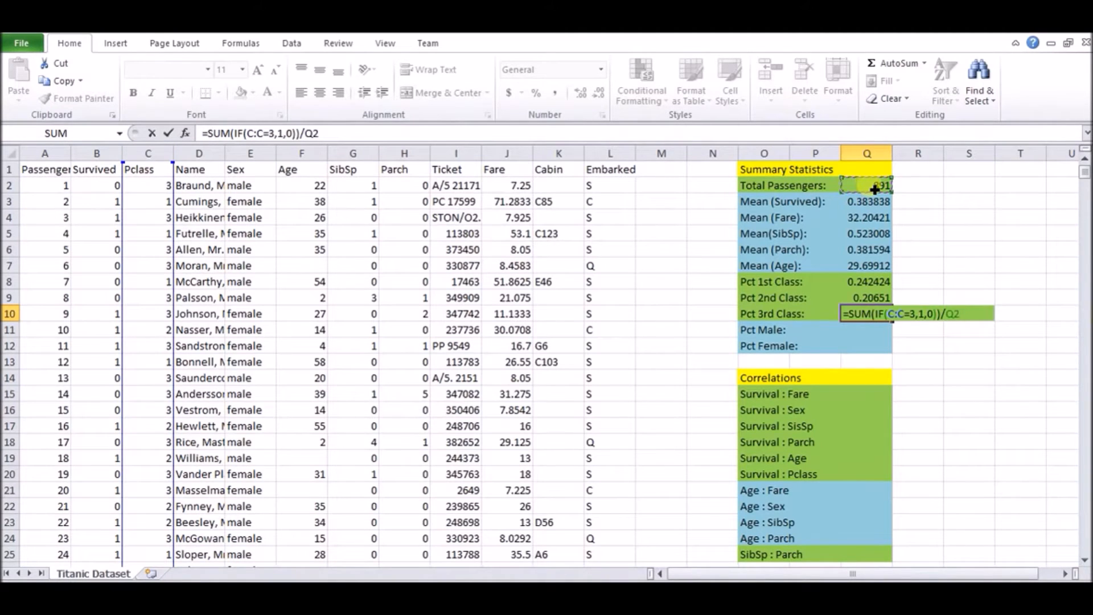
Commit the Q10 formula showing about 0.5511, then abandon a stray =sum( in R10
key("enter")
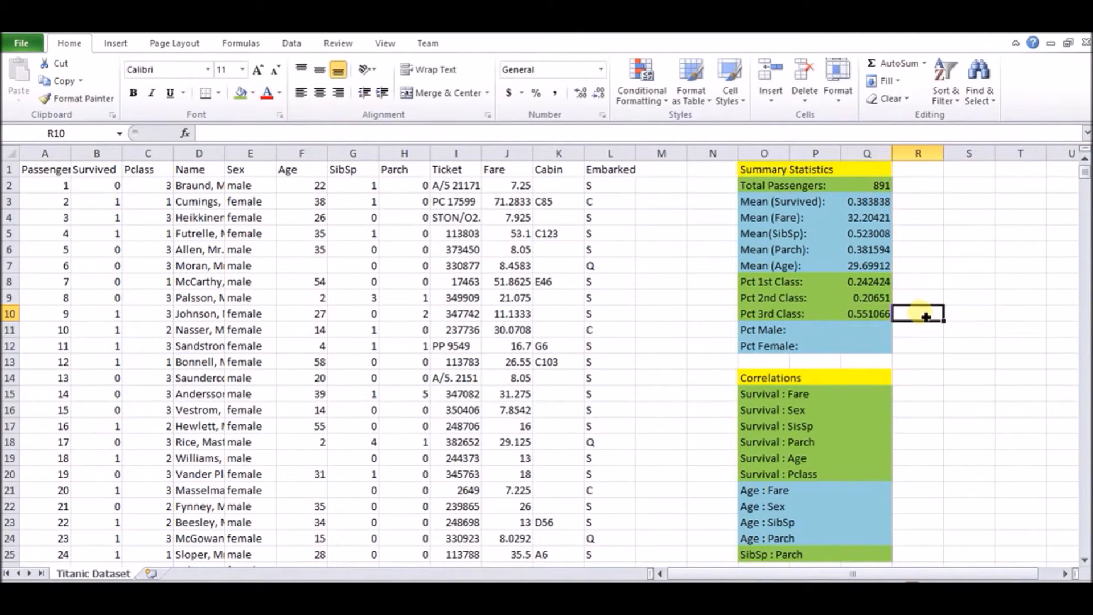
type("=sum(")
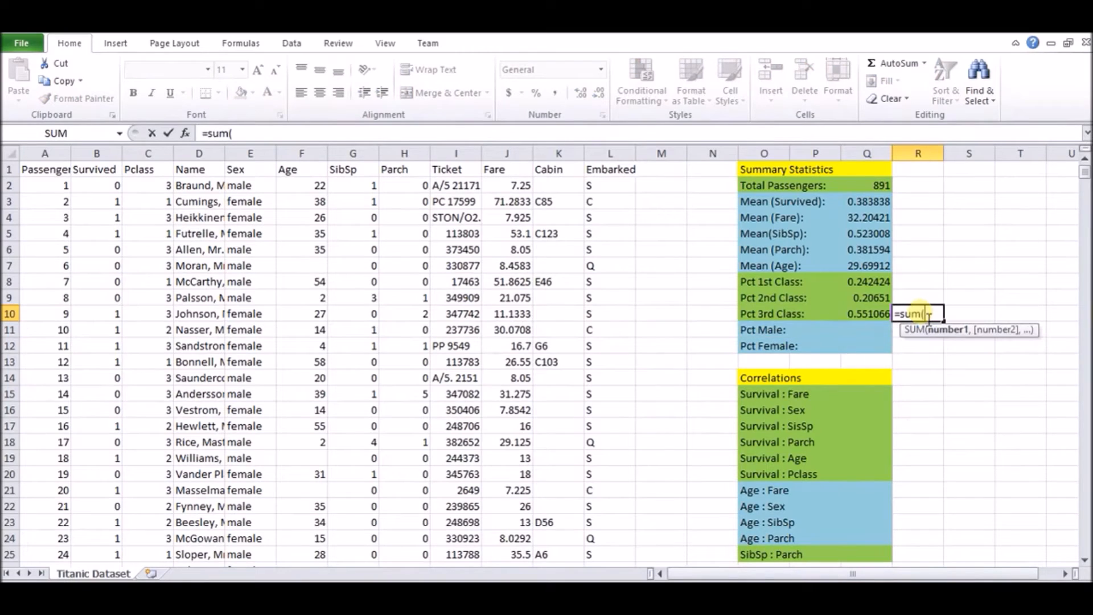
left_click_drag(866, 282, 867, 313)
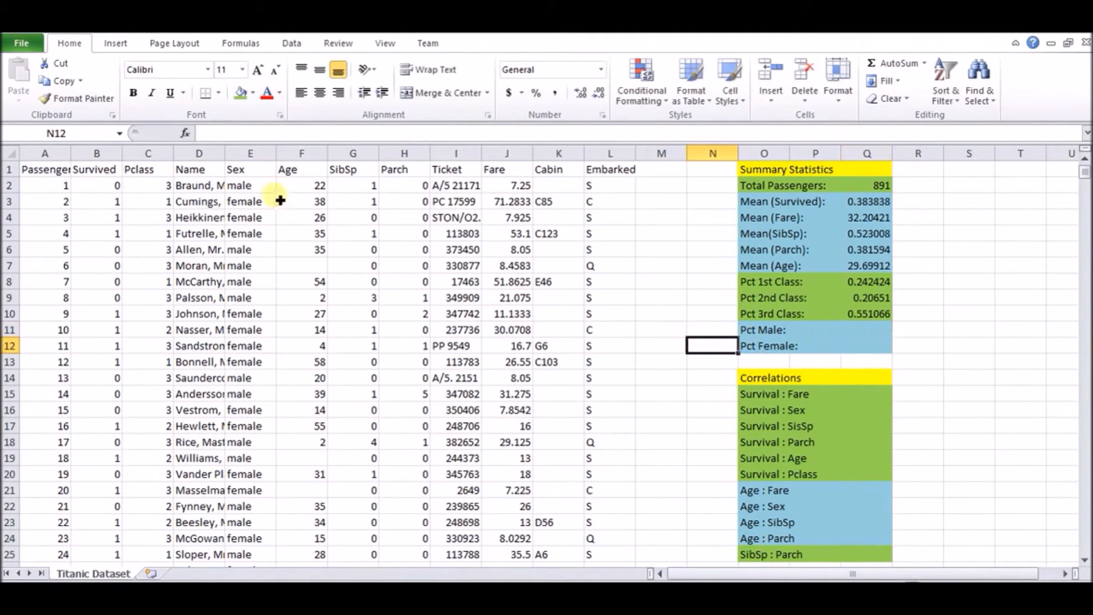
Replace 'female' with 1 and 'male' with 0 throughout the Sex column
left_click(249, 153)
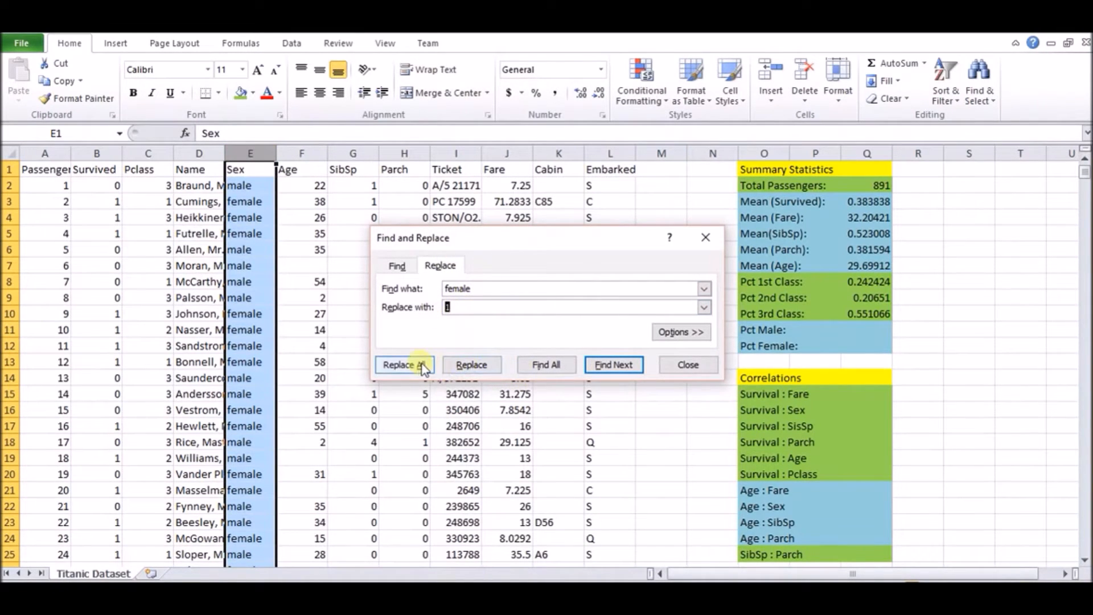
left_click(403, 364)
type("0")
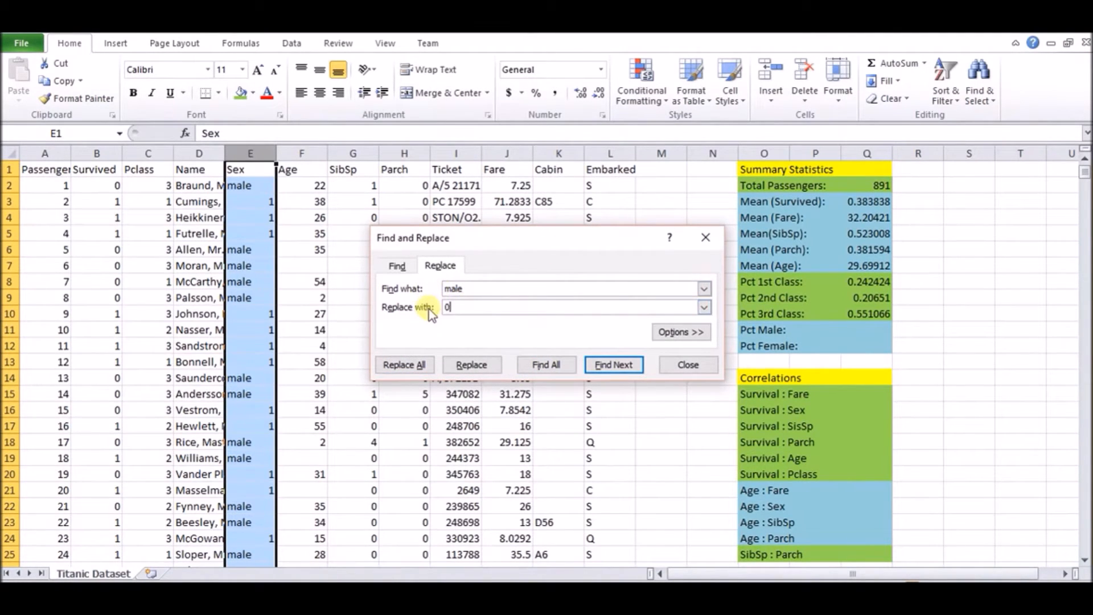
left_click(403, 364)
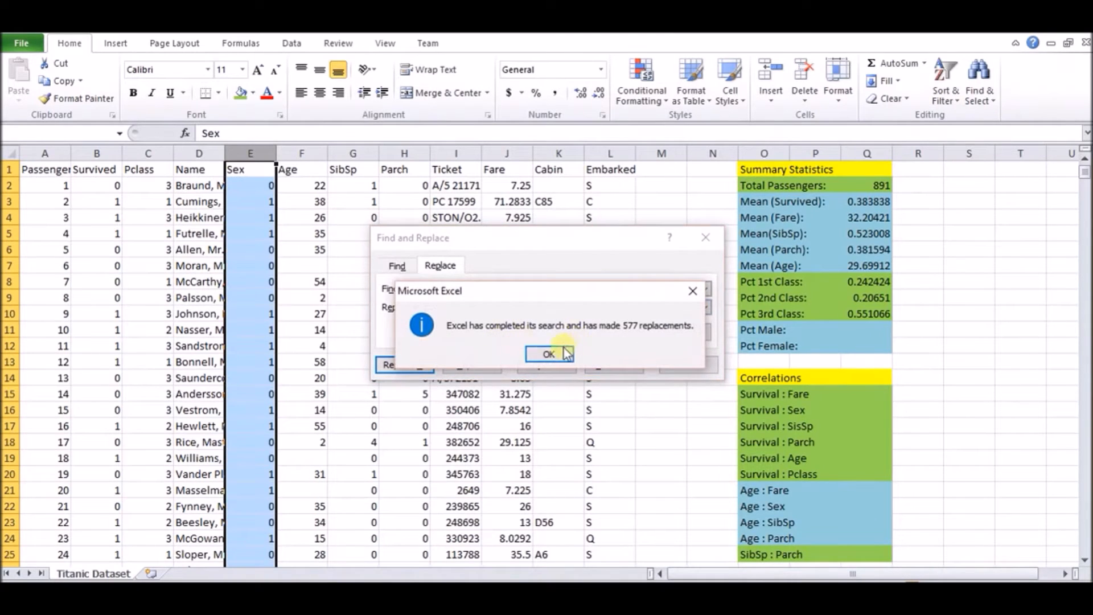
left_click(549, 353)
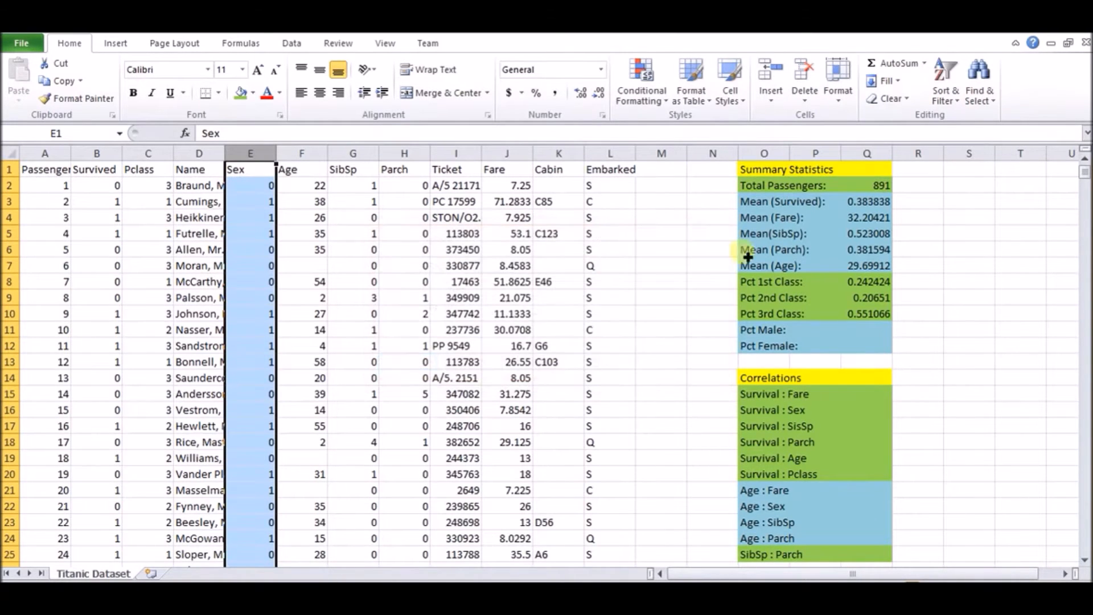
Enter =AVERAGE(E:E) for Pct Female and =1-Q12 for Pct Male
left_click(866, 329)
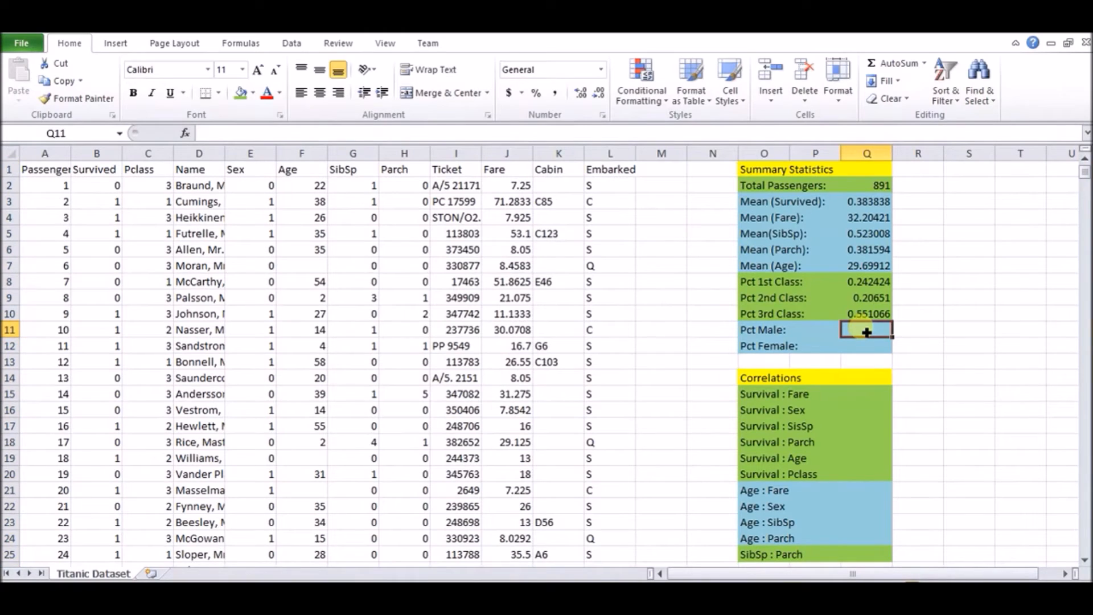
type("=")
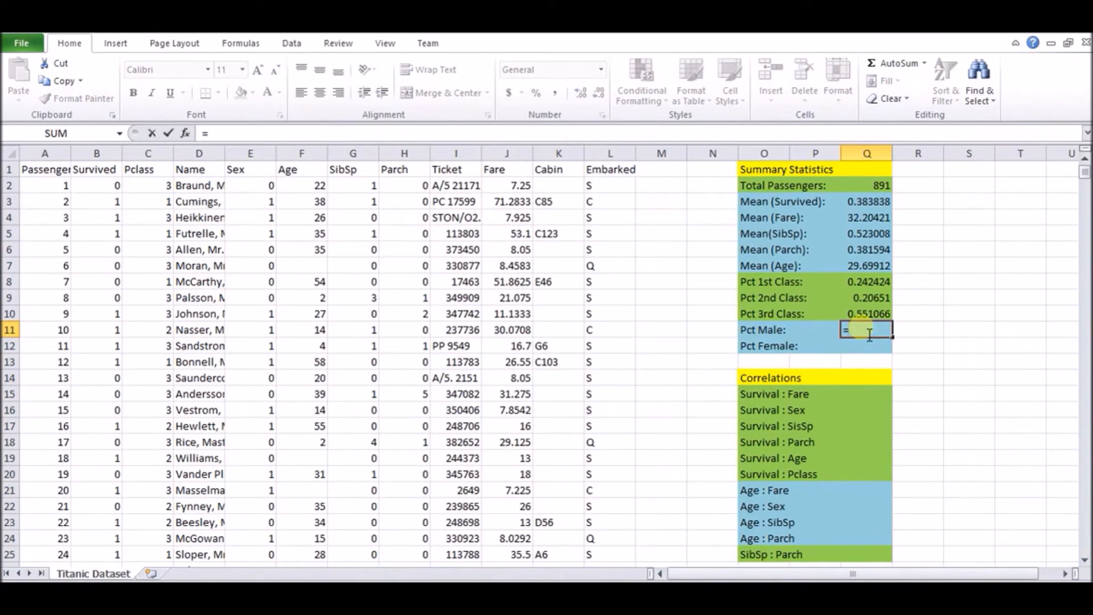
type("average")
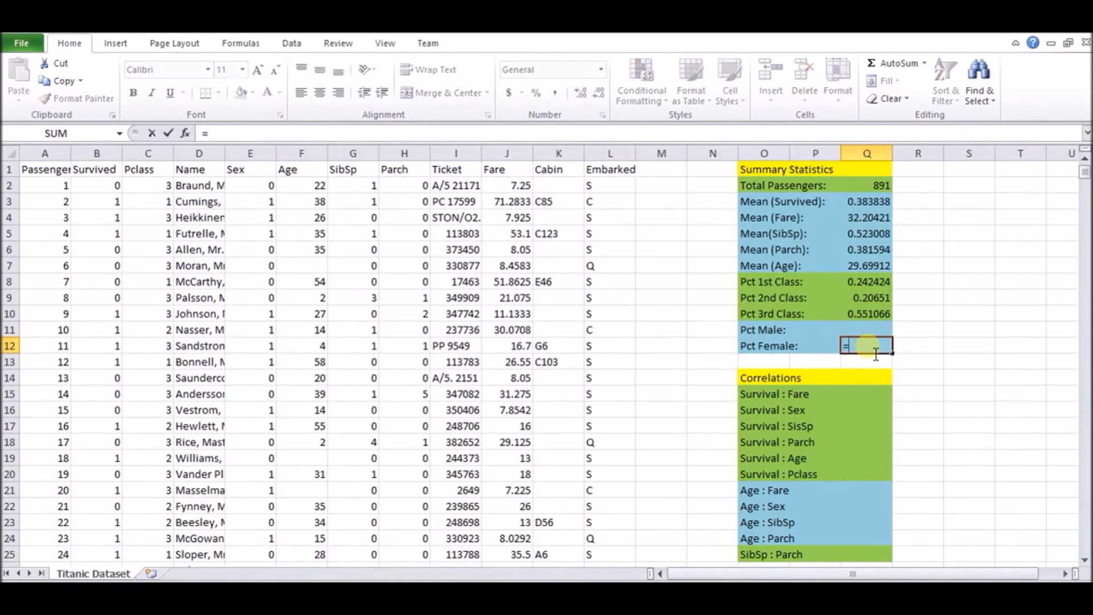
type("average(")
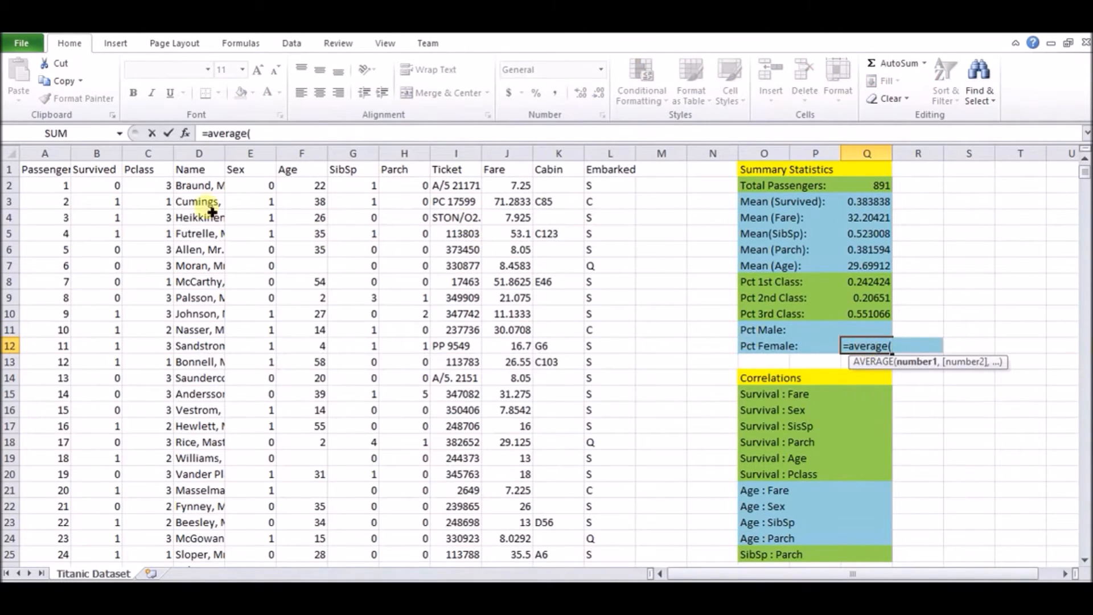
left_click(249, 153)
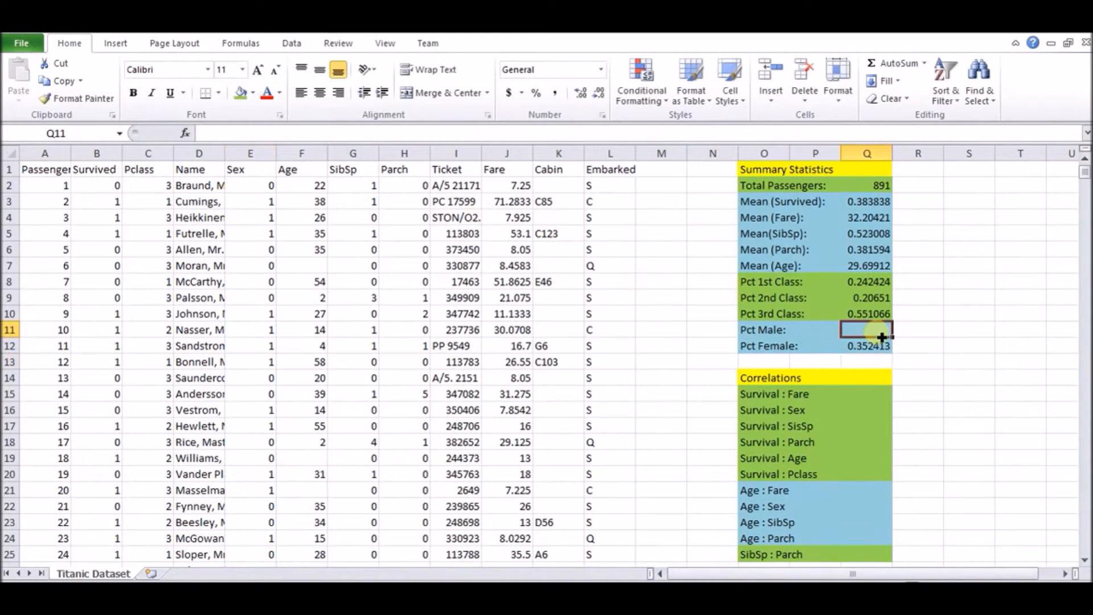
type("=1-")
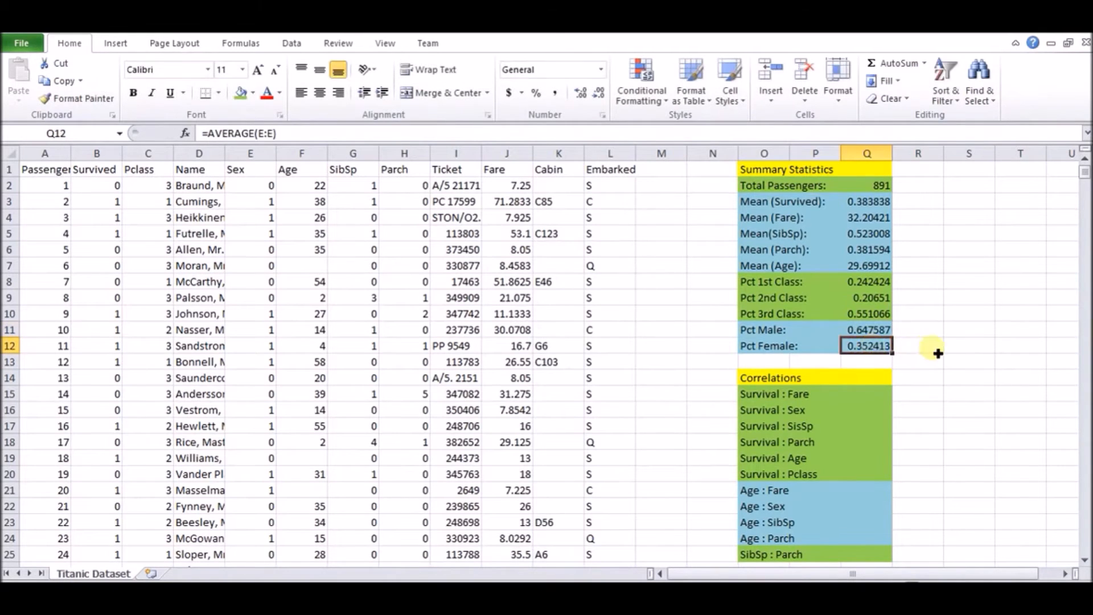
left_click(917, 347)
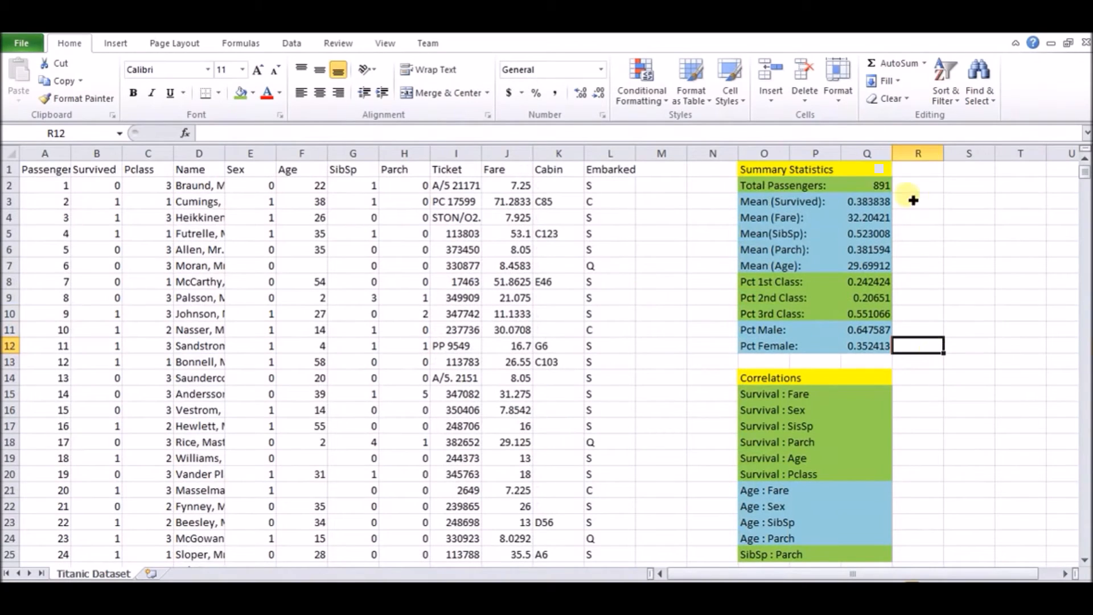
left_click(867, 184)
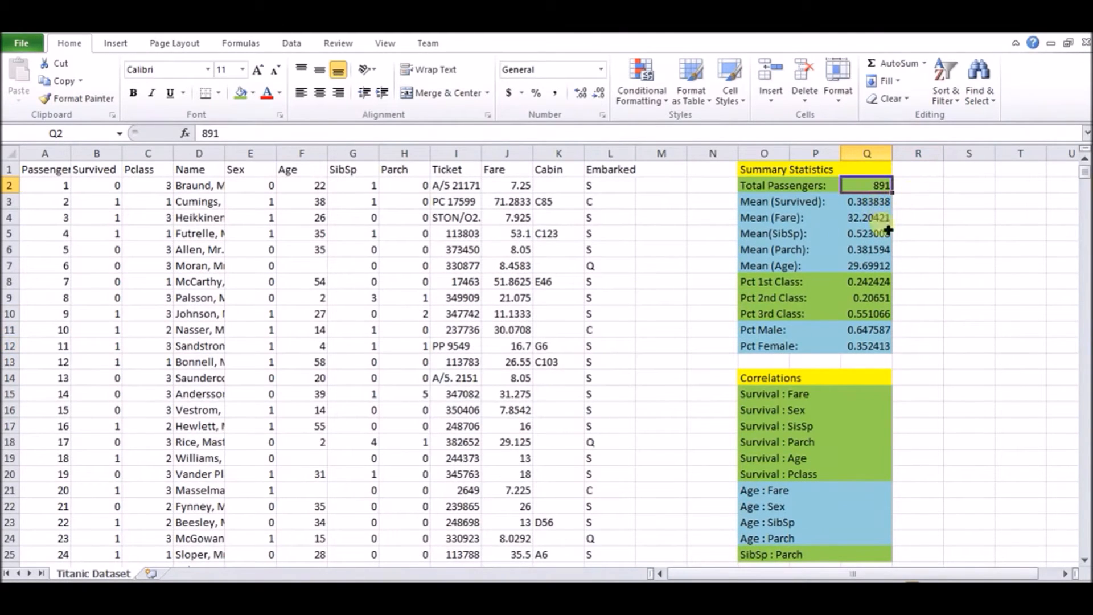
left_click(867, 201)
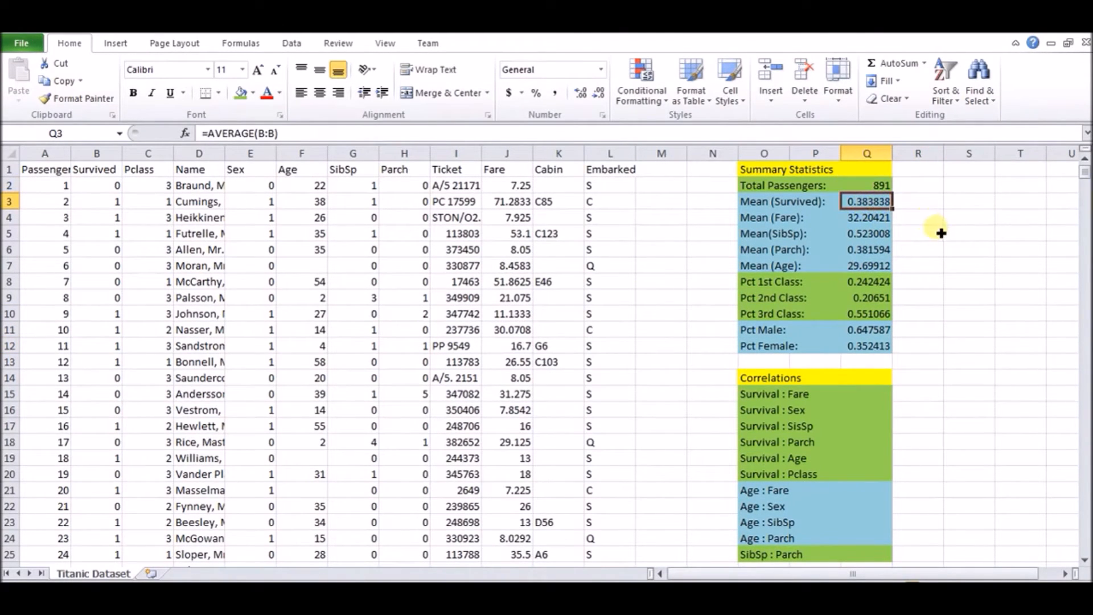
left_click(867, 217)
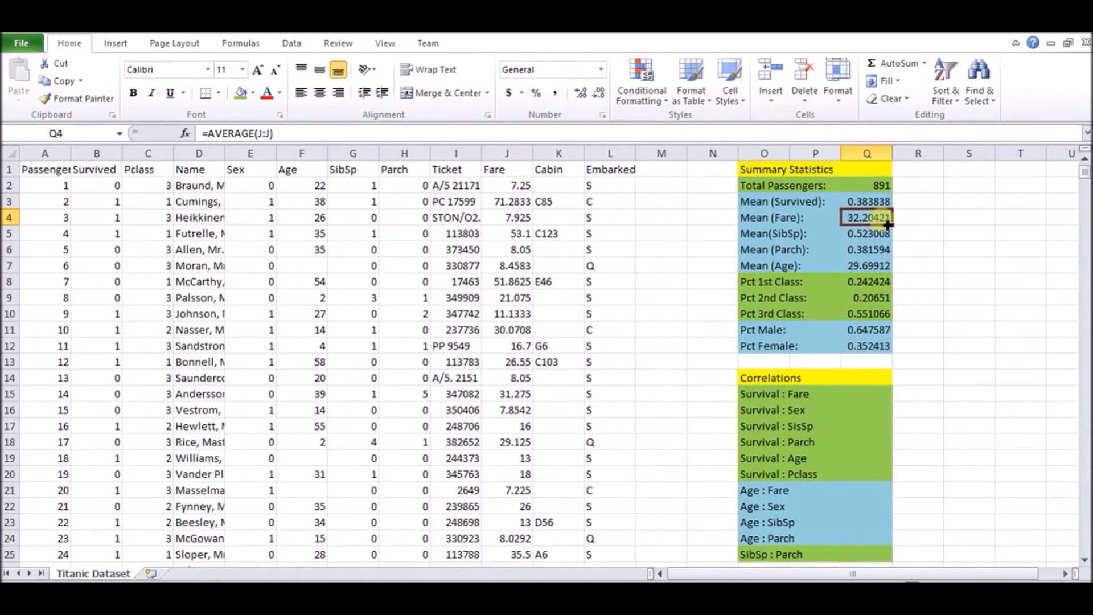
mouse_move(921, 257)
type("=")
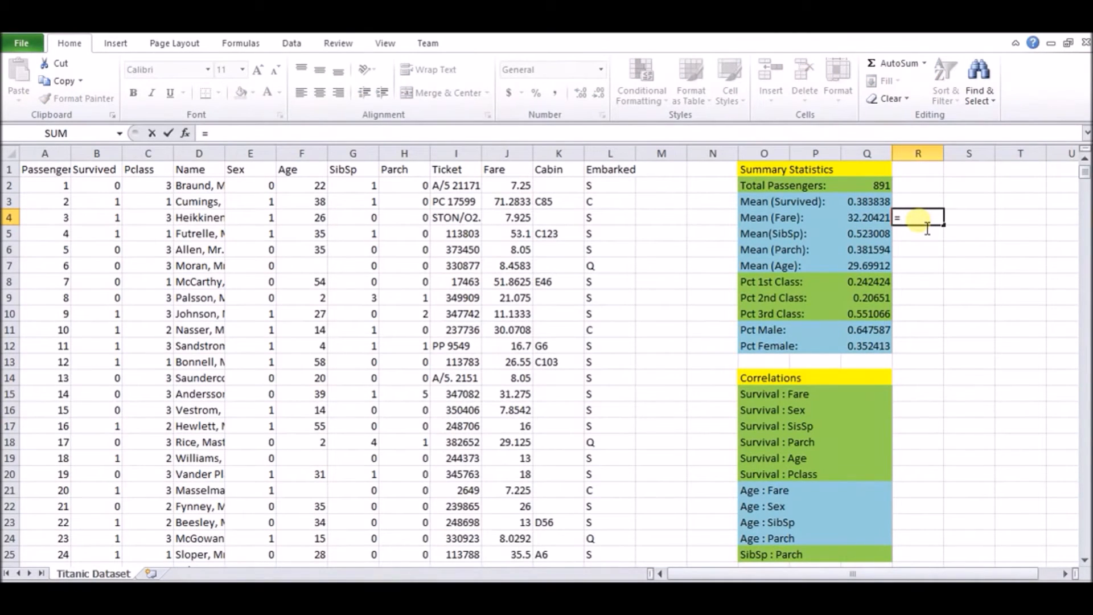
type("$771.")
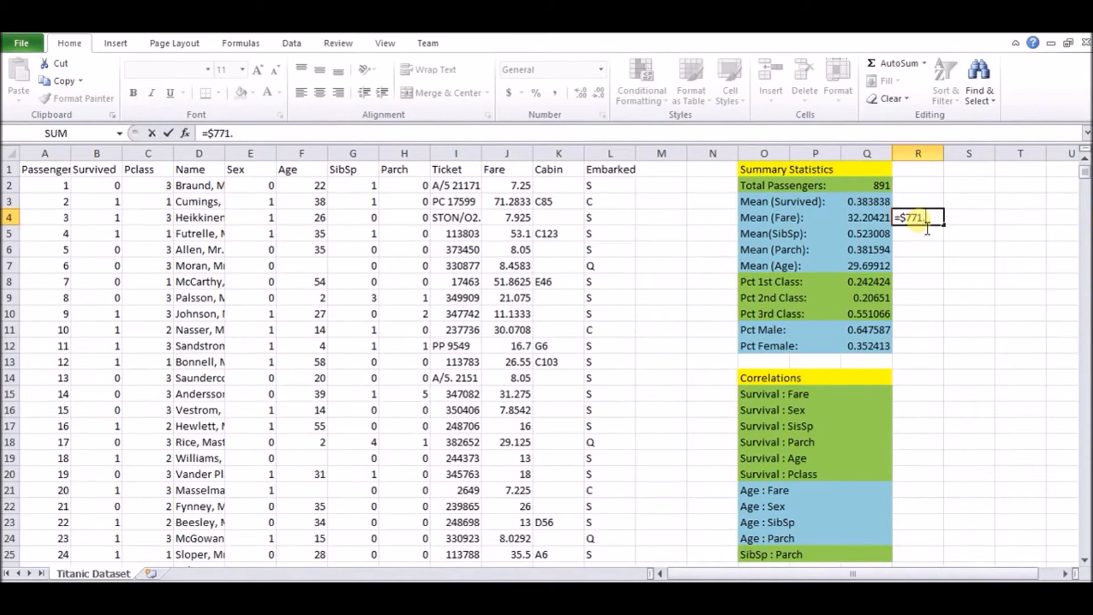
type("94 today")
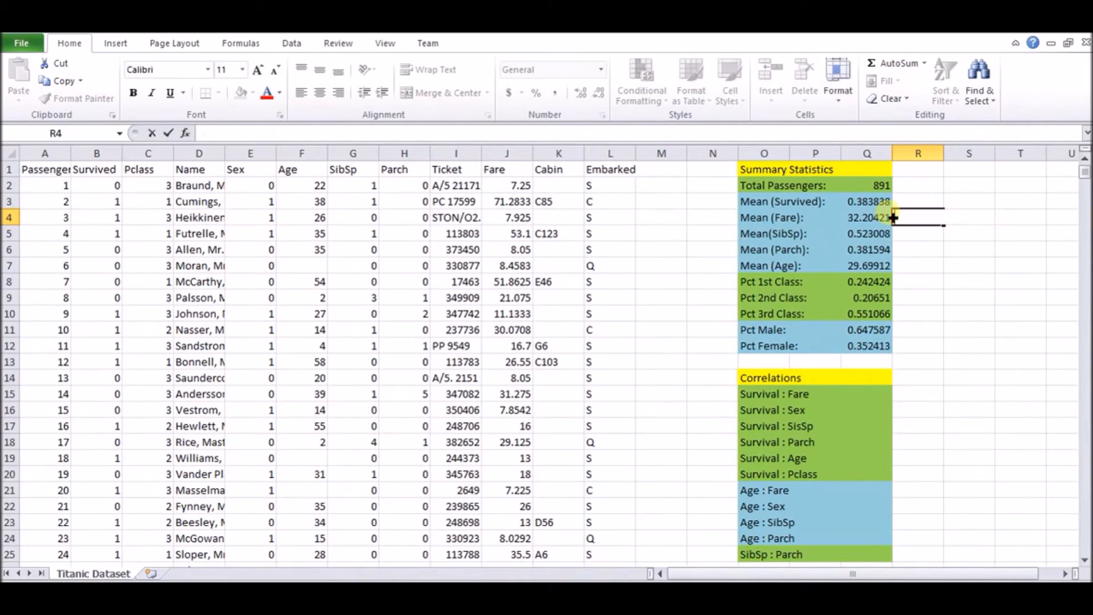
Enter =G2+H2 in M2, fill it down, and label the column 'Family Size'
left_click(867, 233)
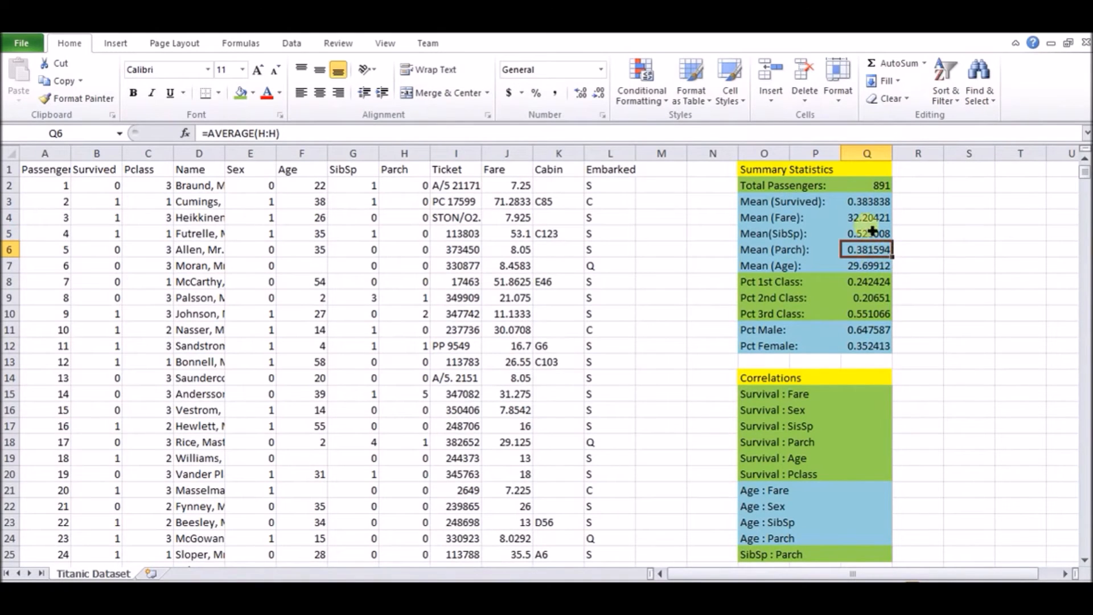
left_click(659, 168)
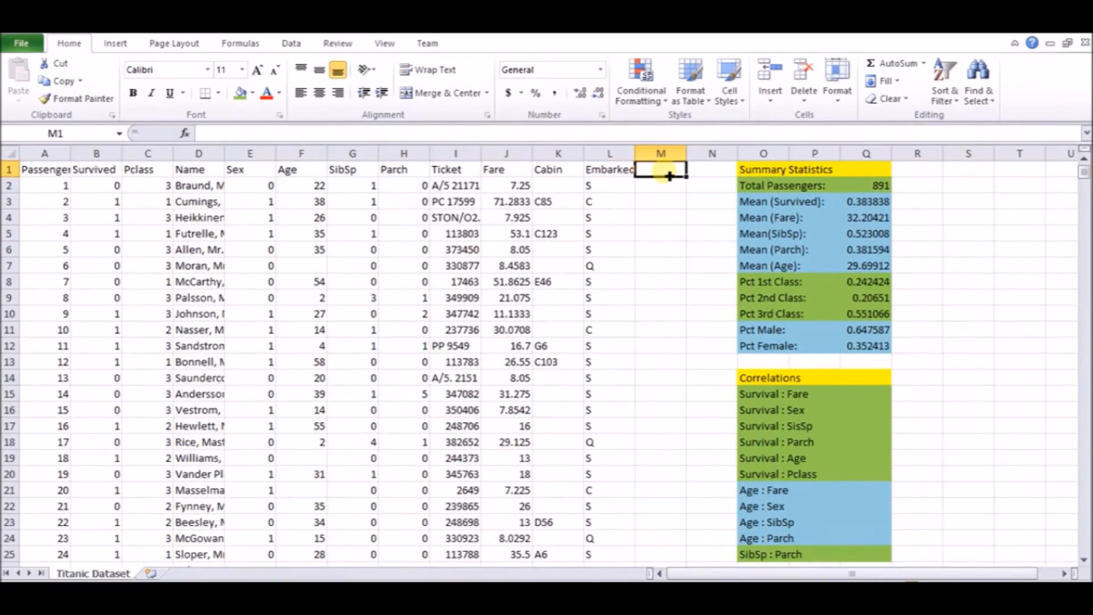
type("=G2")
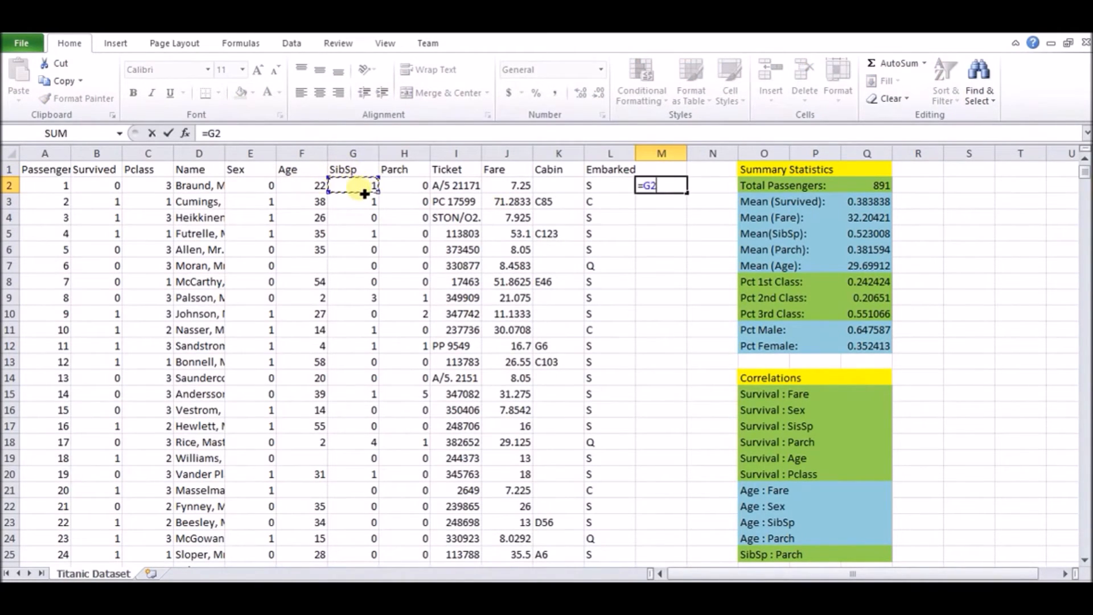
left_click(404, 184)
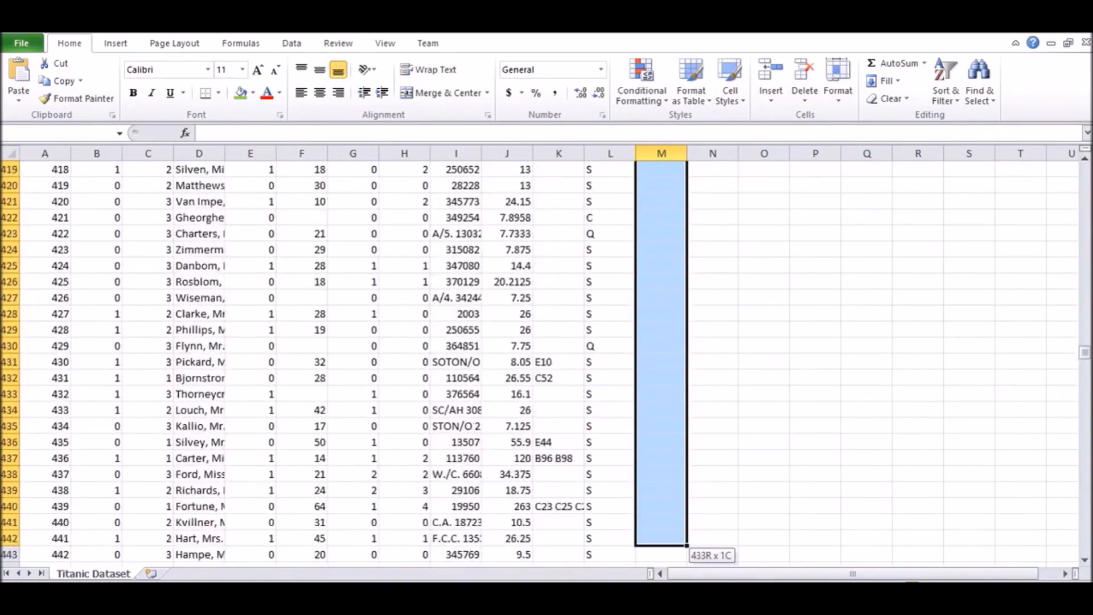
scroll("down", 3)
type("=G10+H10")
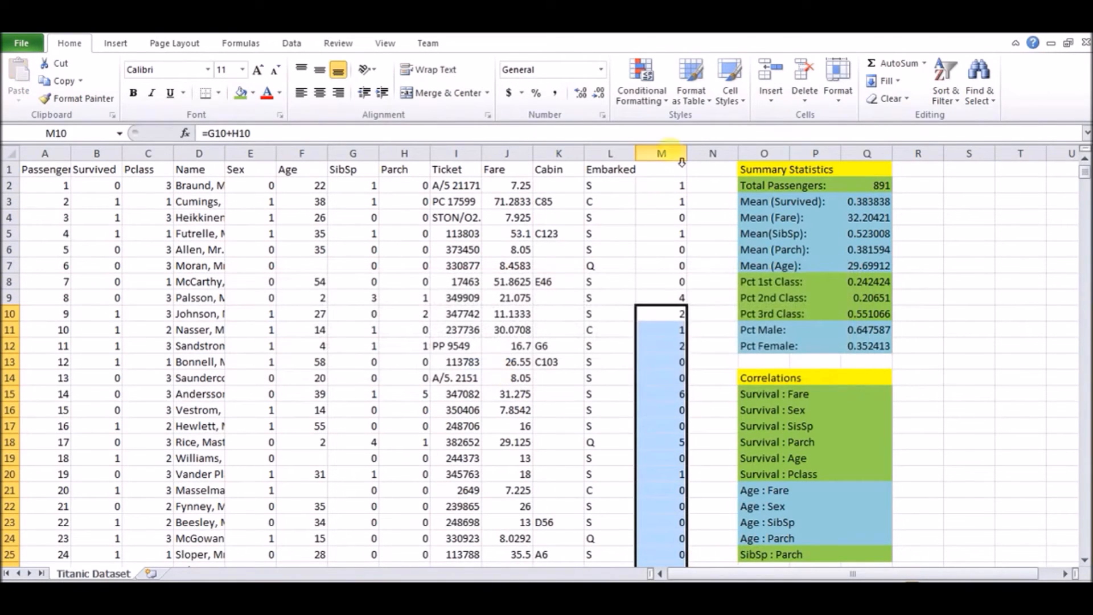
type("Family Size")
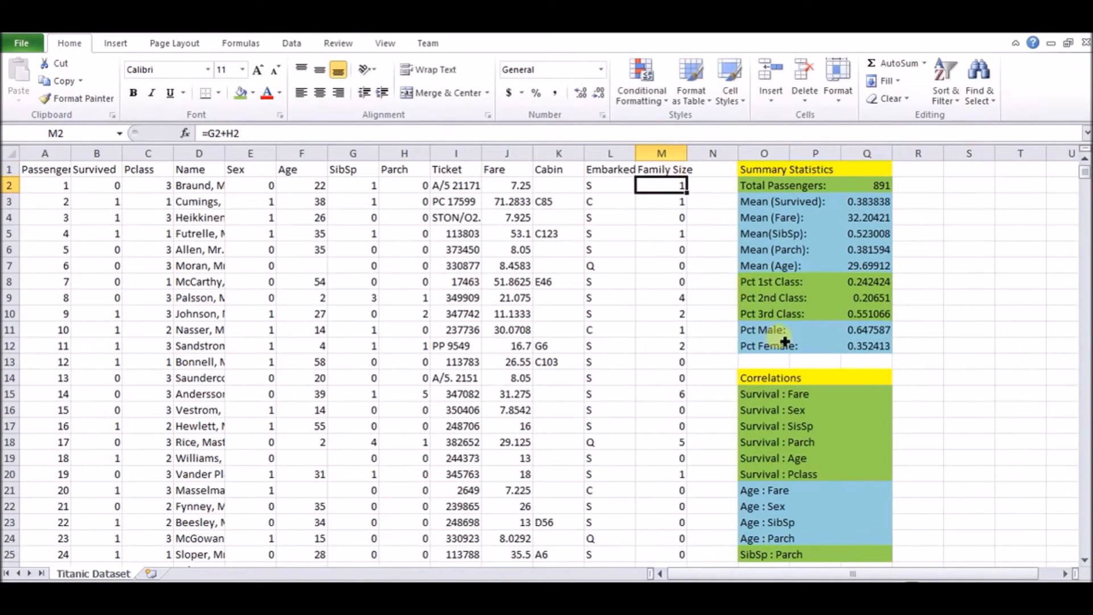
left_click(917, 313)
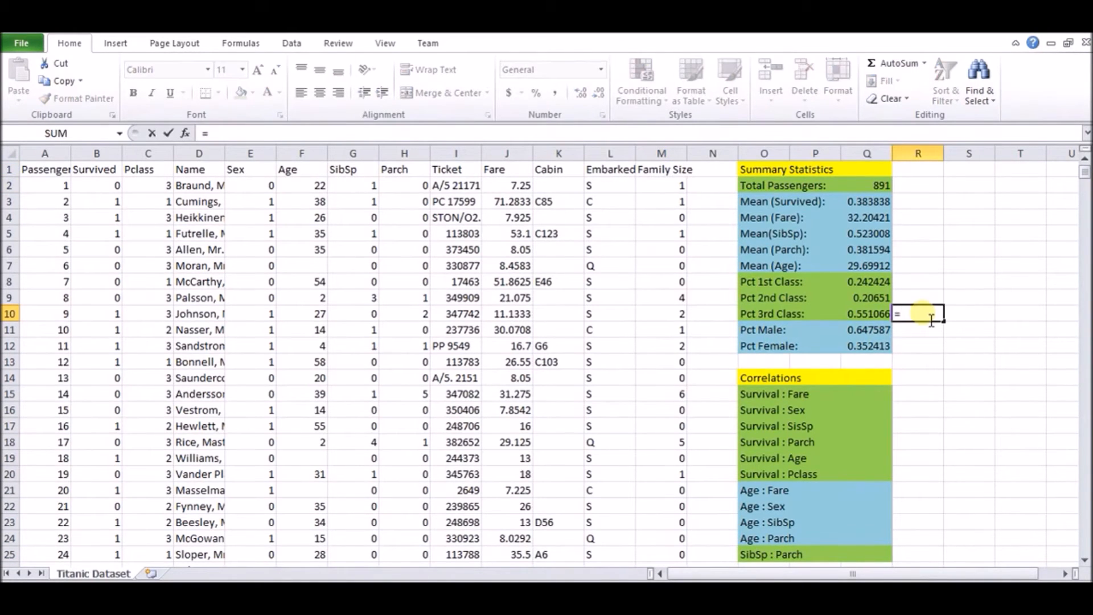
type("average")
left_click(918, 330)
type("=")
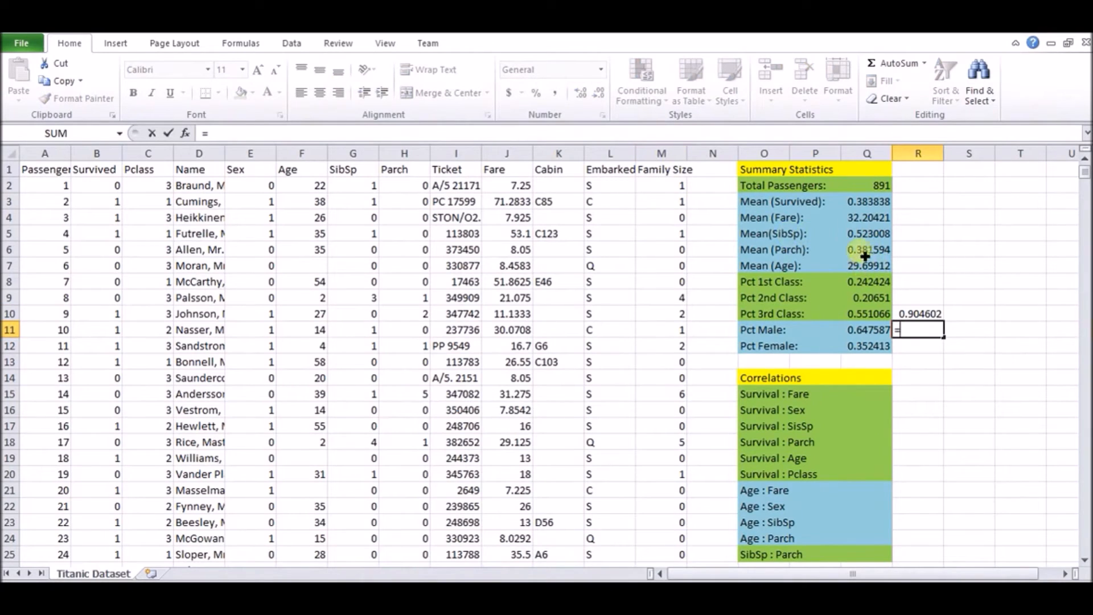
left_click(866, 248)
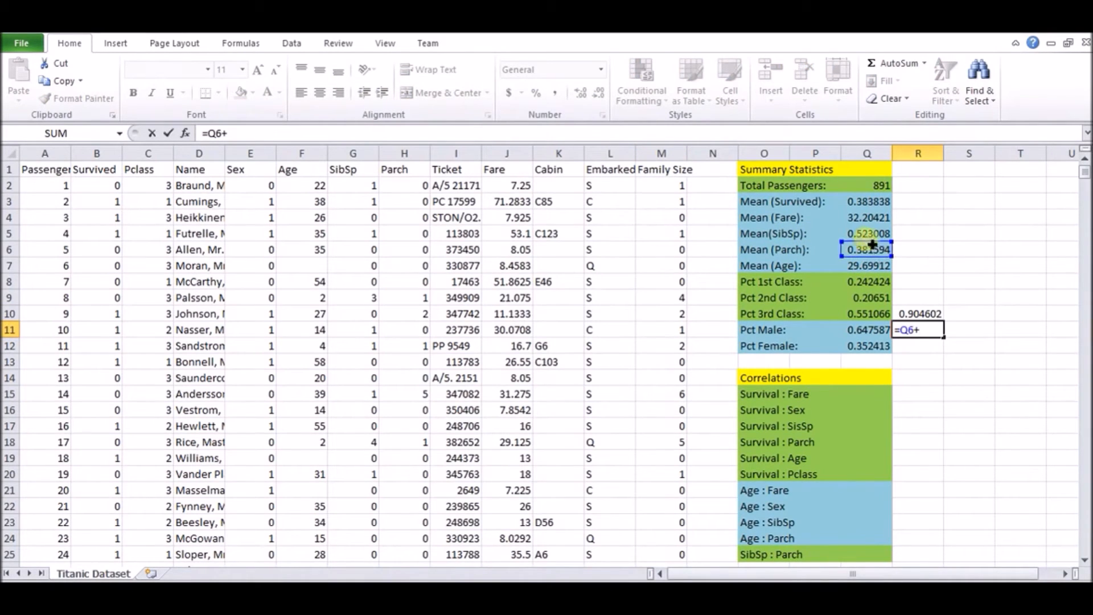
key("enter")
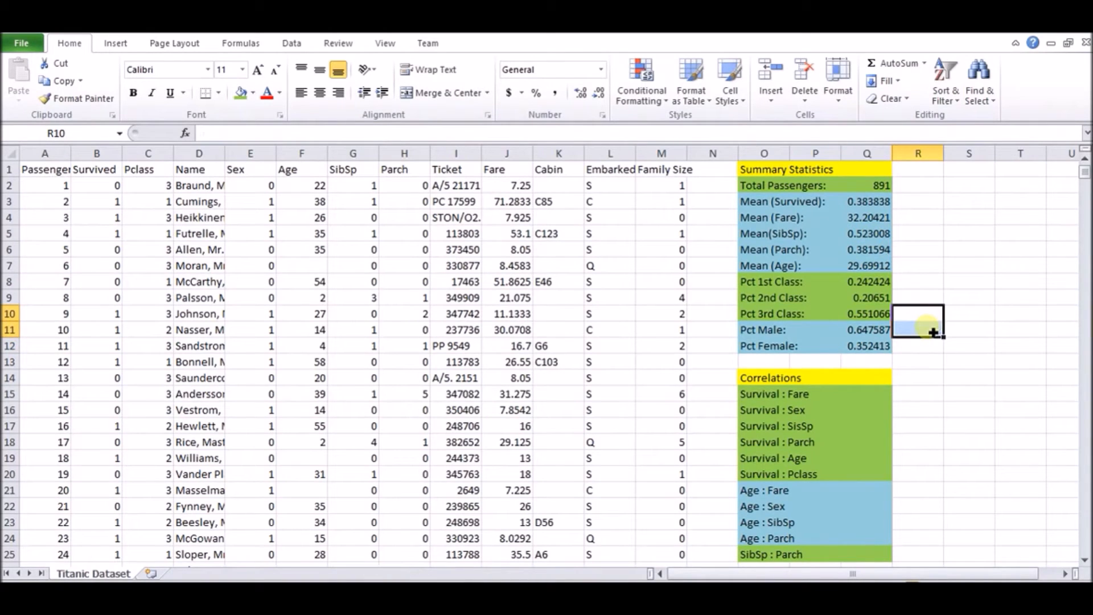
Inspect the class-share formulas behind the Pct 1st and Pct 2nd Class cells
left_click(919, 266)
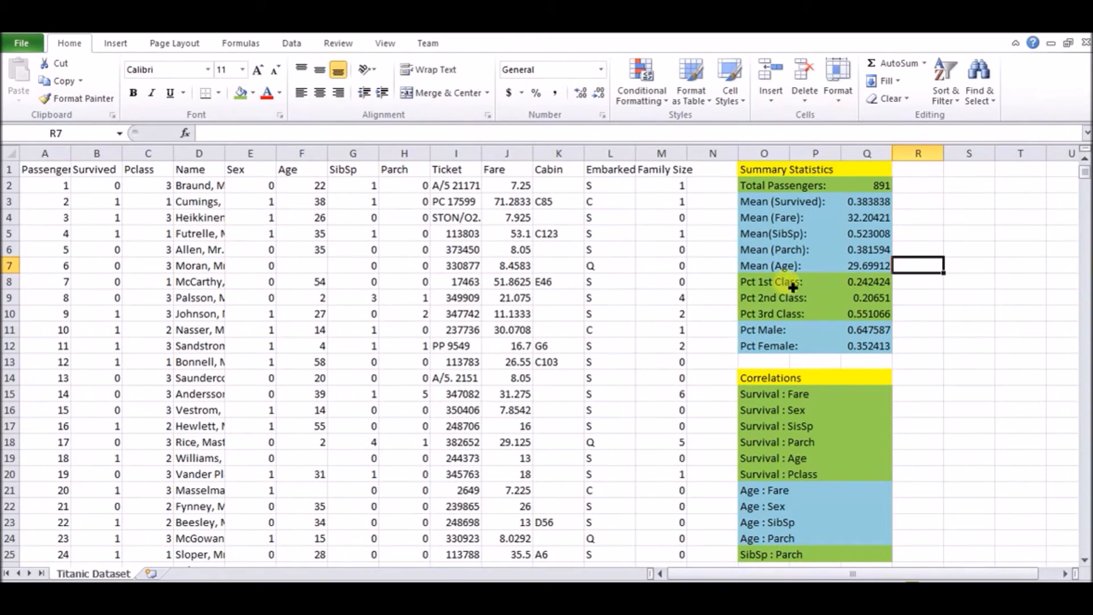
left_click(867, 282)
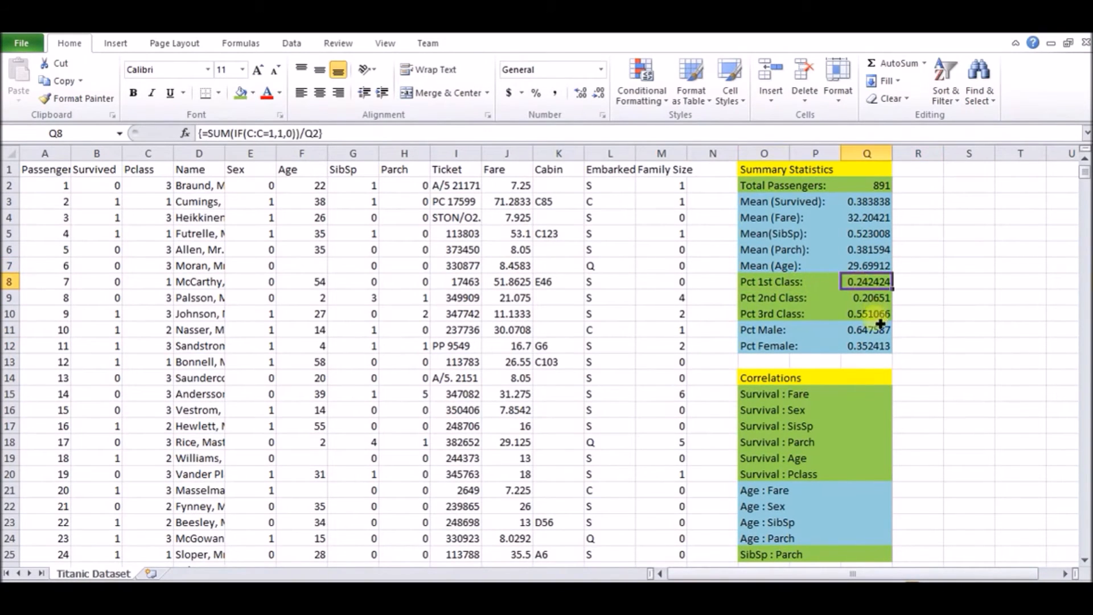
left_click(866, 313)
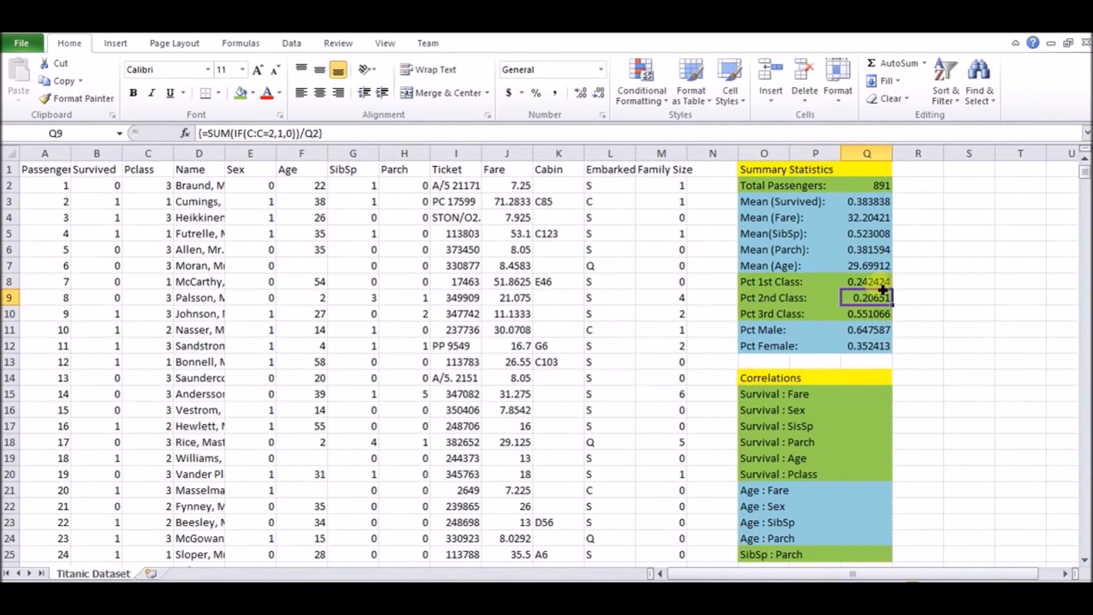
left_click(865, 283)
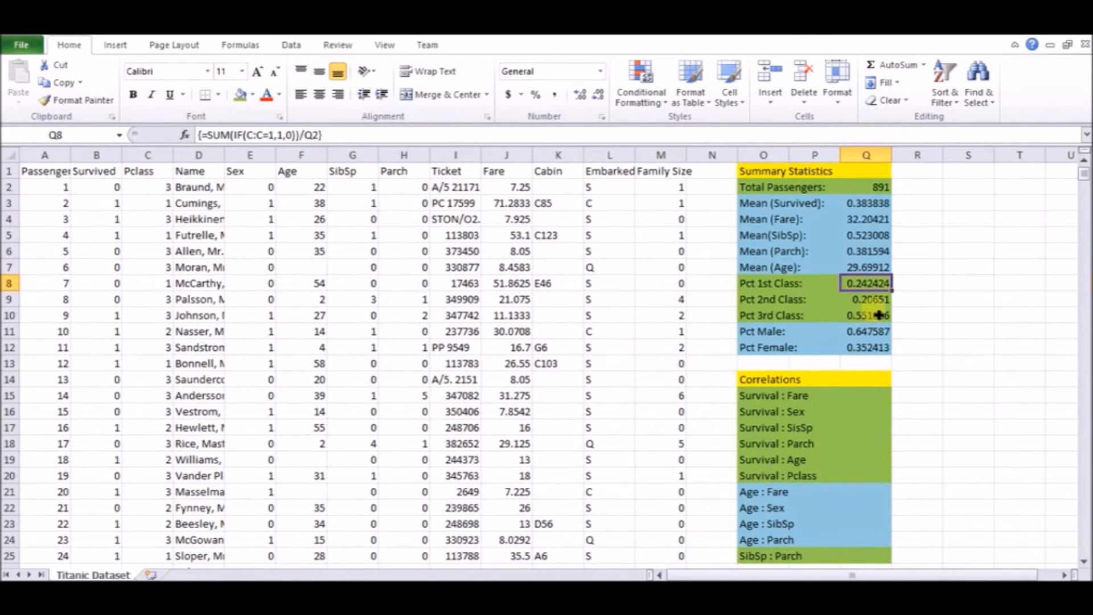
Scroll down the sheet toward the Correlations table
scroll("down", 3)
type("=correl")
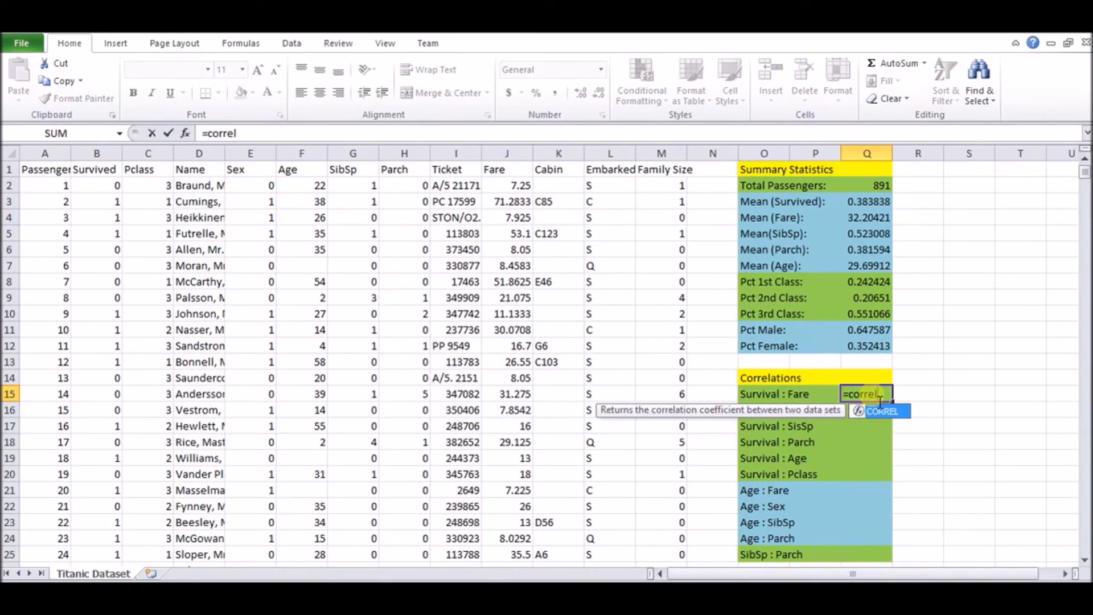
Enter CORREL formulas for the first Survival correlations, starting with Survival : Fare
left_click(97, 153)
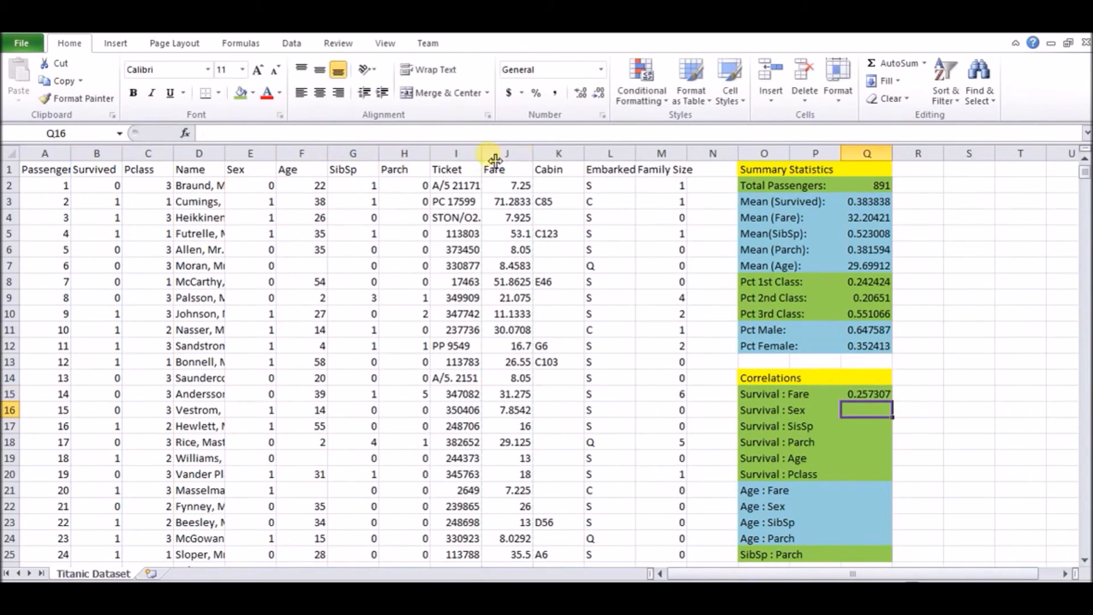
type("=correl")
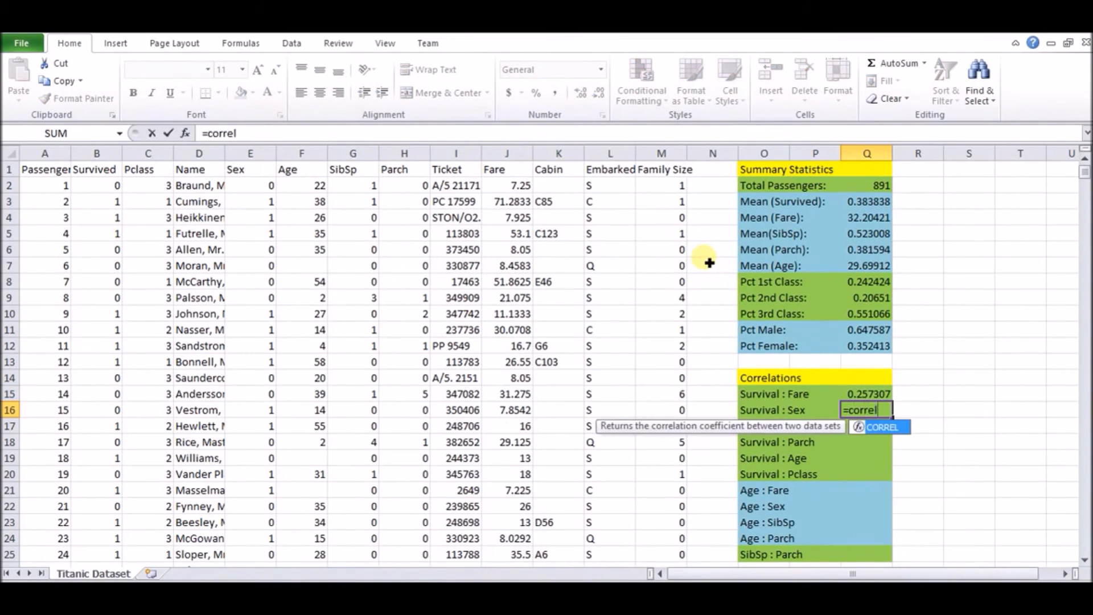
left_click(96, 170)
type("=")
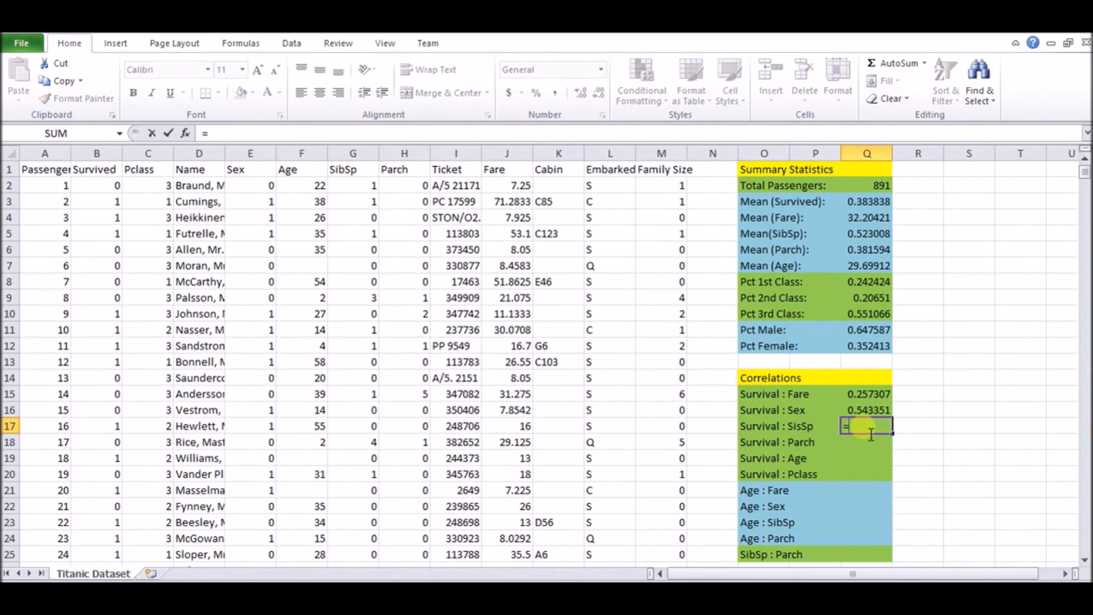
type("correl(")
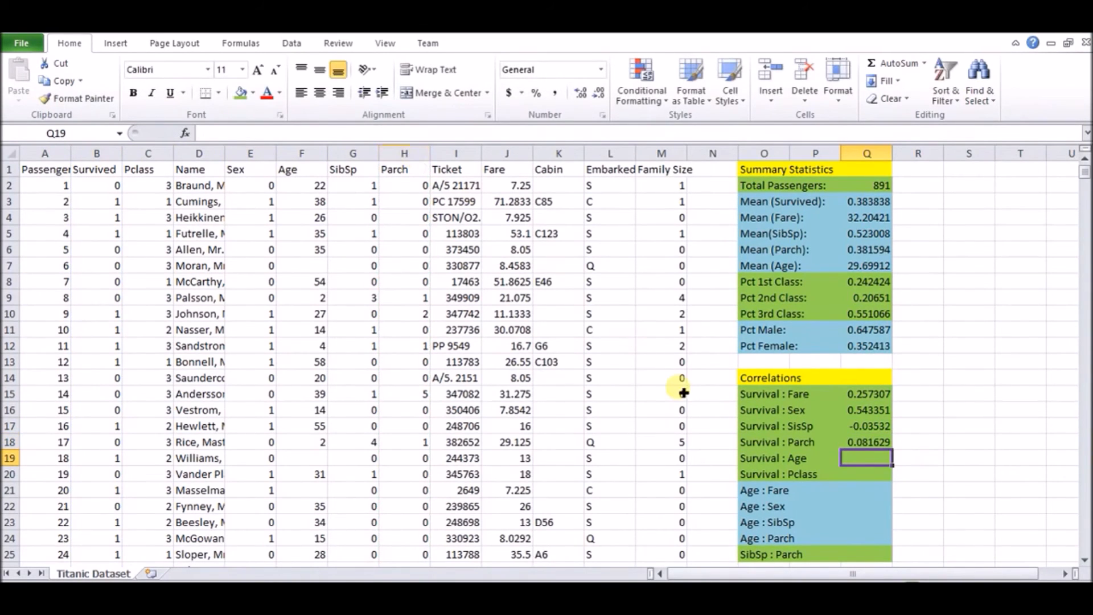
type("=correl(")
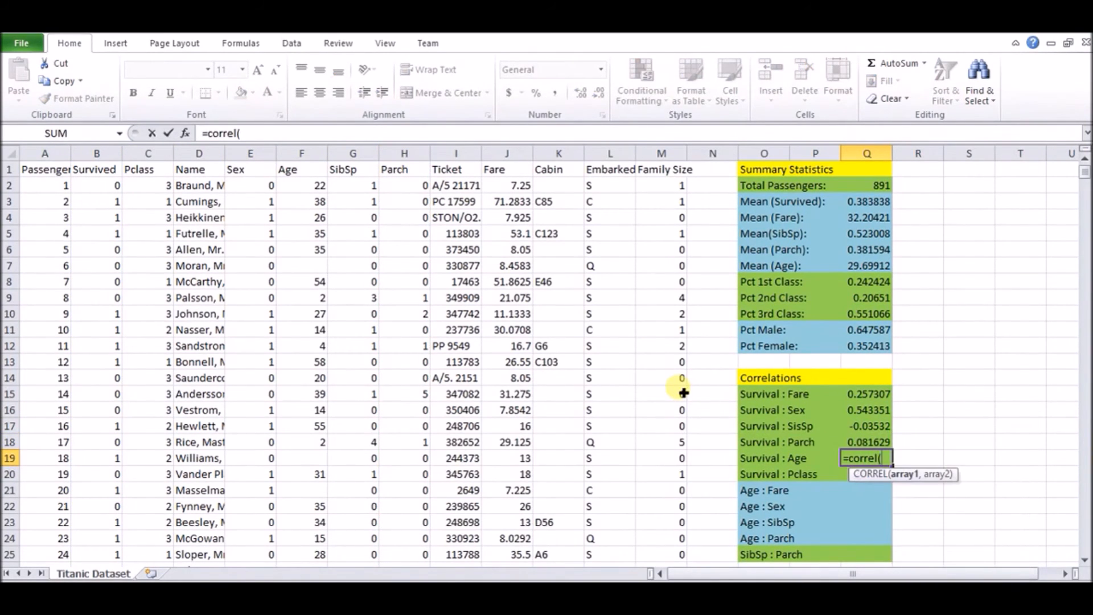
Correlate Survived with Age and Pclass, finishing Fare 0.257307 through Pclass -0.33848
left_click(96, 152)
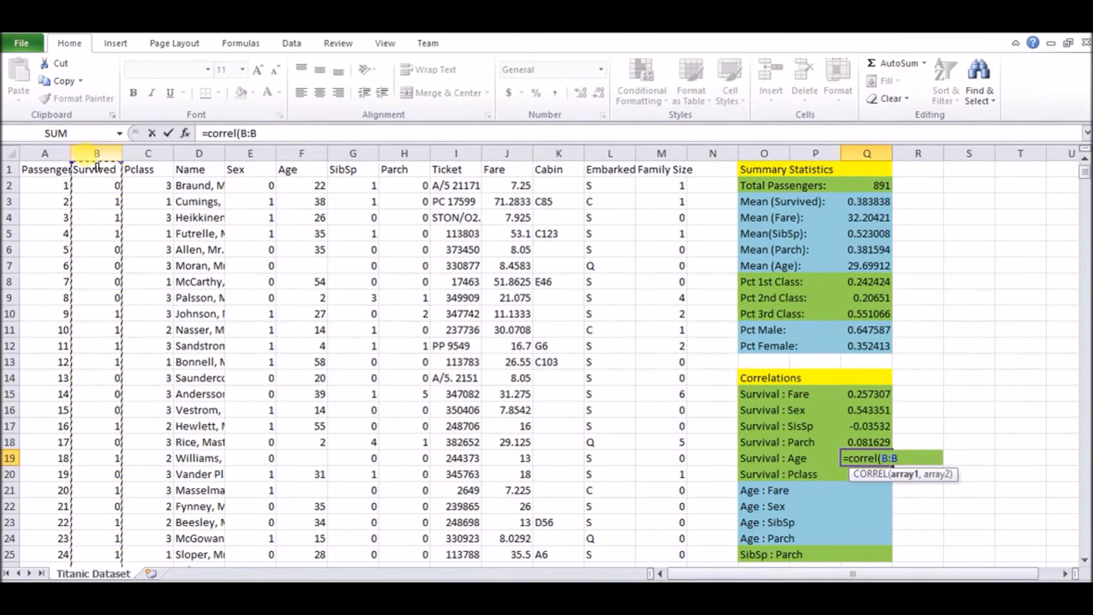
left_click(301, 153)
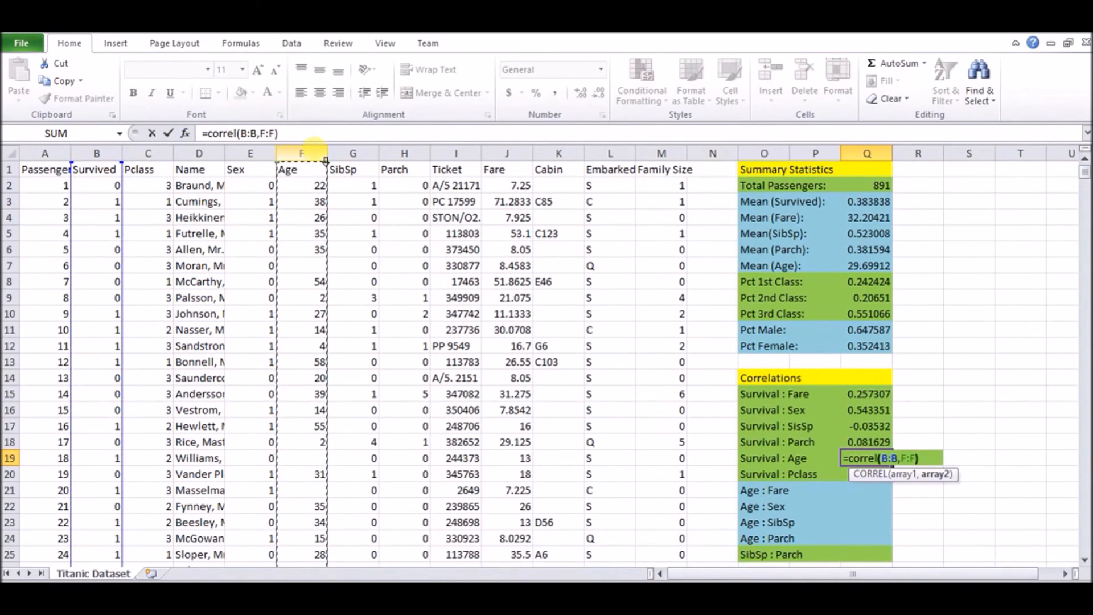
key("enter")
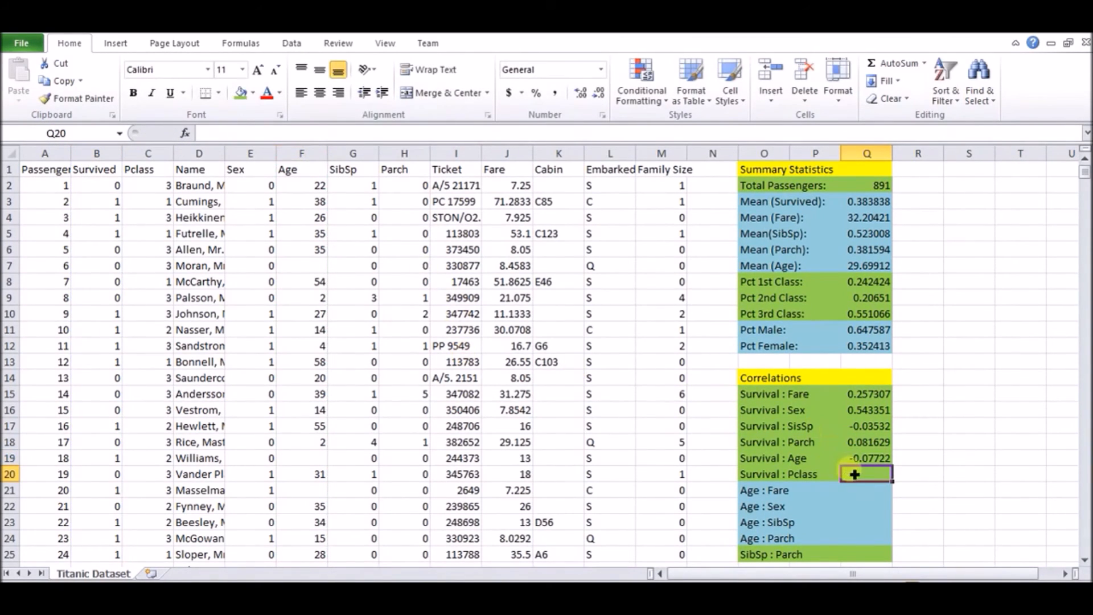
type("=correl(")
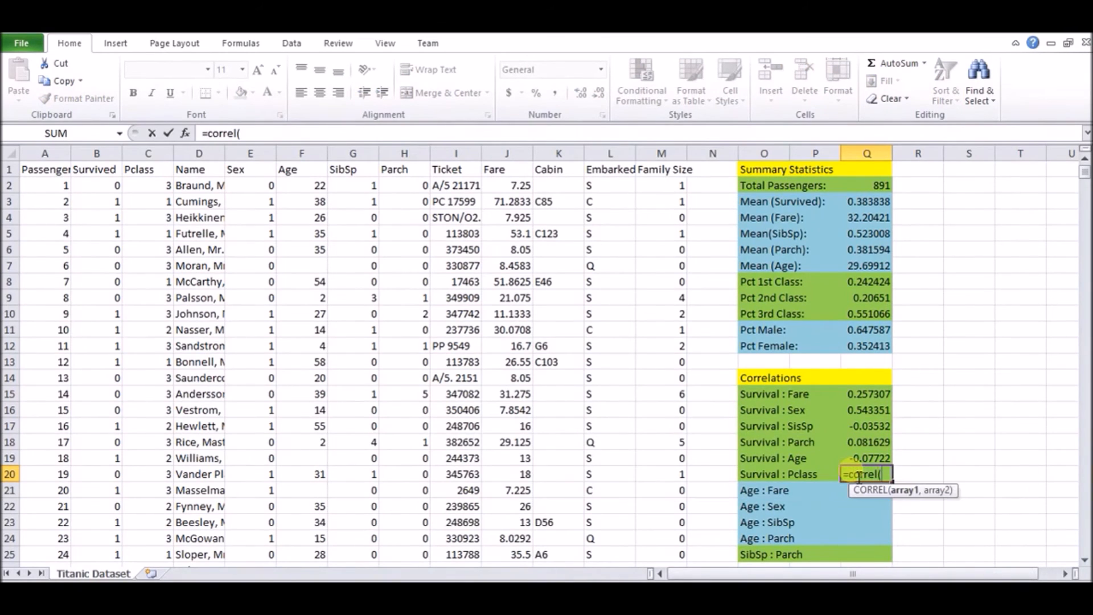
left_click(96, 153)
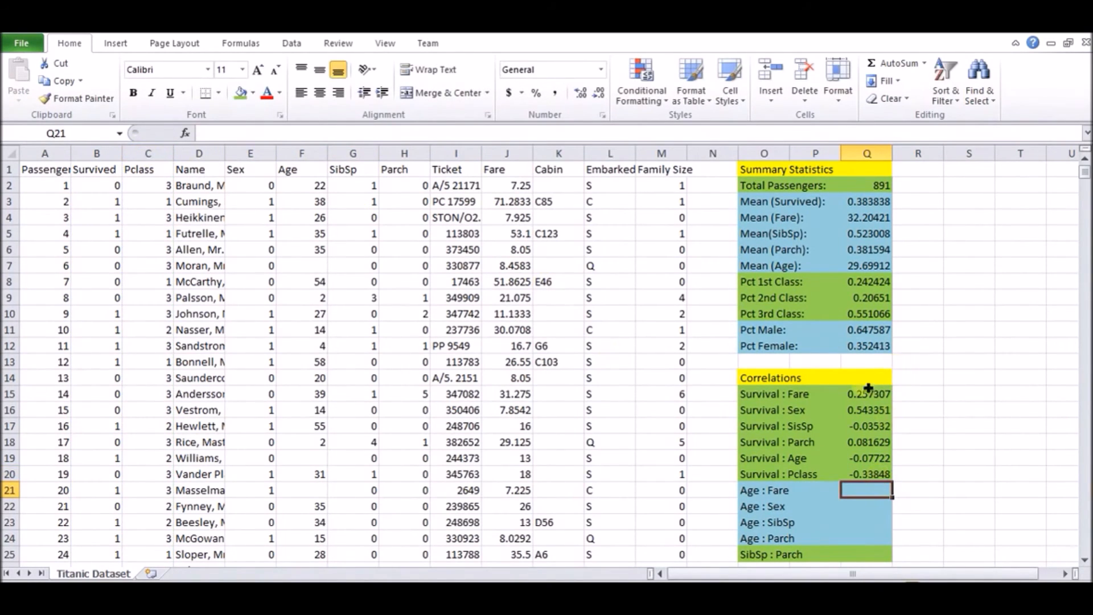
left_click(866, 409)
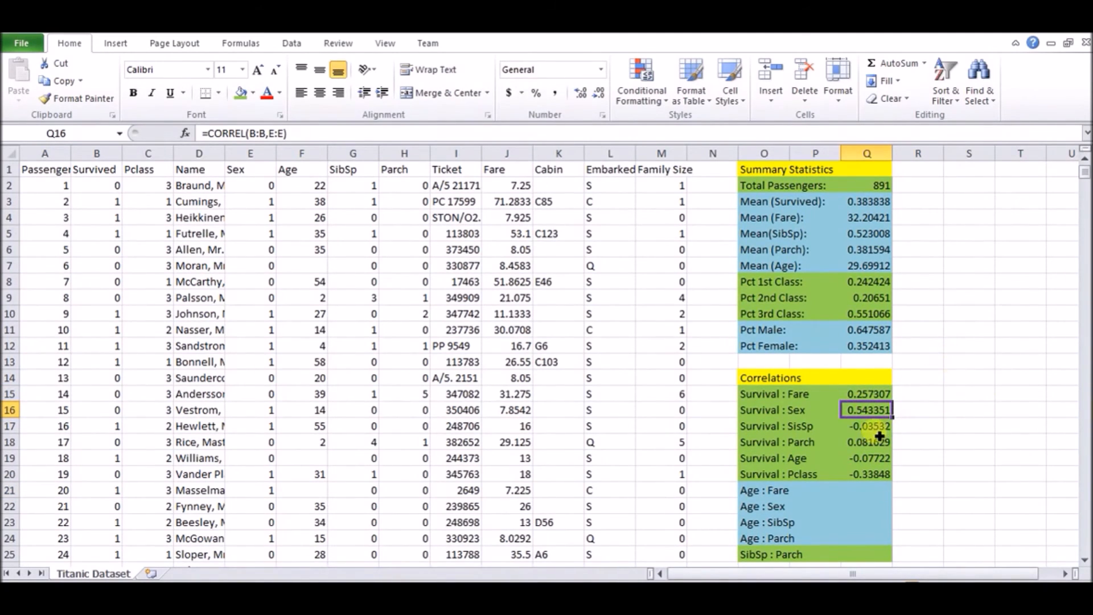
left_click(867, 426)
type("=")
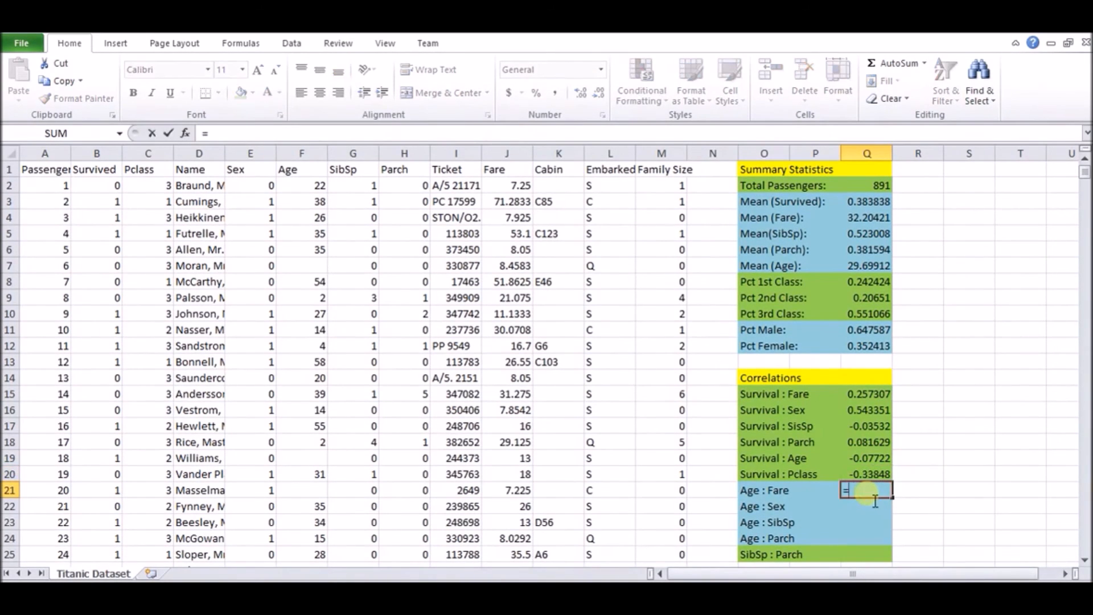
Fill the Age correlations with Fare, Sex, SibSp and Parch using CORREL
type("correl(")
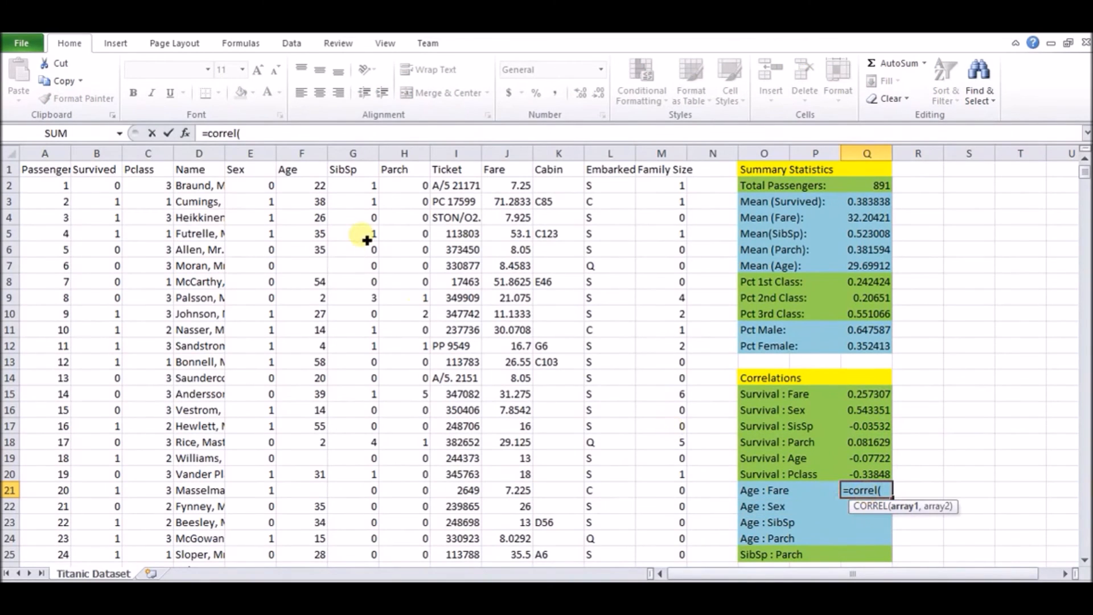
left_click(301, 152)
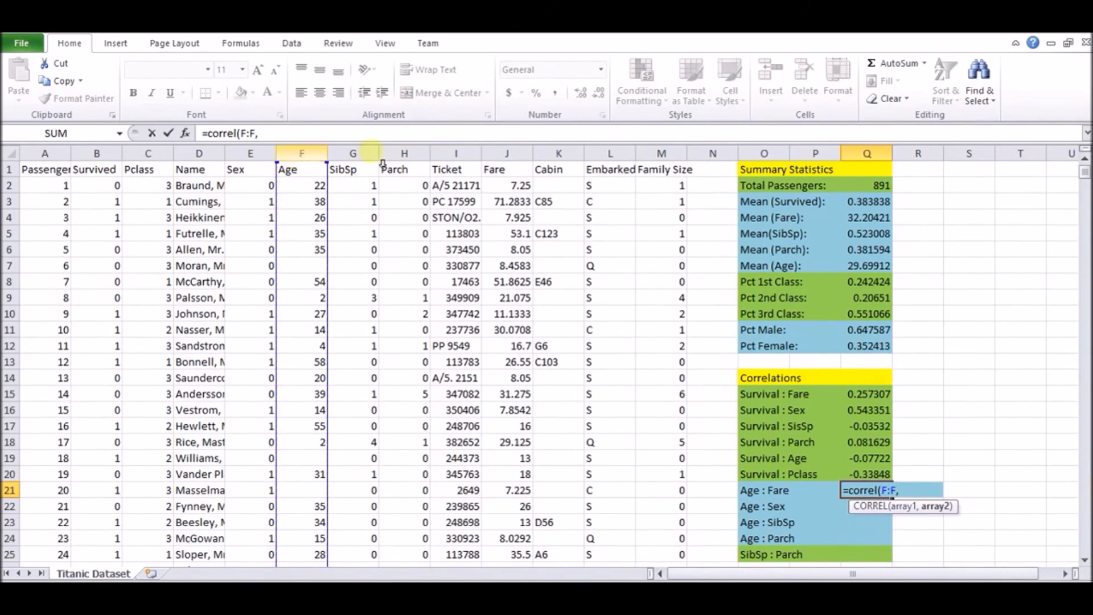
left_click(507, 152)
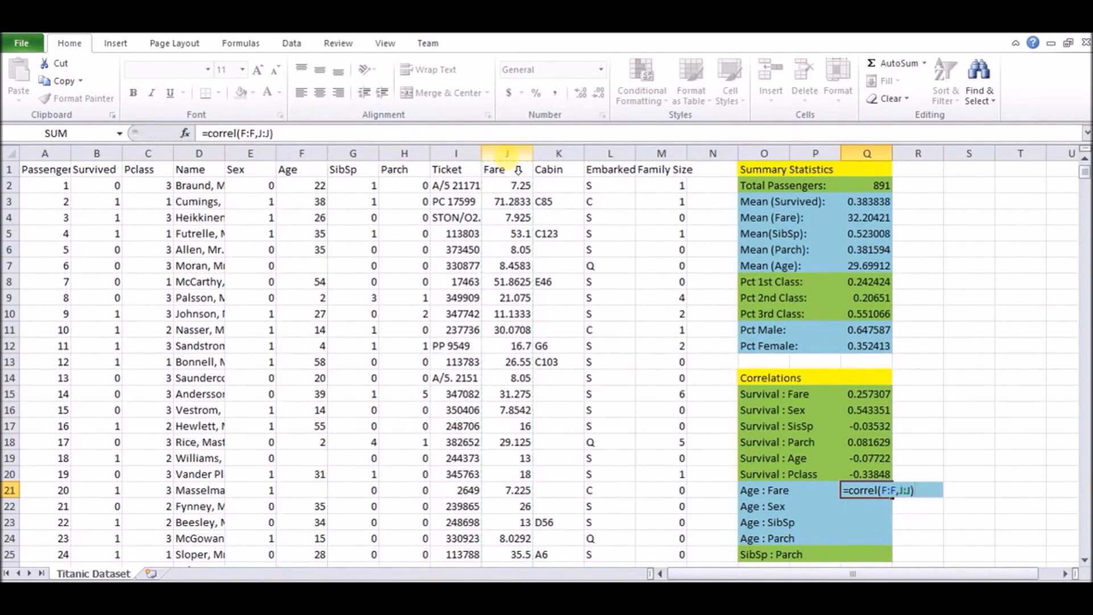
type("=c")
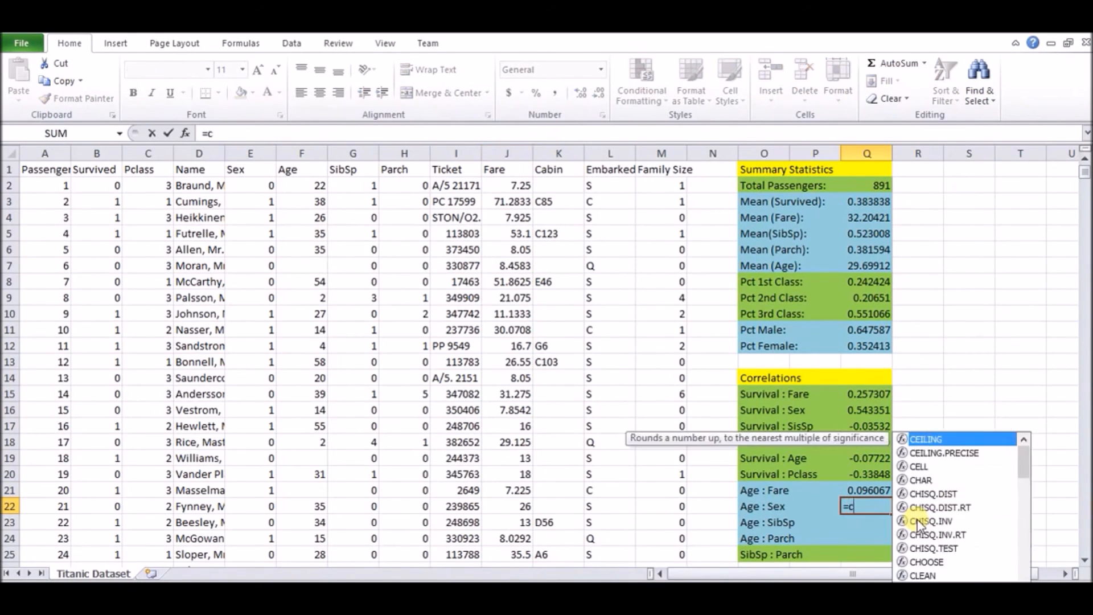
type("orrel(")
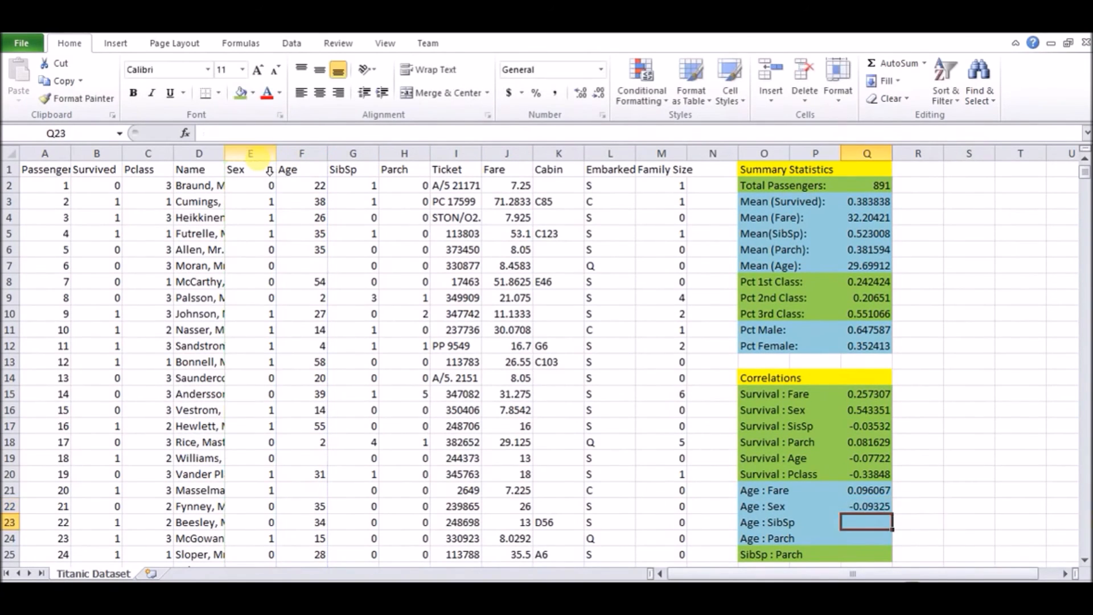
type("=correl")
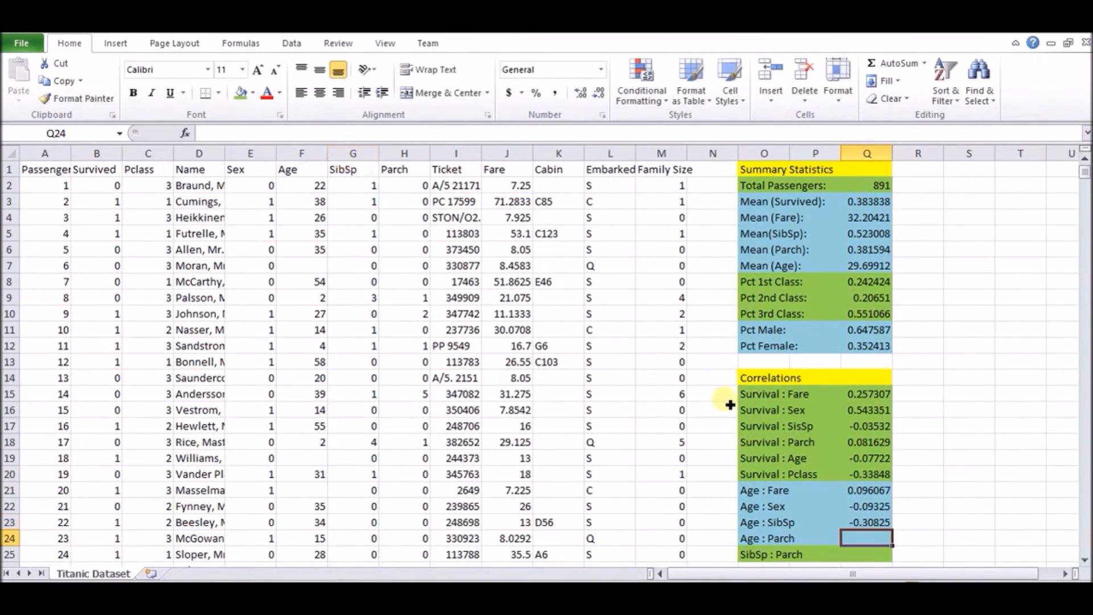
type("=correl")
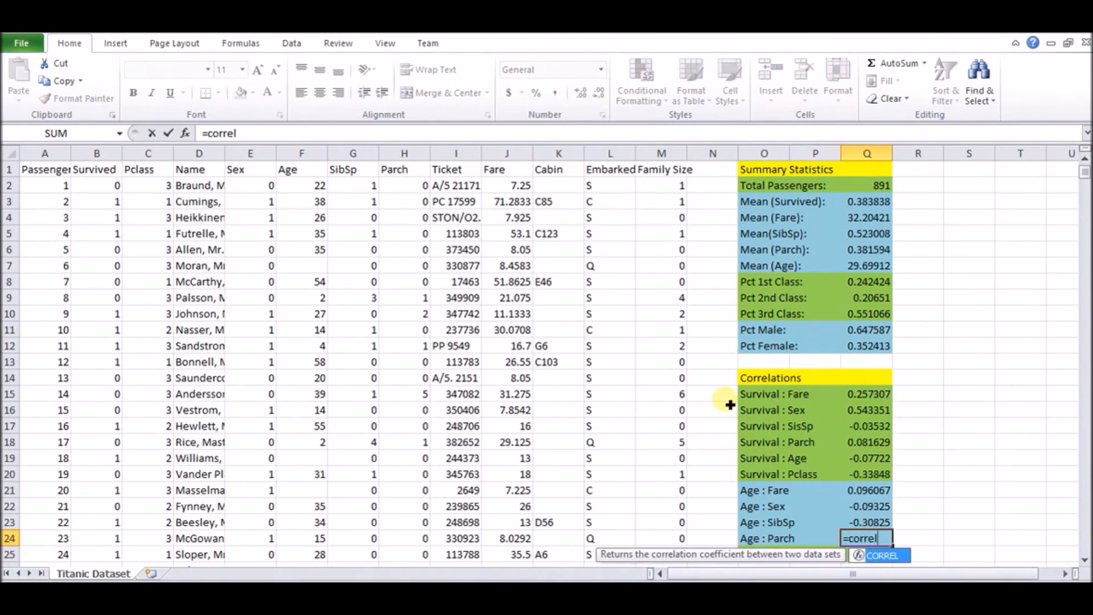
left_click(301, 153)
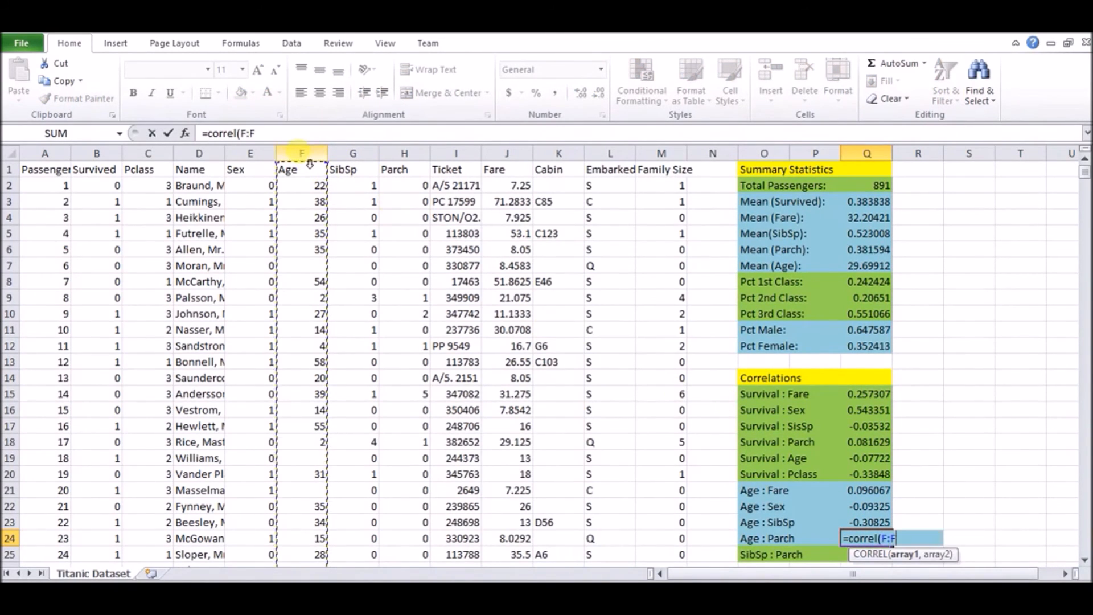
left_click(403, 152)
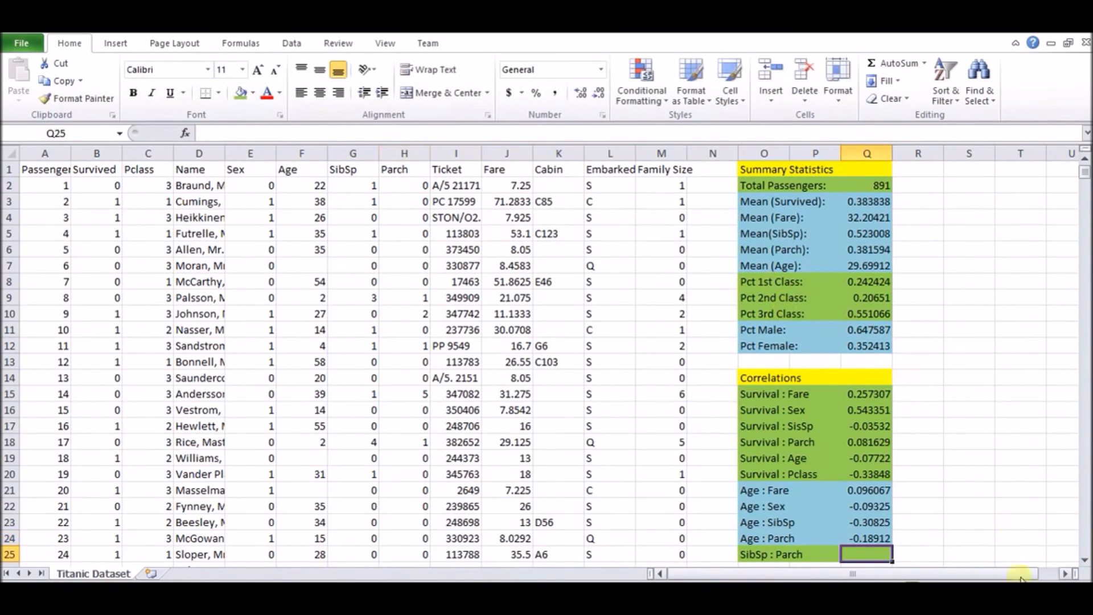
left_click(866, 505)
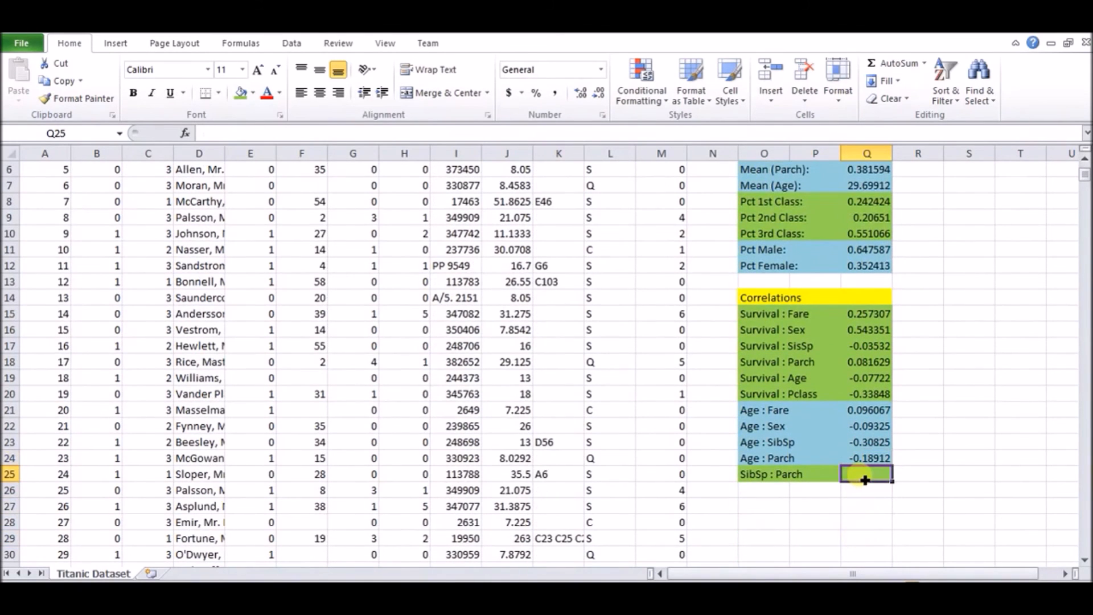
Compute the SibSp : Parch correlation, giving 0.414838
type("=correl(")
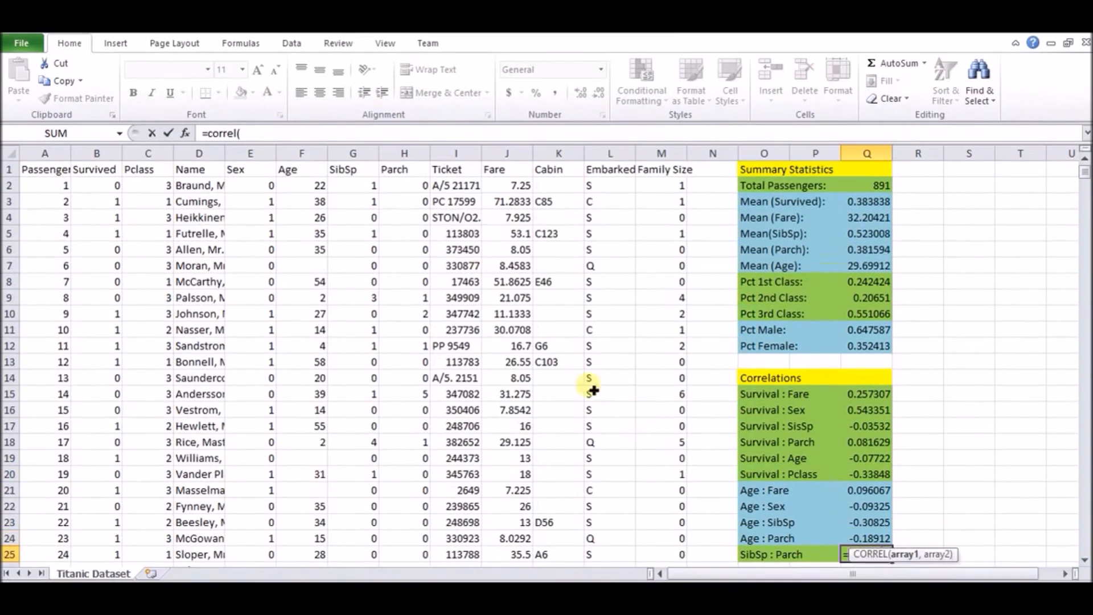
left_click(353, 153)
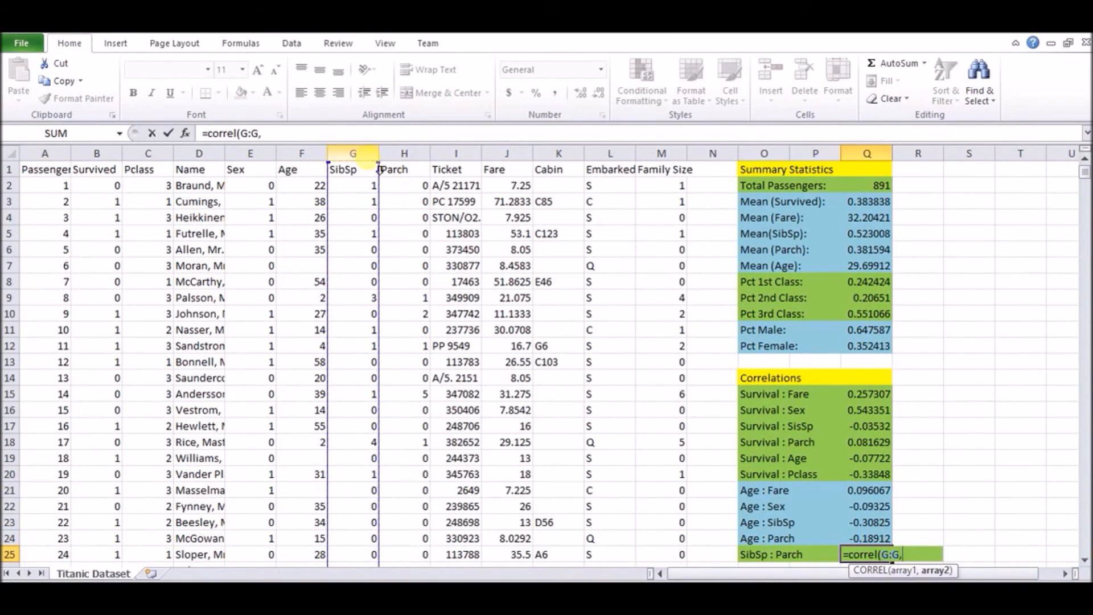
left_click(403, 152)
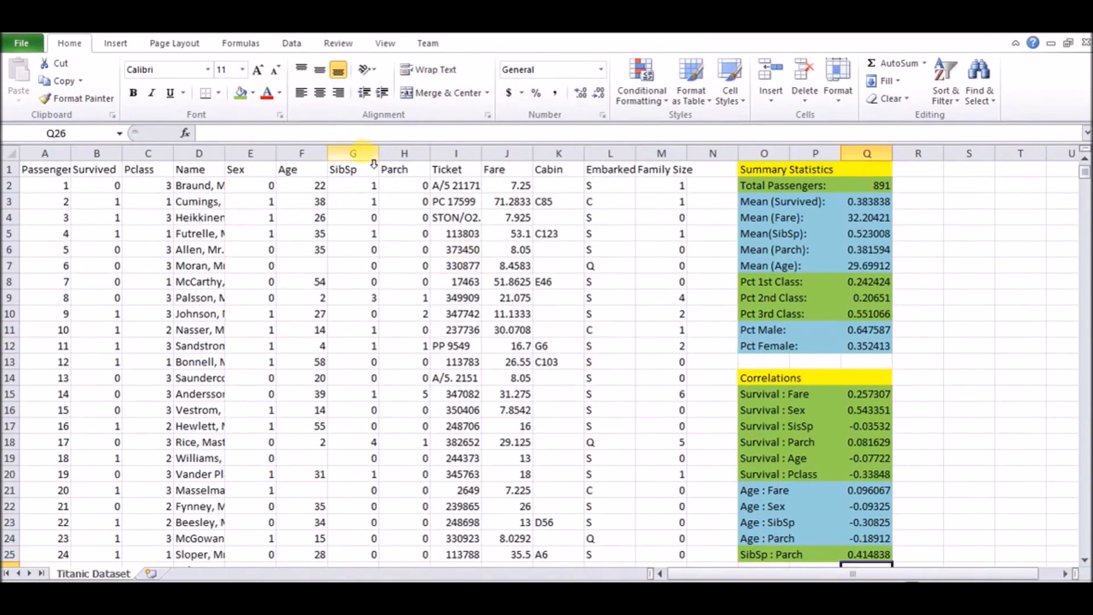
scroll("down", 3)
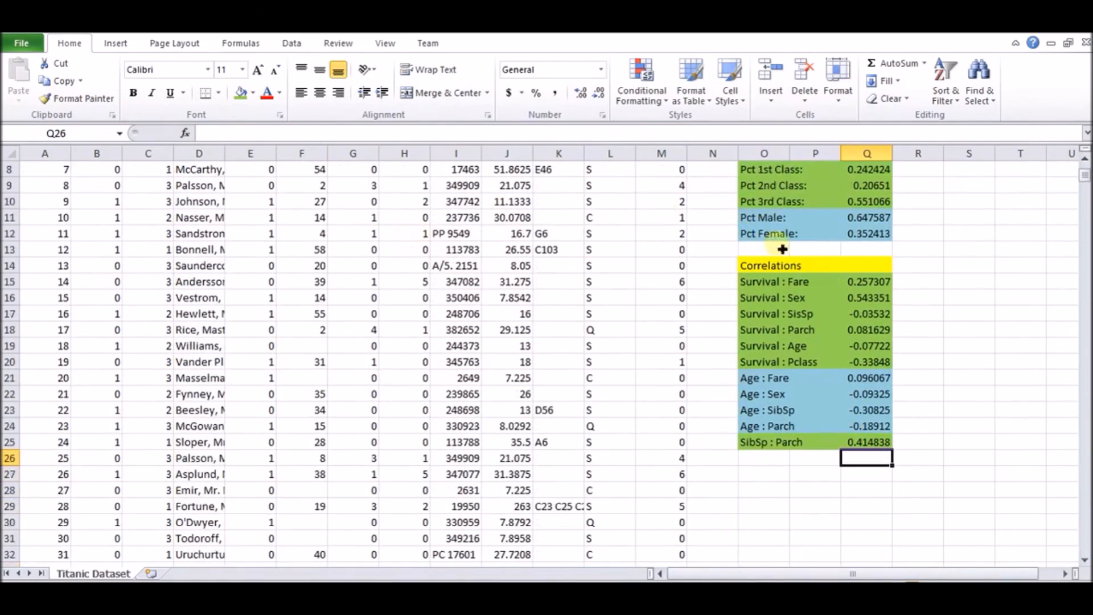